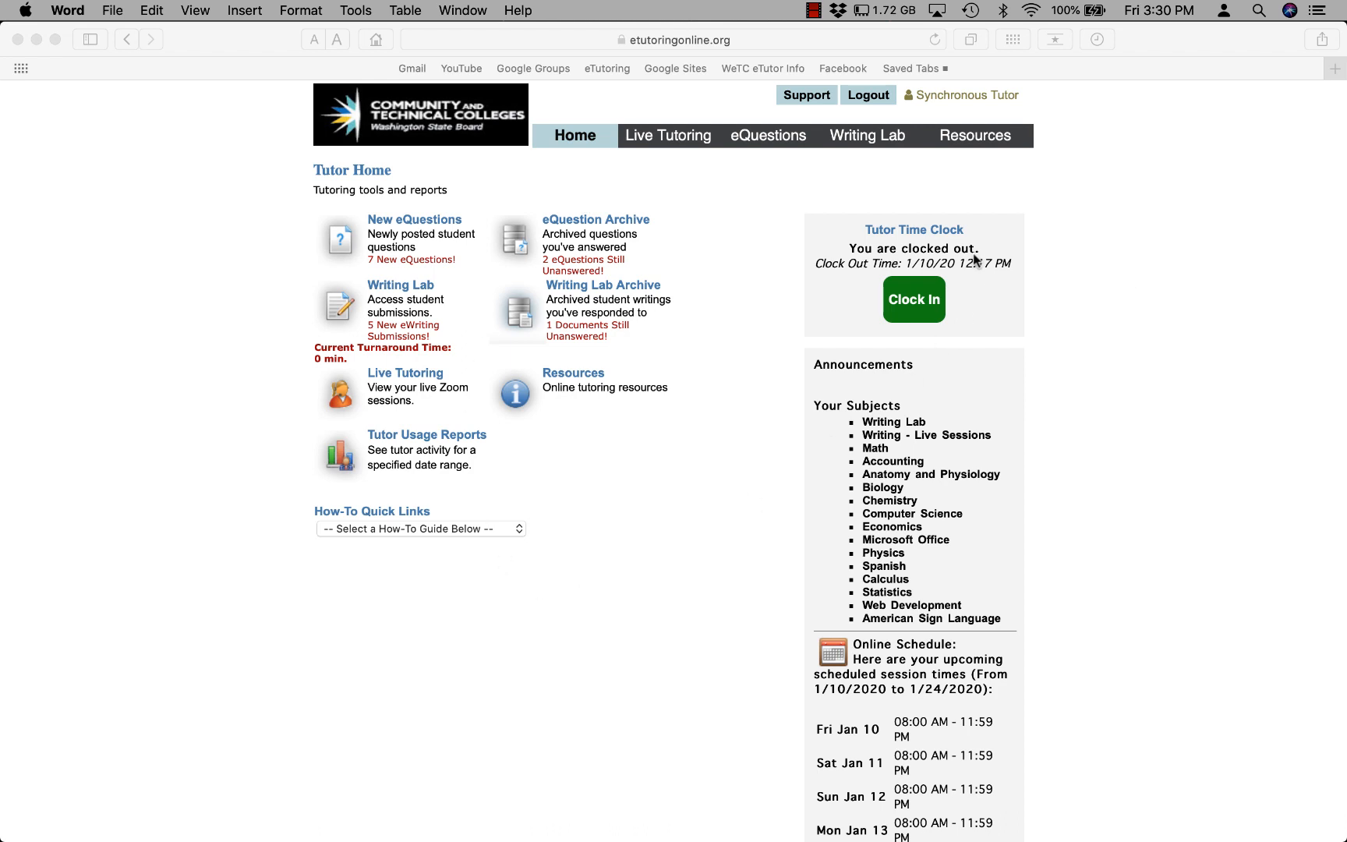
pyautogui.moveTo(649, 567)
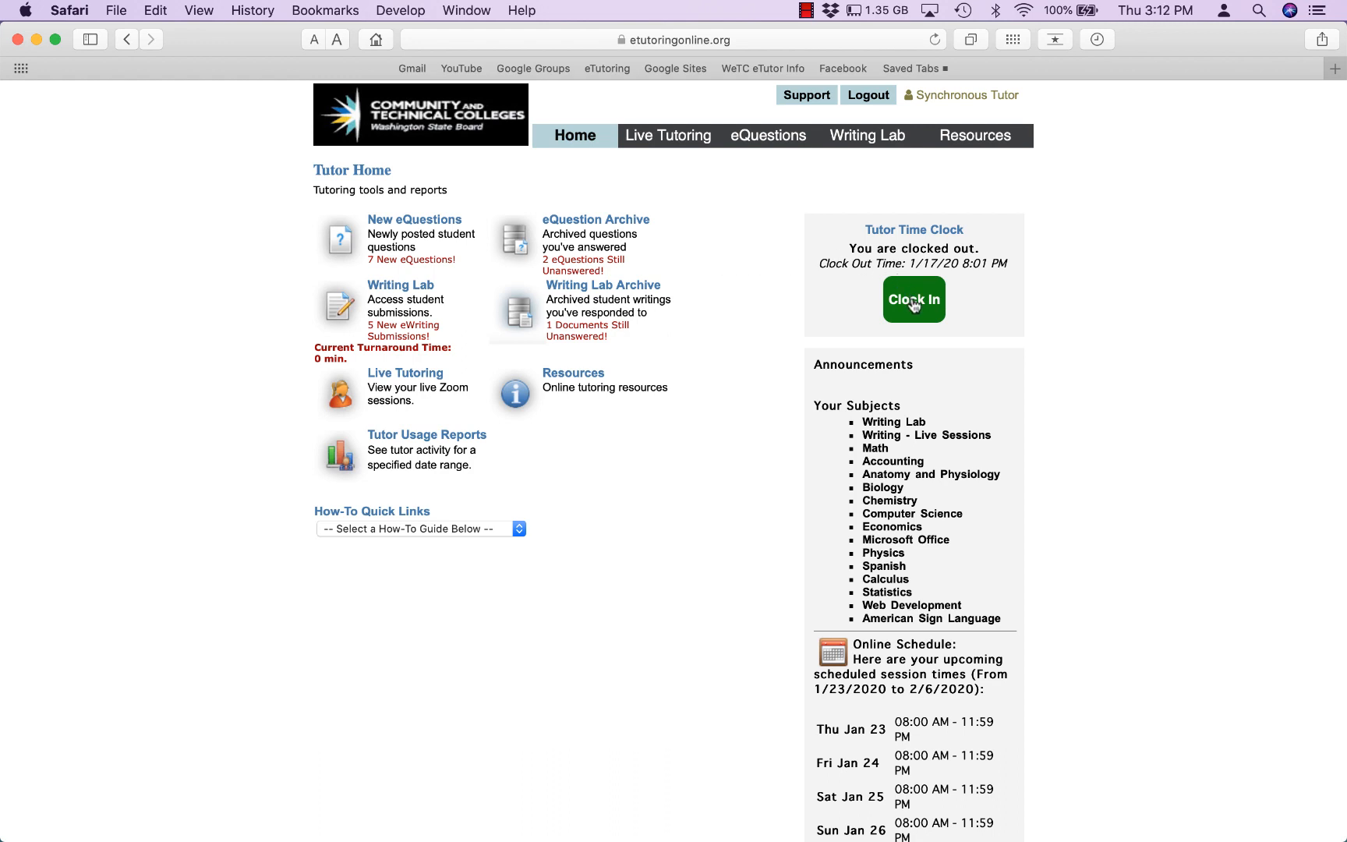
# - Clock in on the Tutor Time Clock, recording a clock-in time of 1/23/20 12:12 PM
pyautogui.click(914, 300)
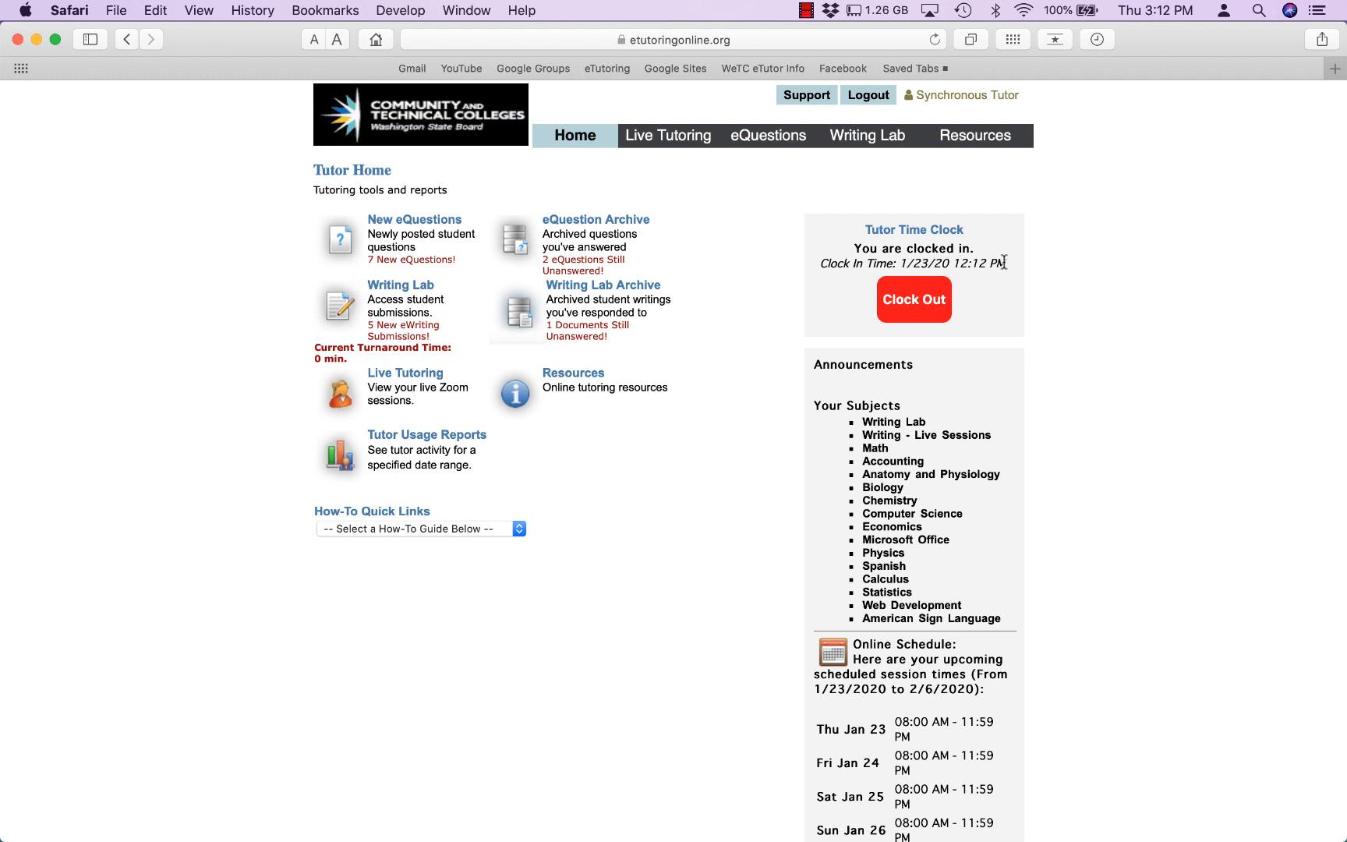
pyautogui.moveTo(943, 299)
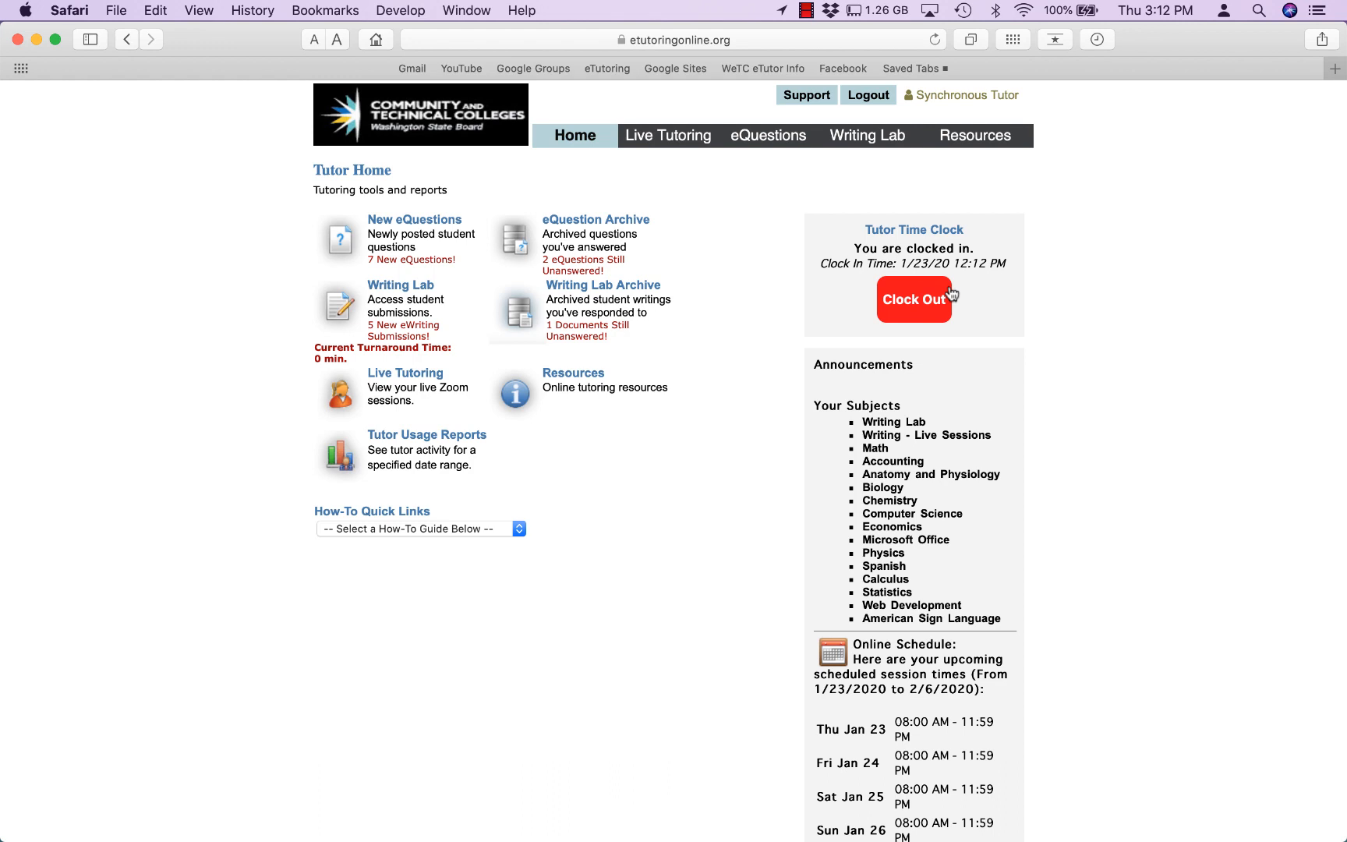
pyautogui.moveTo(828, 323)
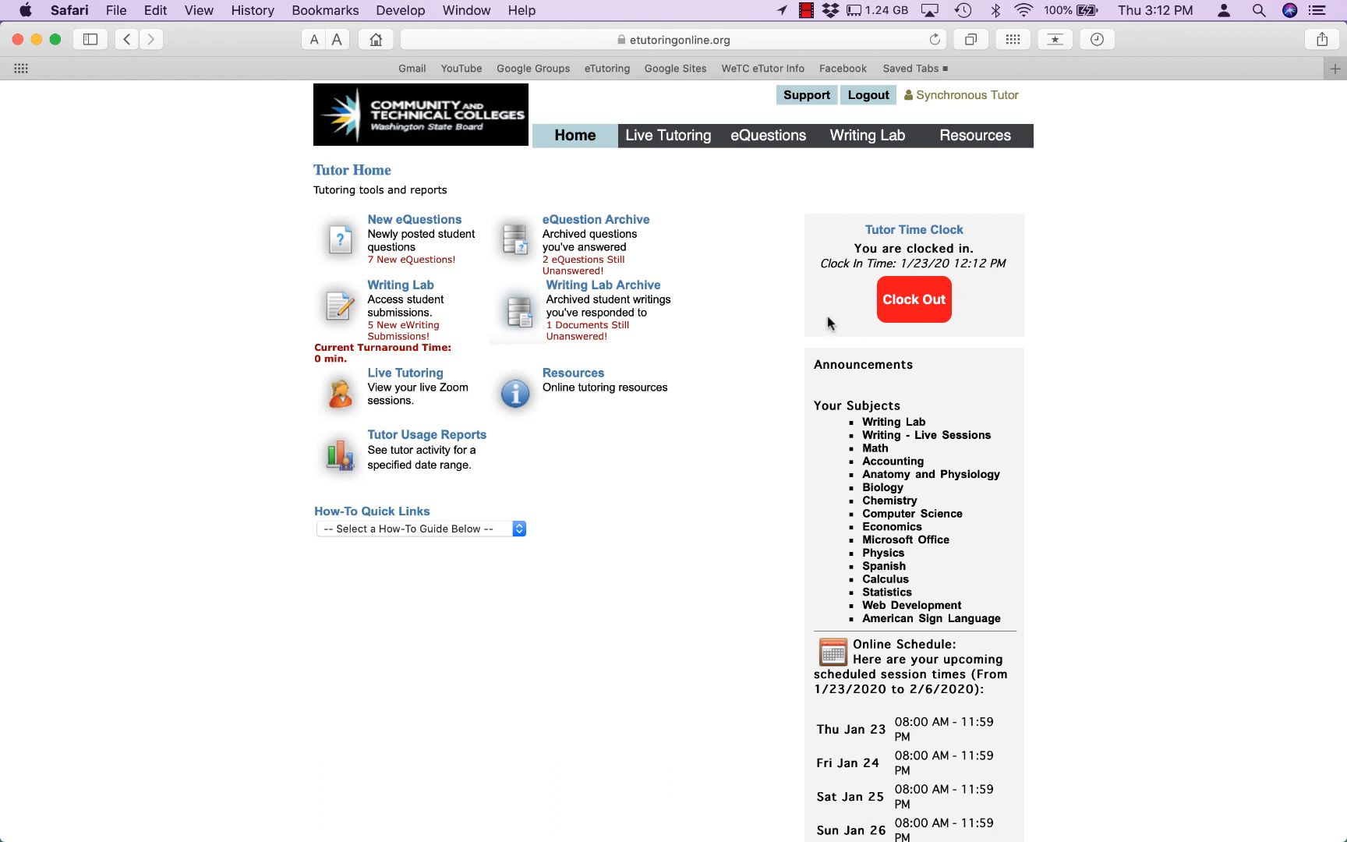
pyautogui.moveTo(794, 297)
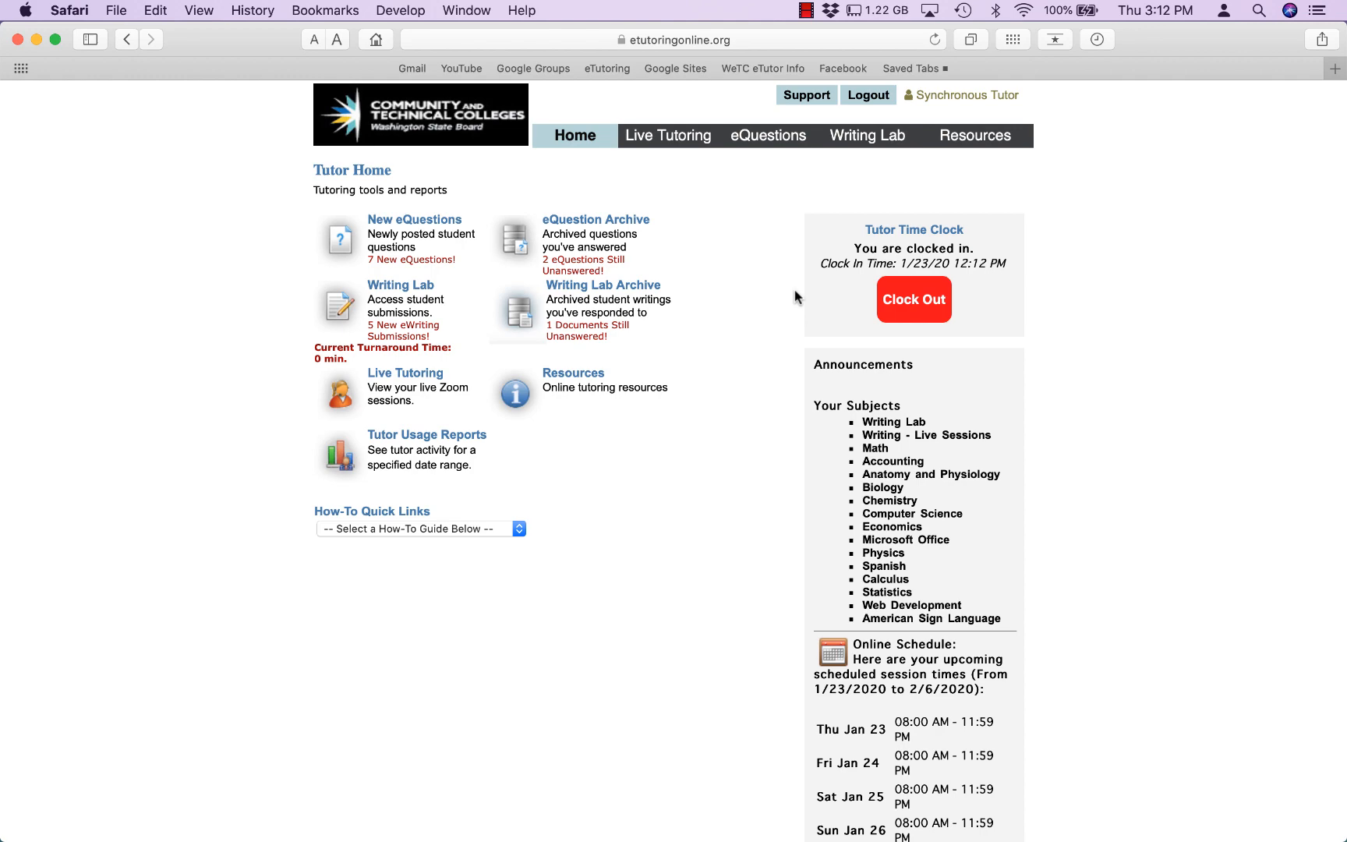
# - Show the Live Tutoring page listing Jan 10–14 online sessions with Zoom join links
pyautogui.click(913, 300)
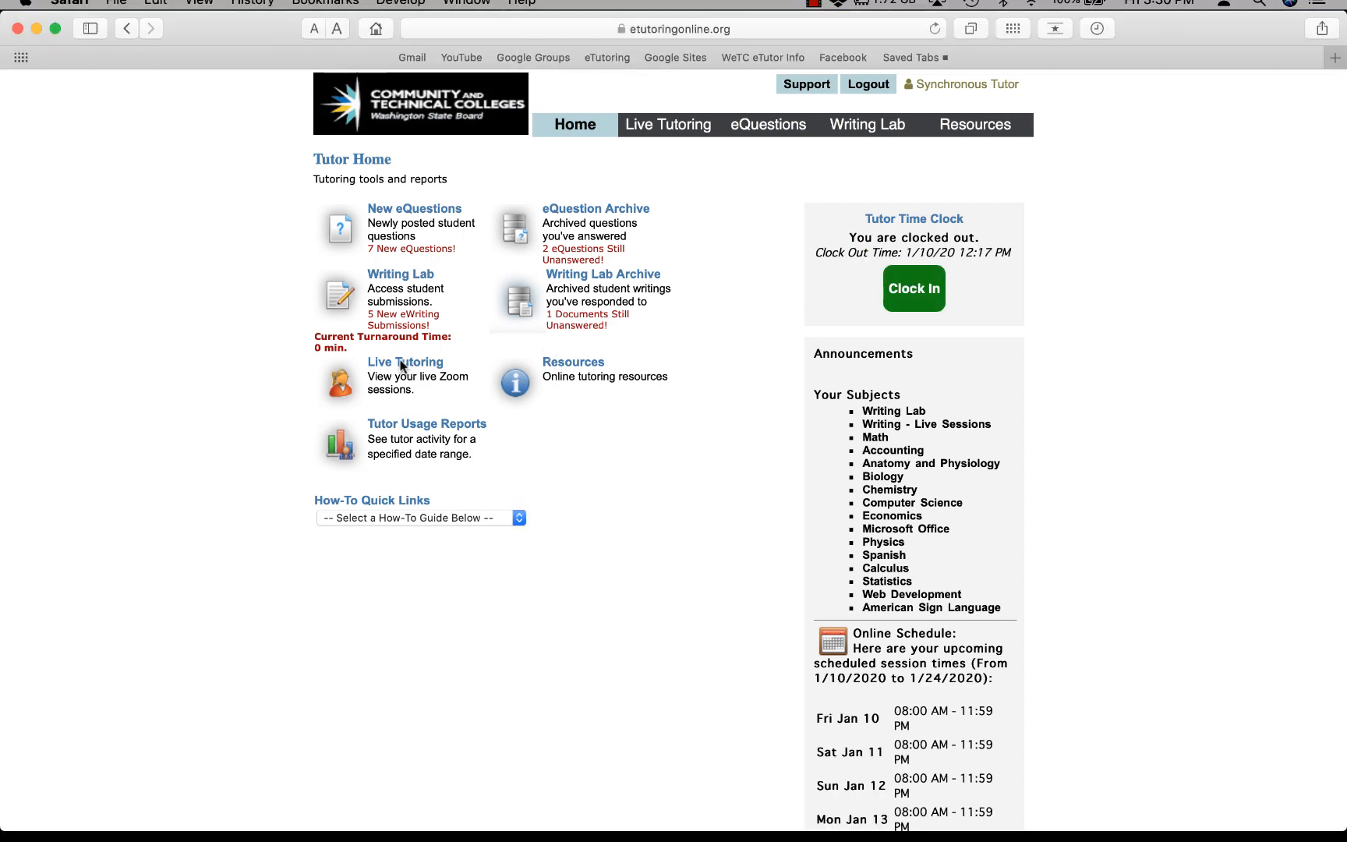
pyautogui.click(675, 124)
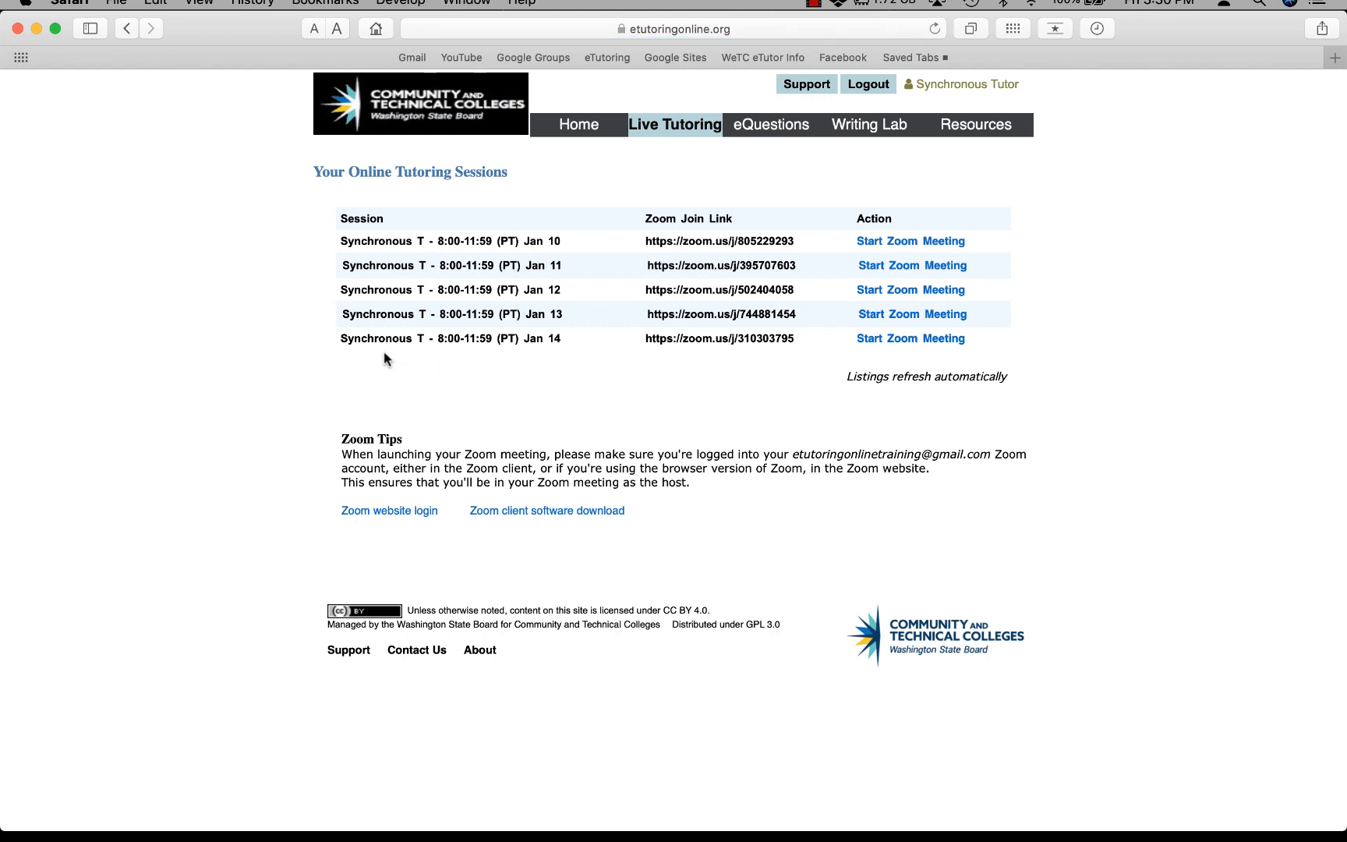
pyautogui.moveTo(1025, 330)
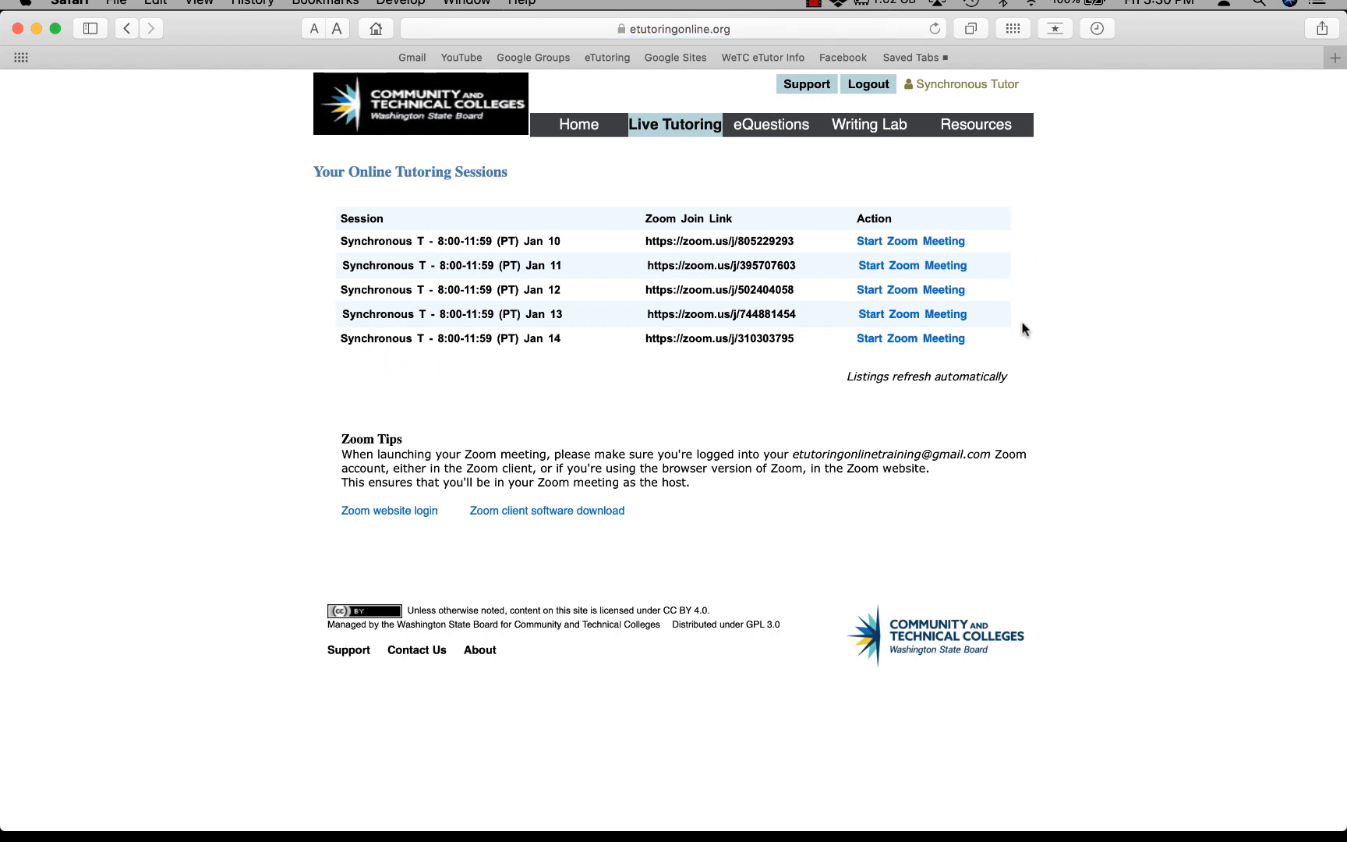
pyautogui.moveTo(806, 435)
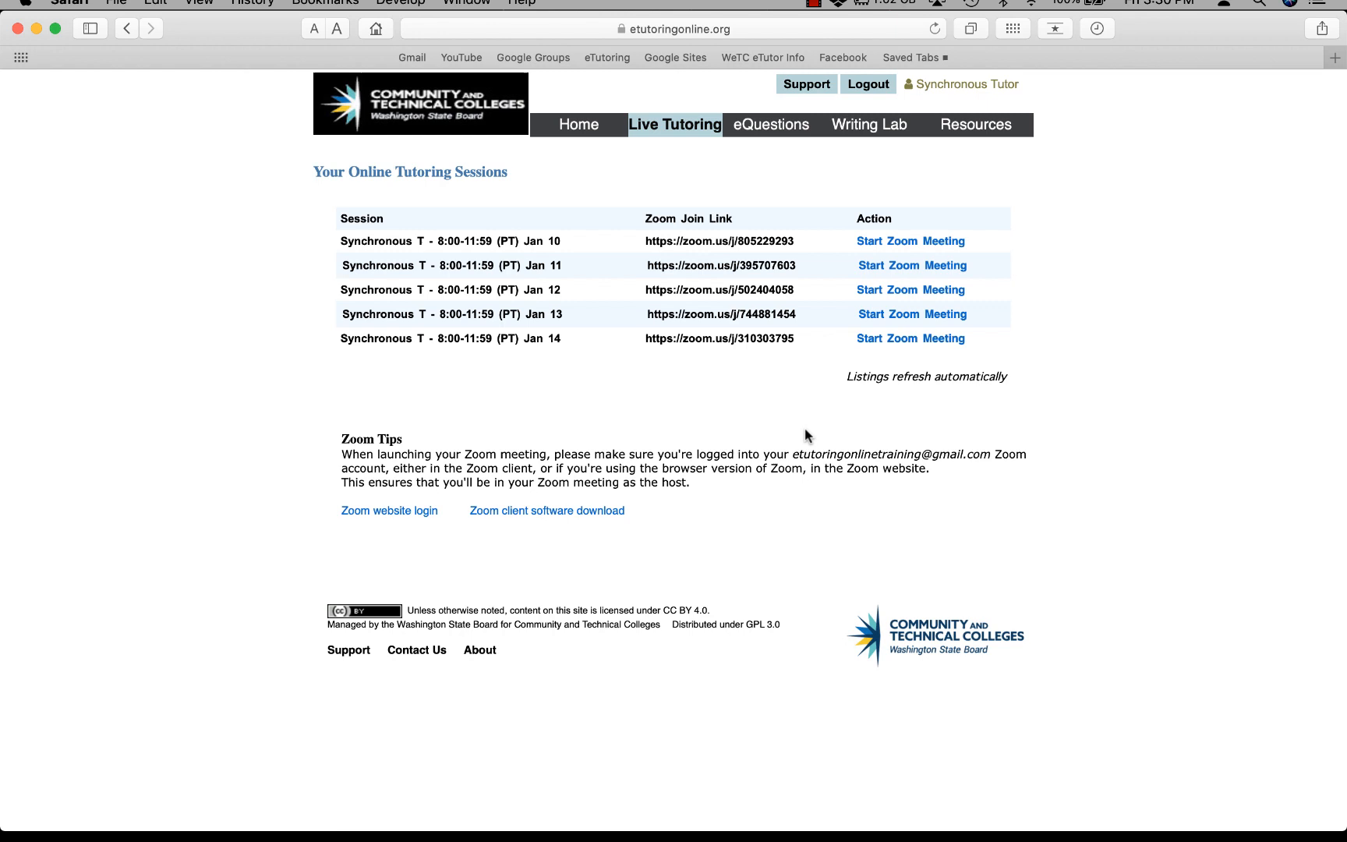
pyautogui.moveTo(542, 242)
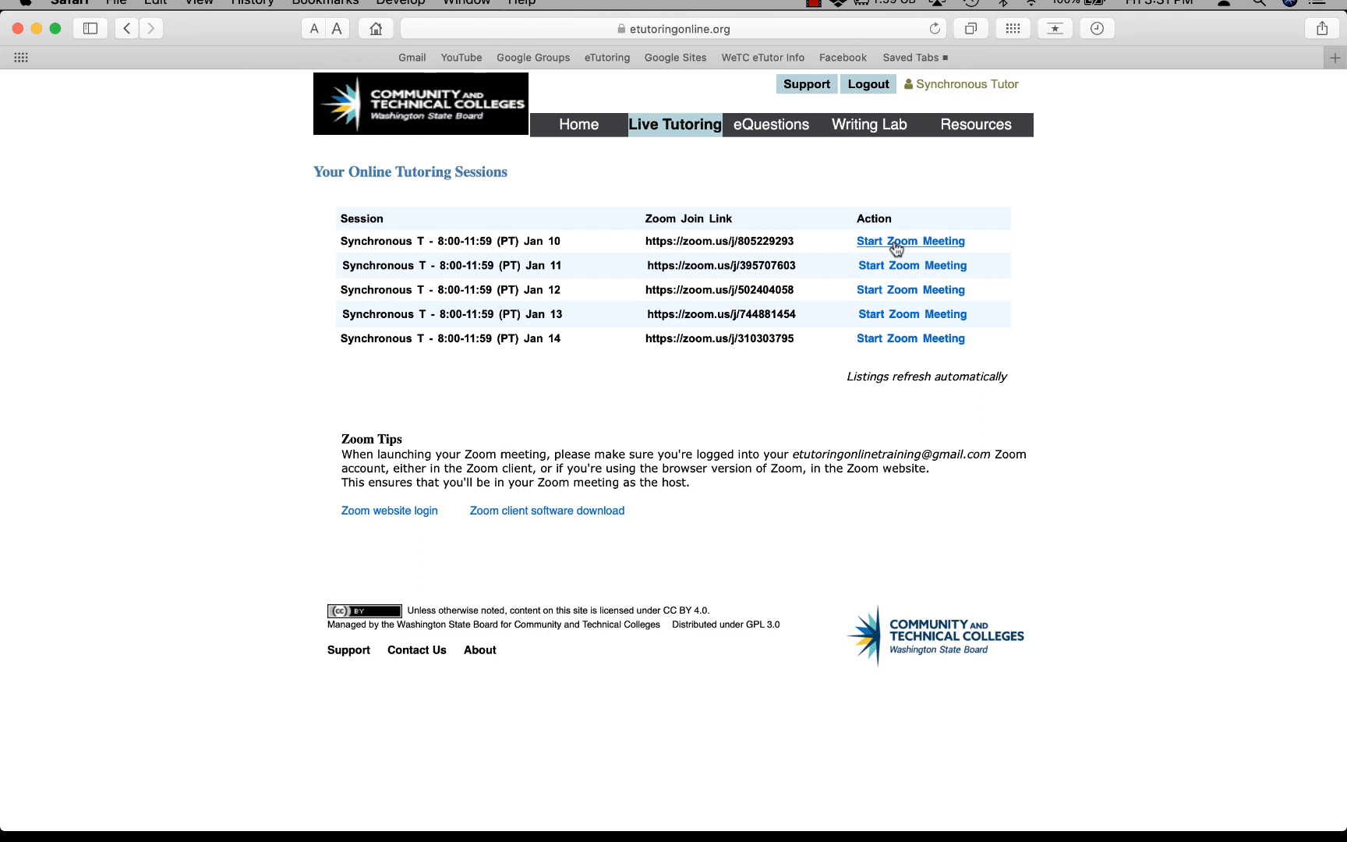
pyautogui.moveTo(458, 243)
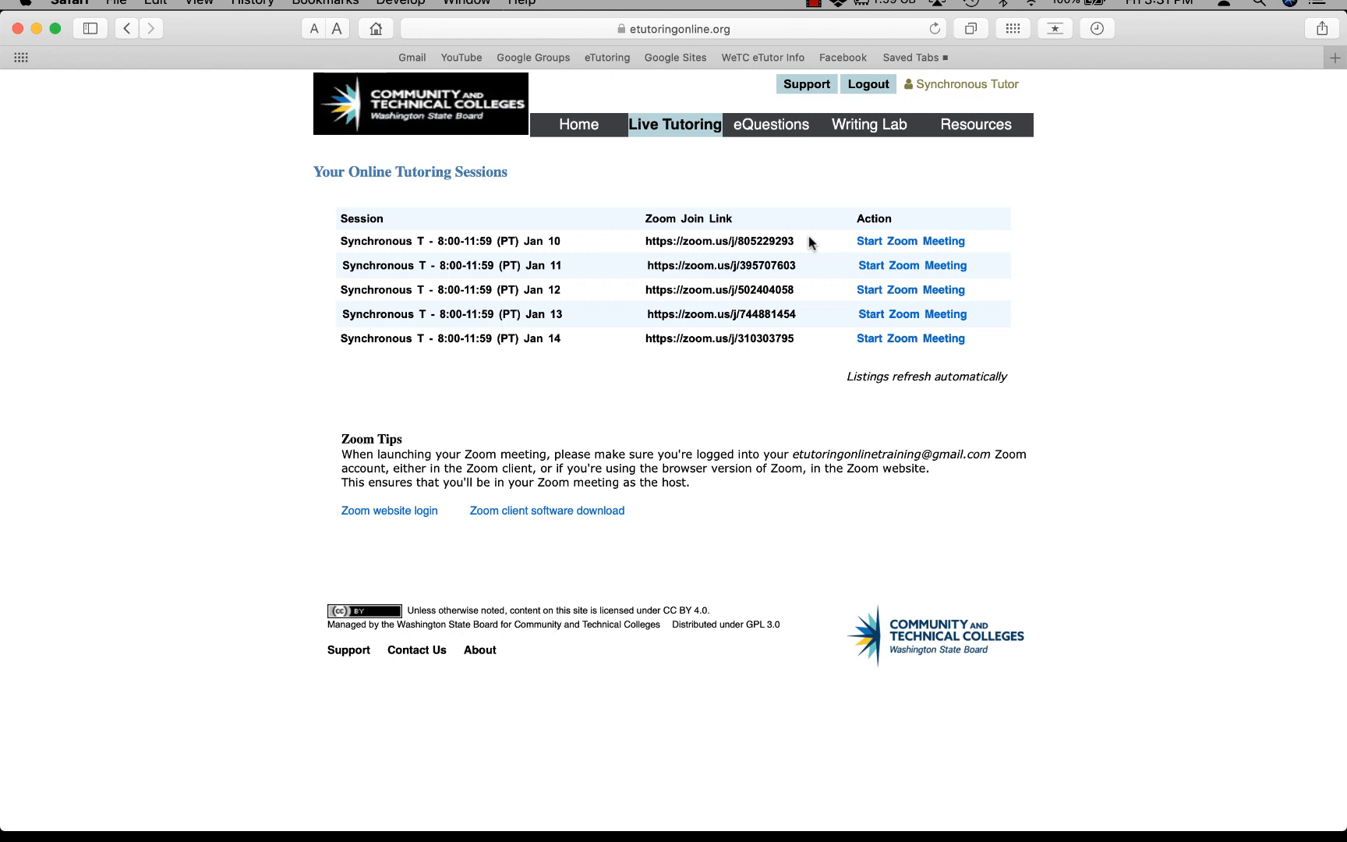
pyautogui.moveTo(824, 232)
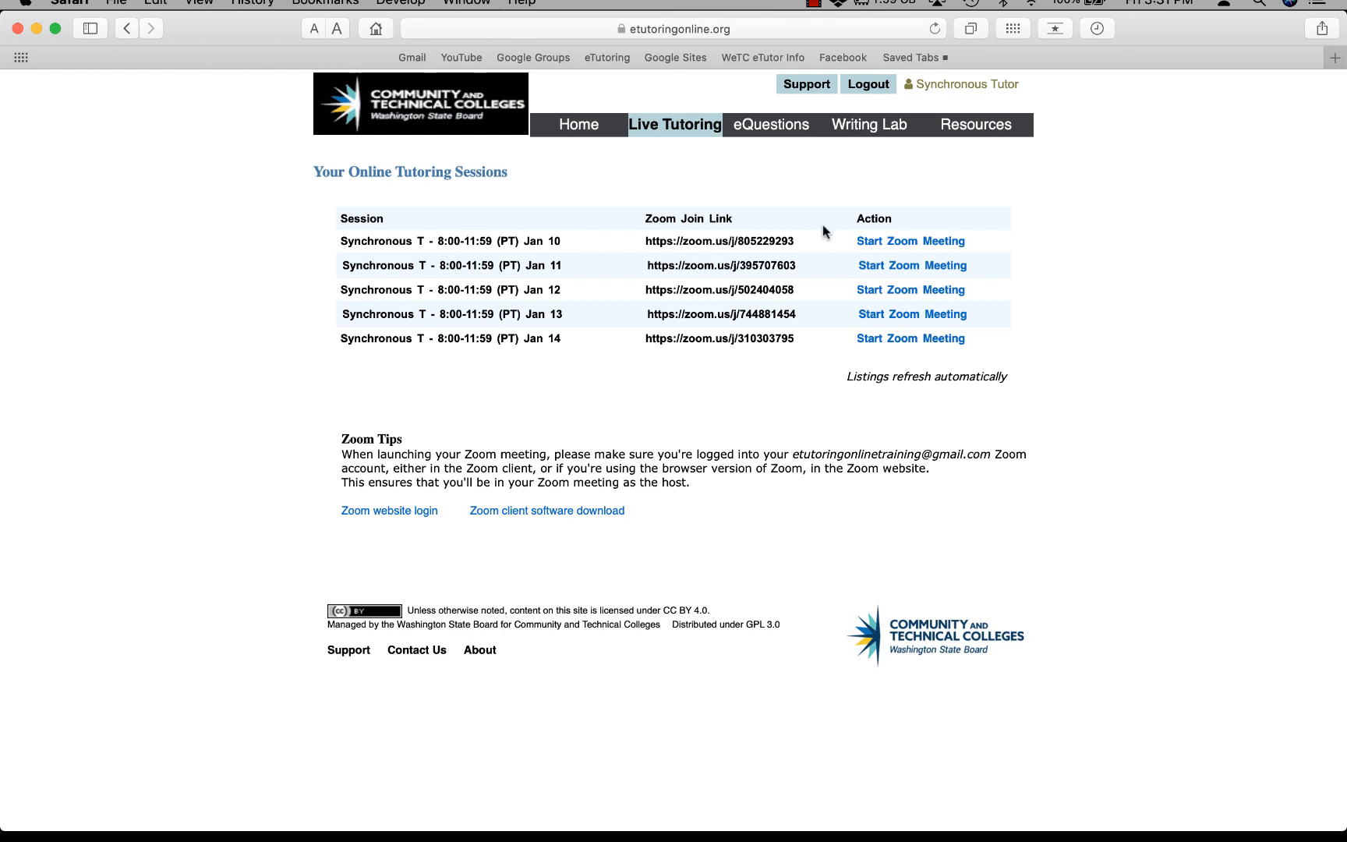
# - Start the Jan 11 Synchronous T session's Zoom meeting and allow the browser to launch zoom.us.app
pyautogui.click(911, 240)
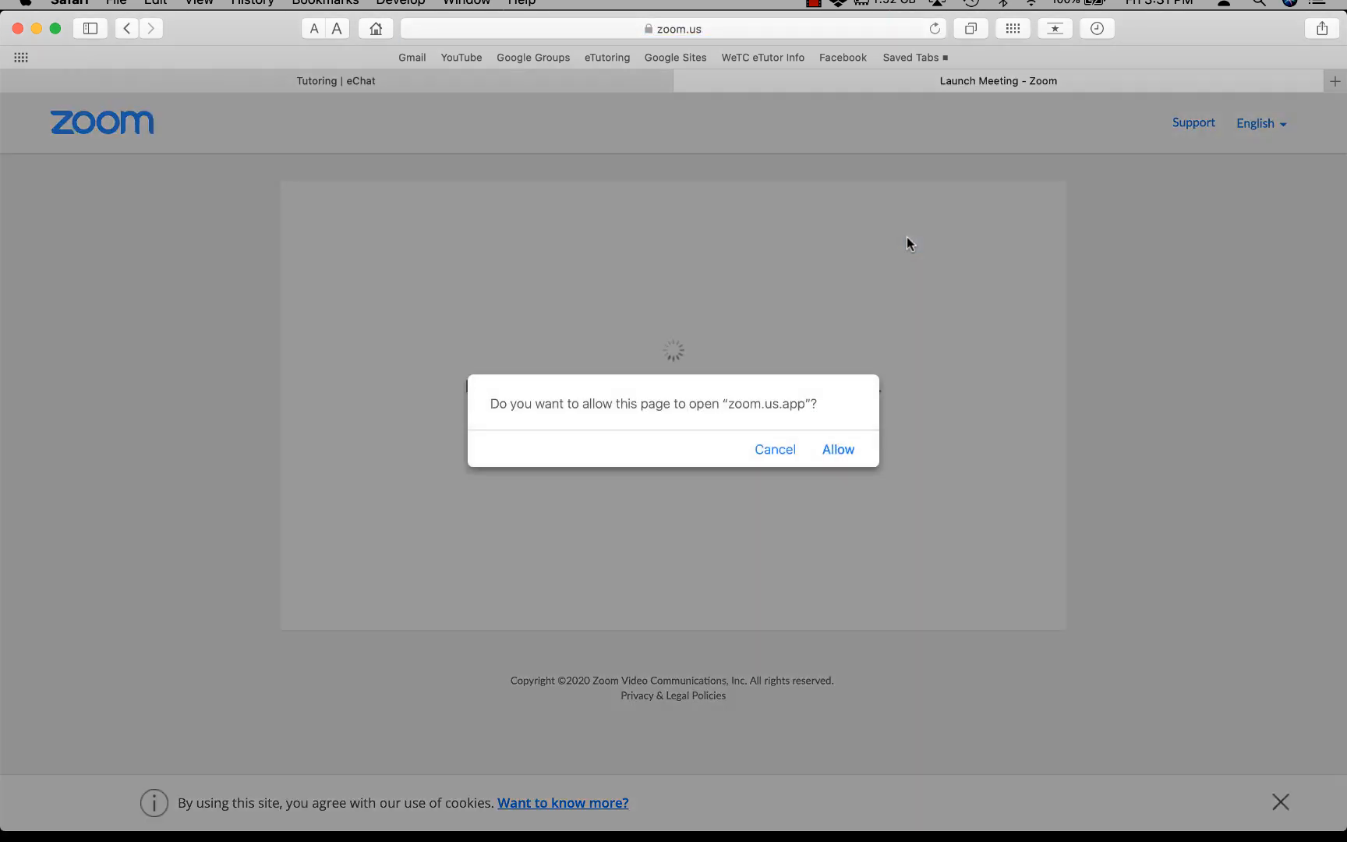
pyautogui.moveTo(615, 377)
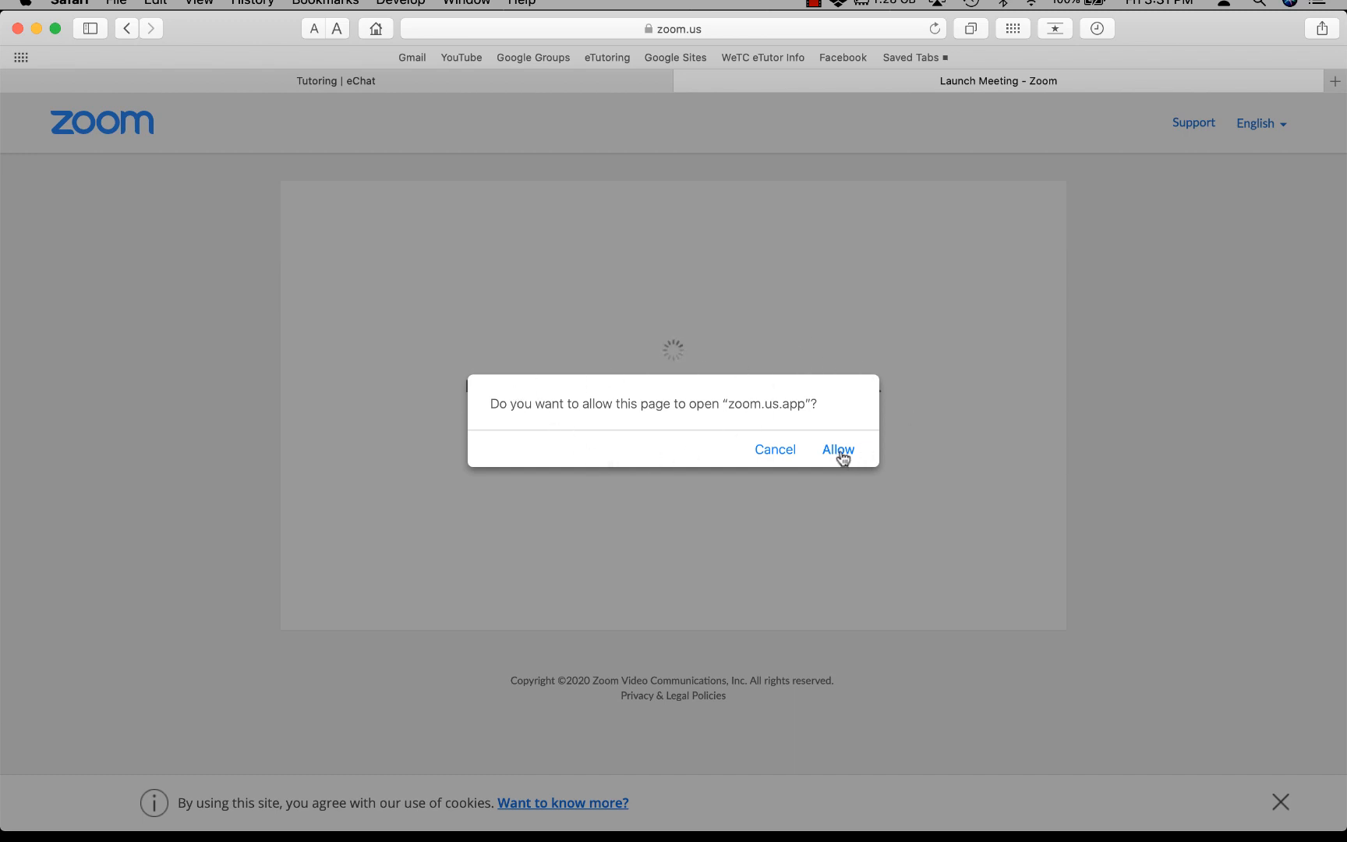
pyautogui.click(836, 449)
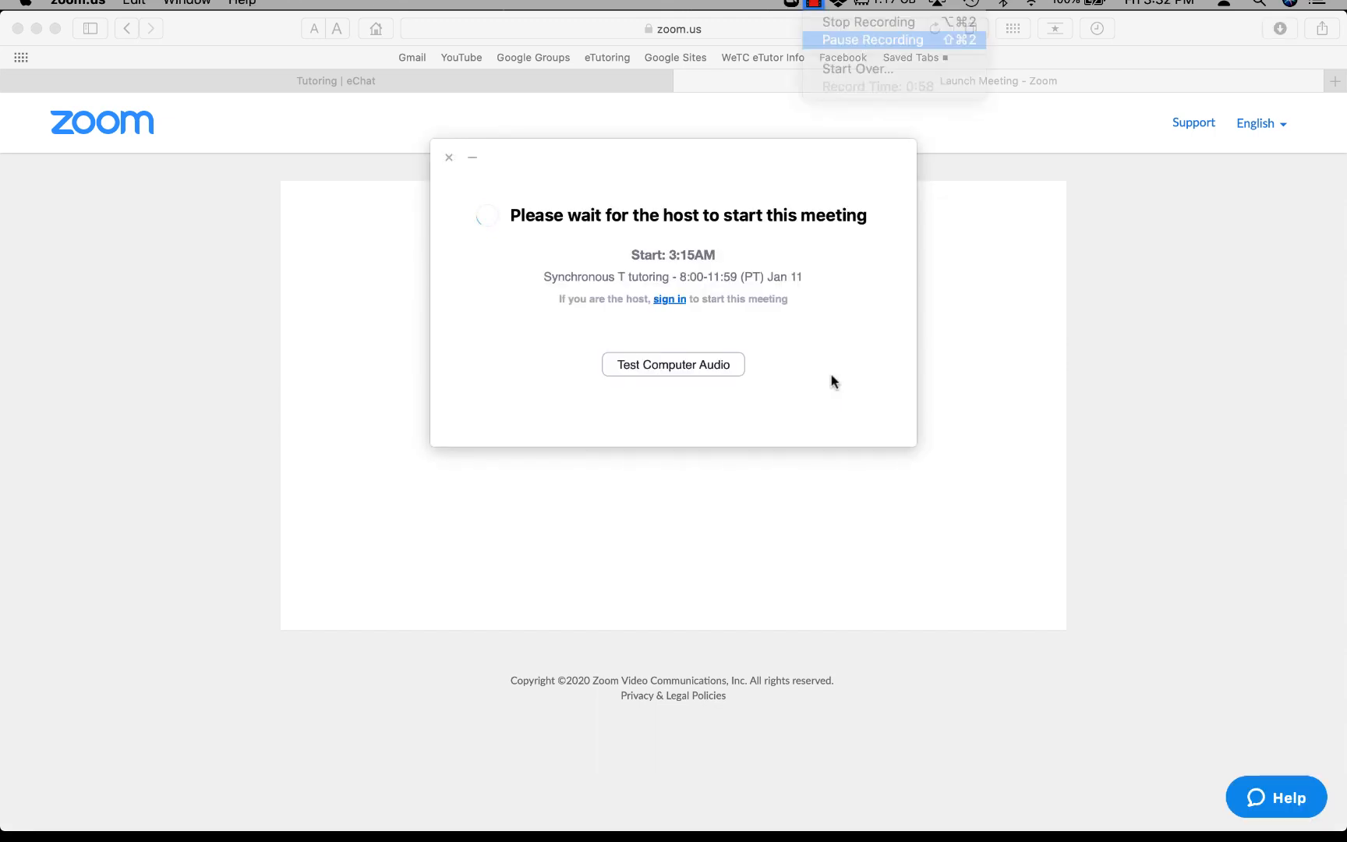
pyautogui.moveTo(507, 224)
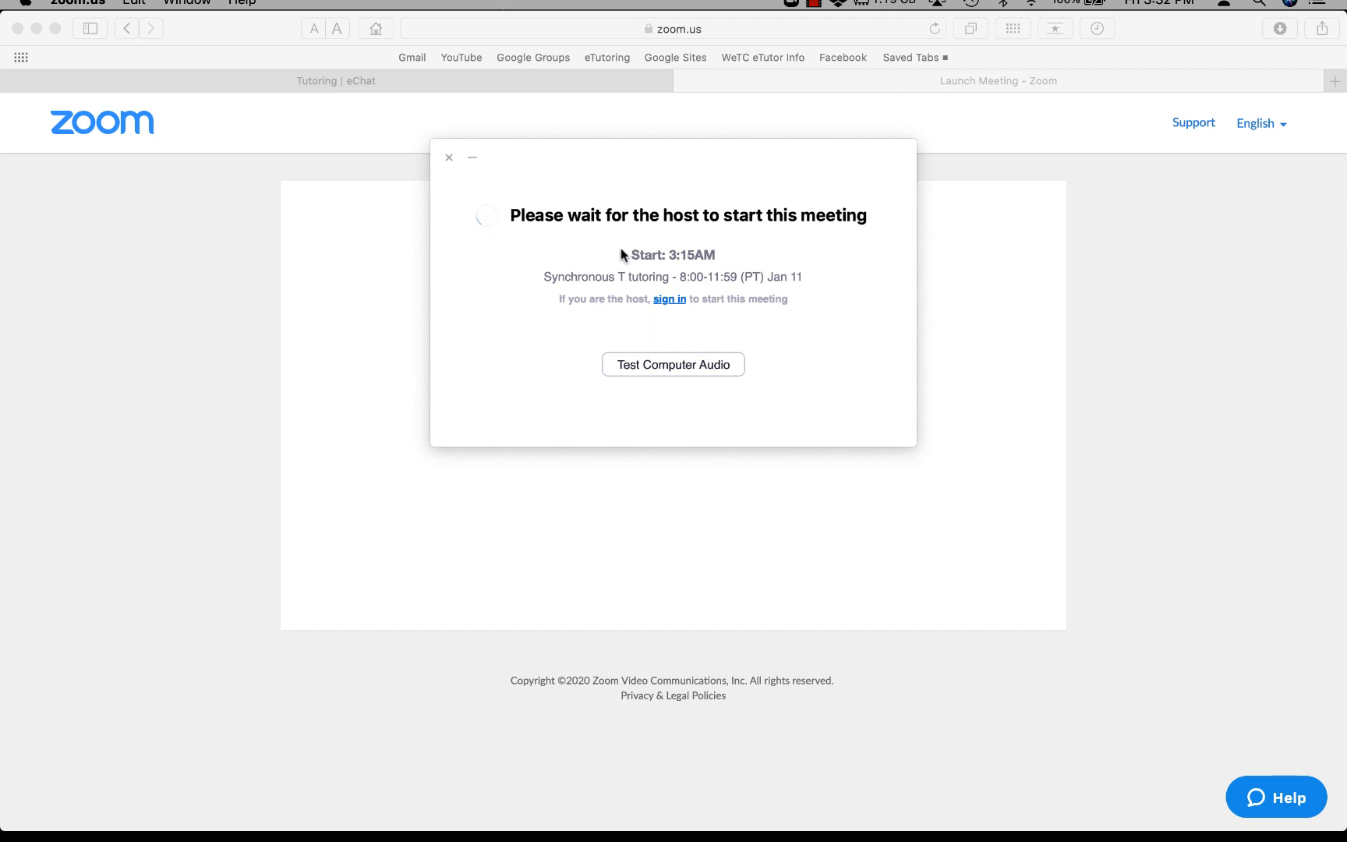
pyautogui.moveTo(715, 263)
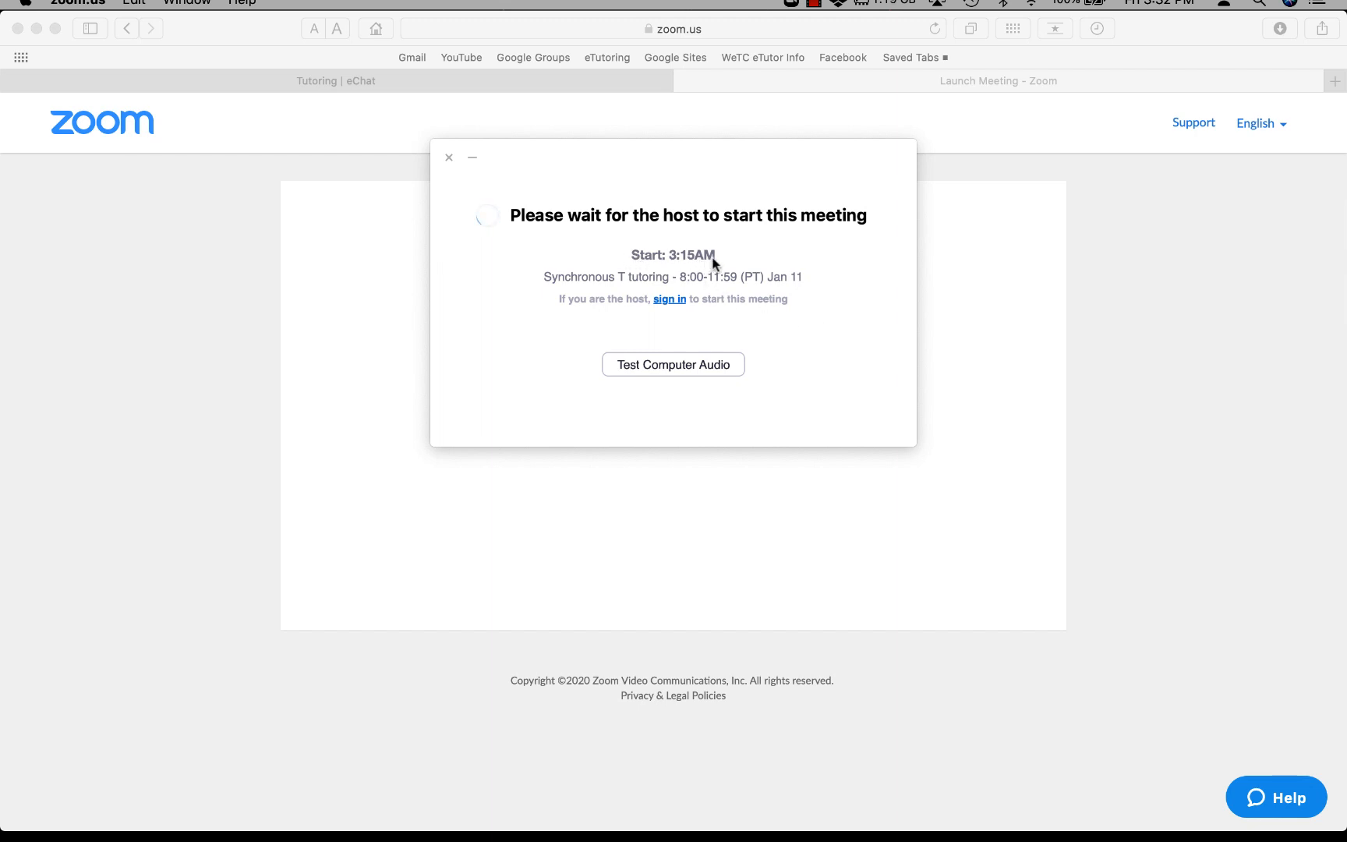
pyautogui.moveTo(722, 263)
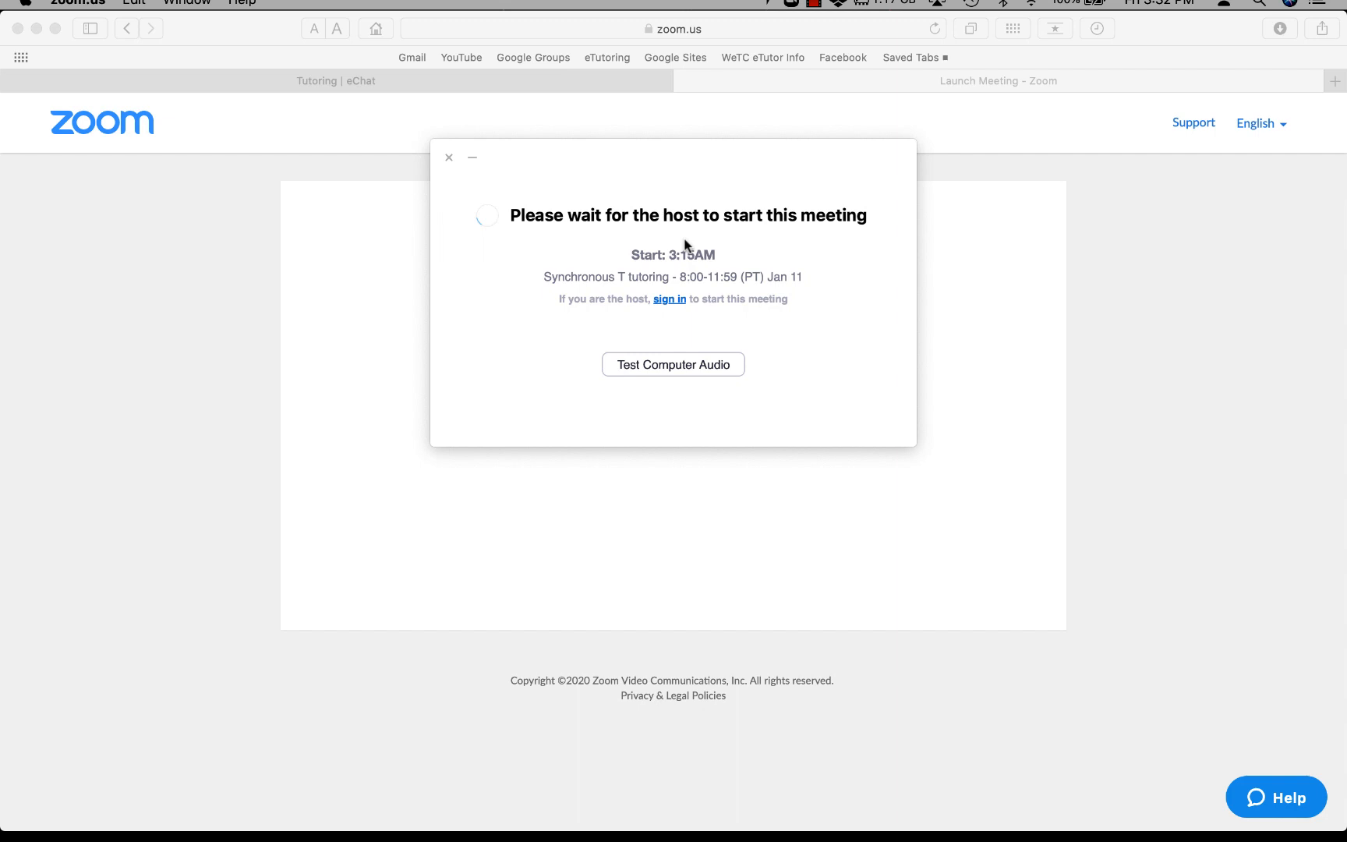
pyautogui.moveTo(697, 287)
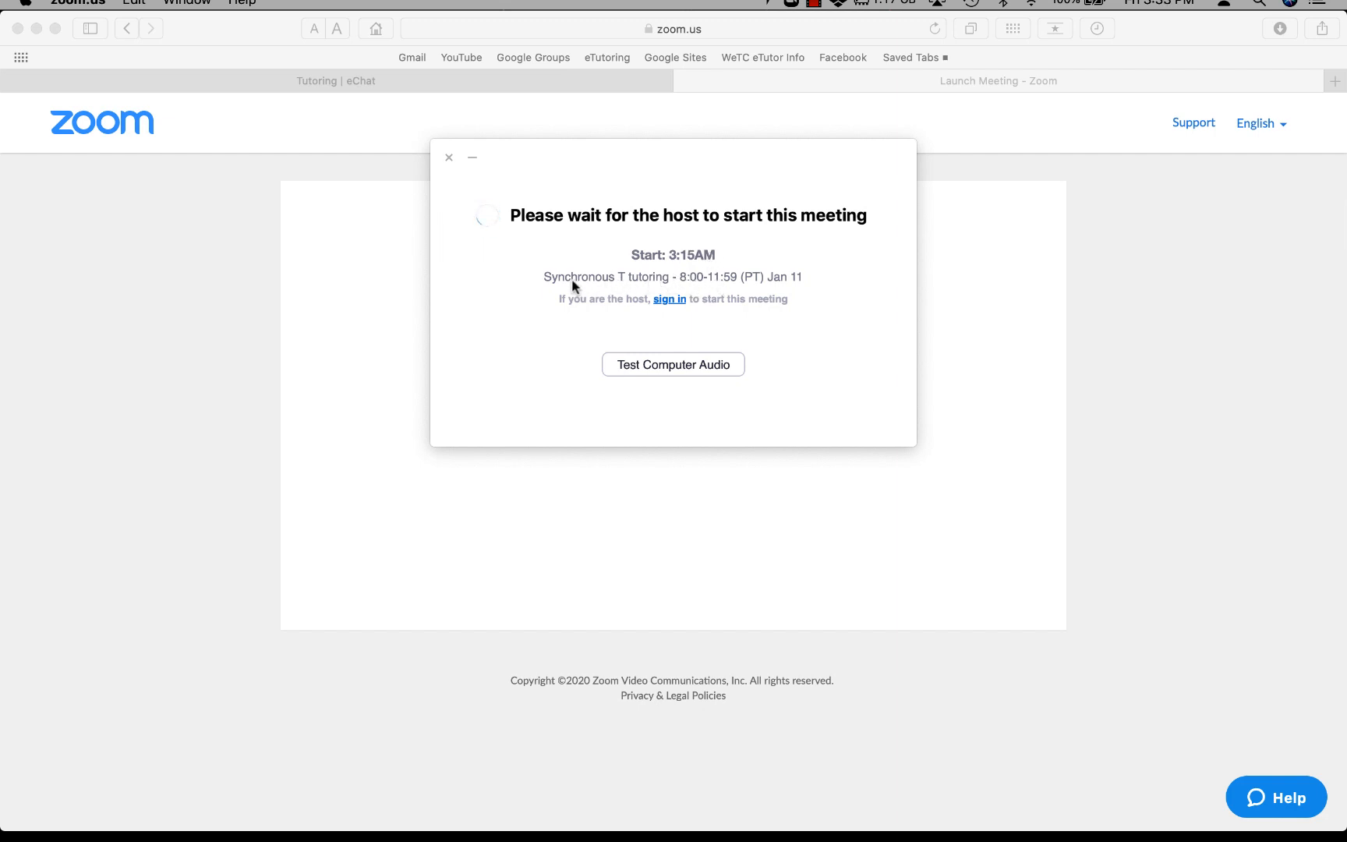
pyautogui.moveTo(626, 284)
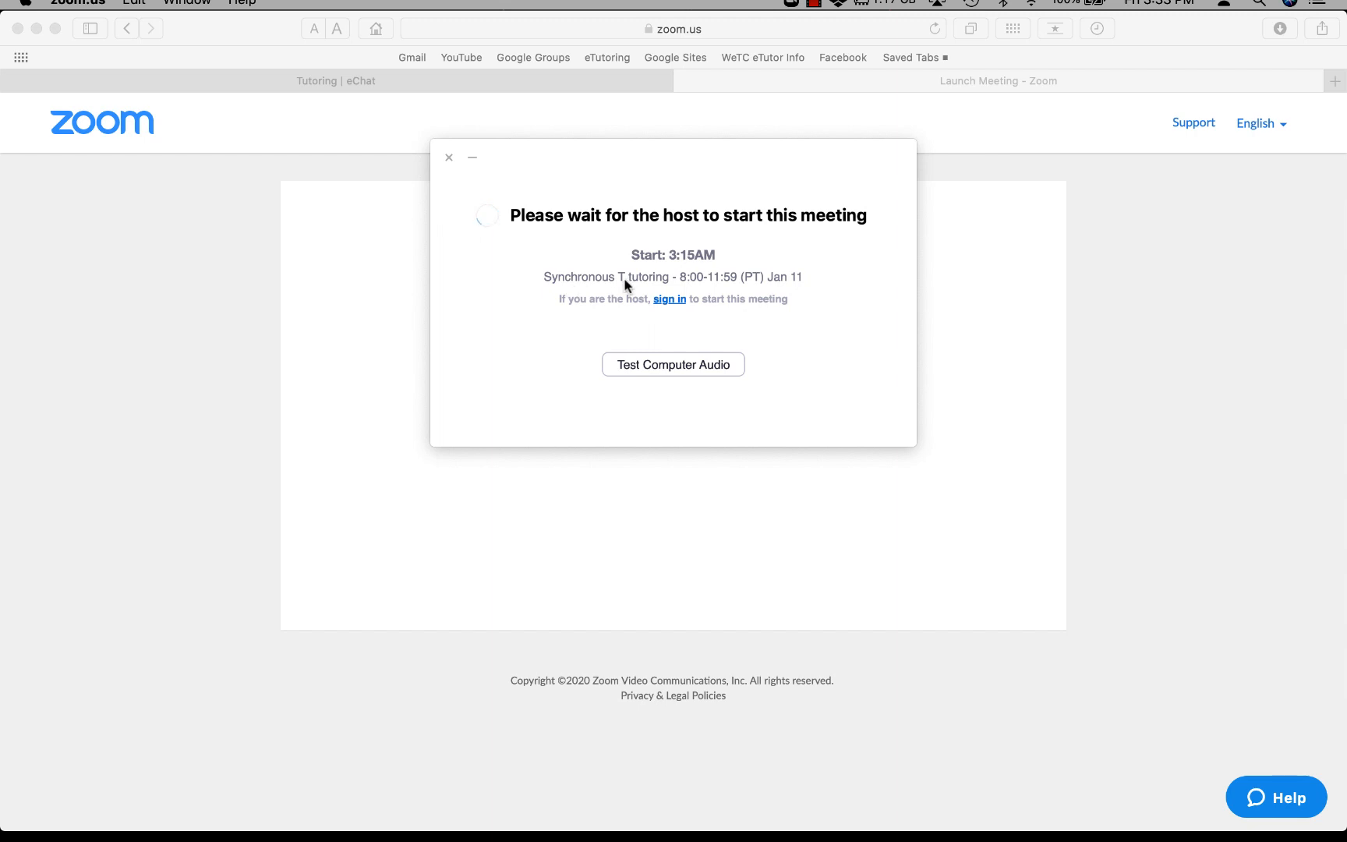
pyautogui.moveTo(771, 279)
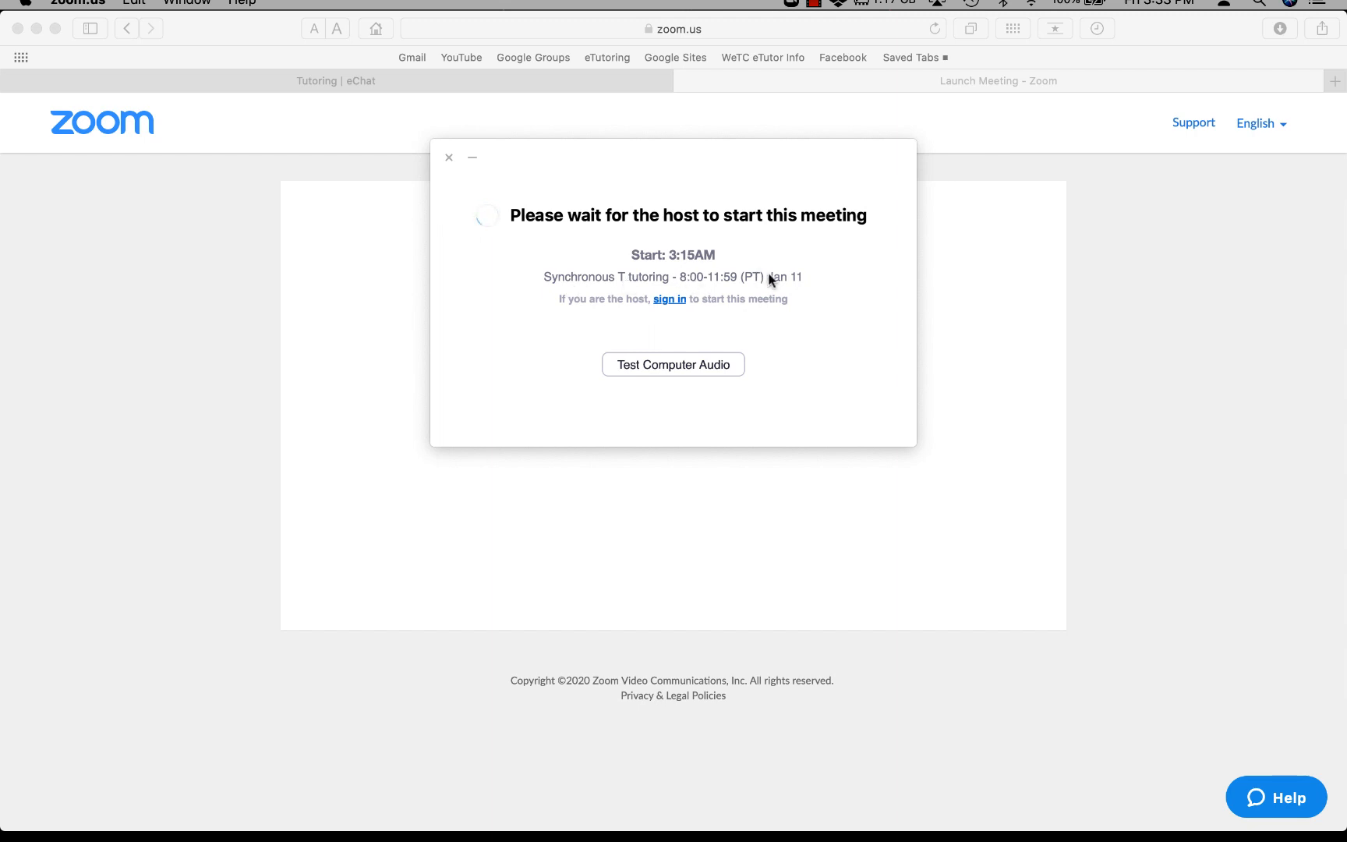
pyautogui.moveTo(566, 313)
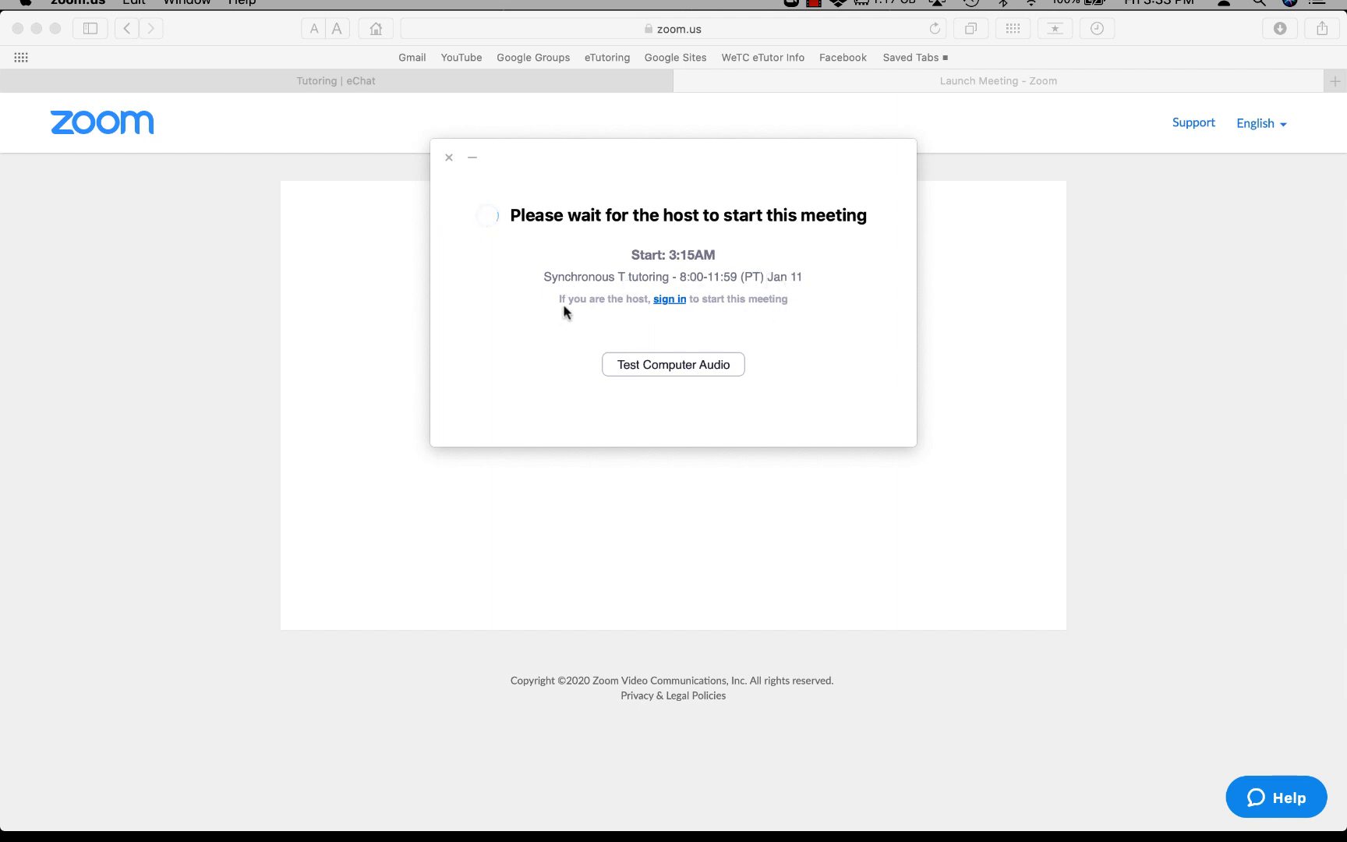
pyautogui.moveTo(702, 312)
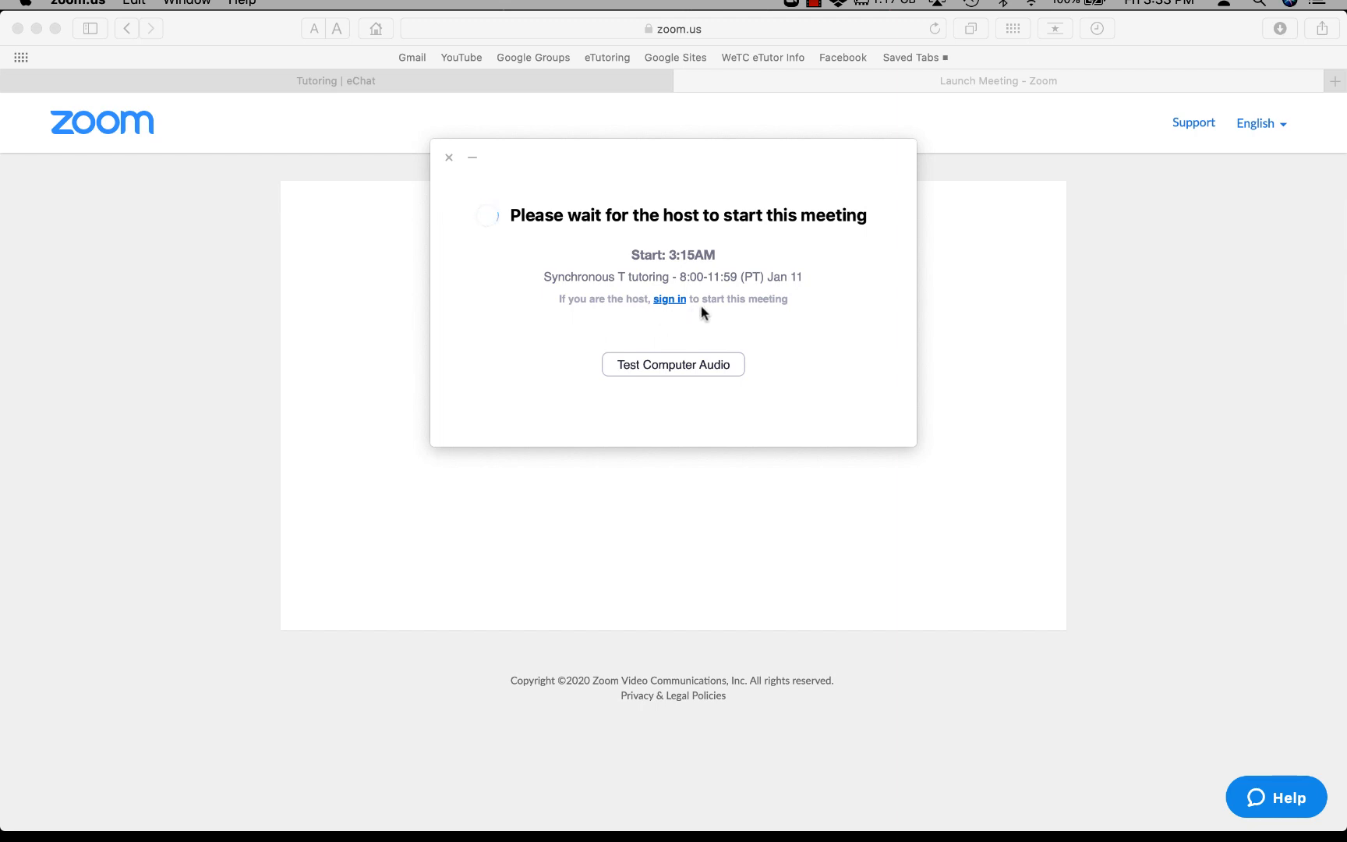
# - Begin host sign-in by entering the host account email, moving on to the password field
pyautogui.click(669, 299)
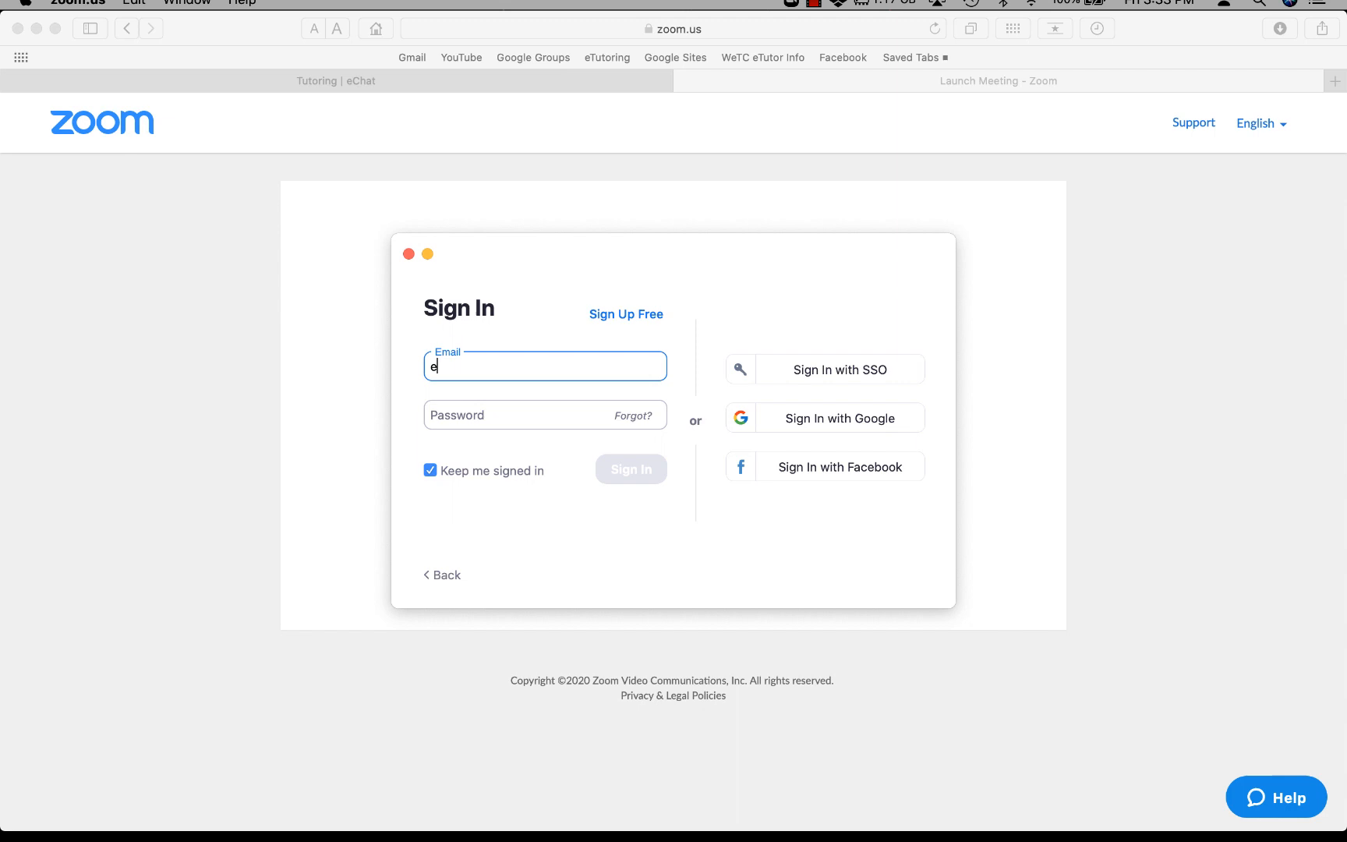
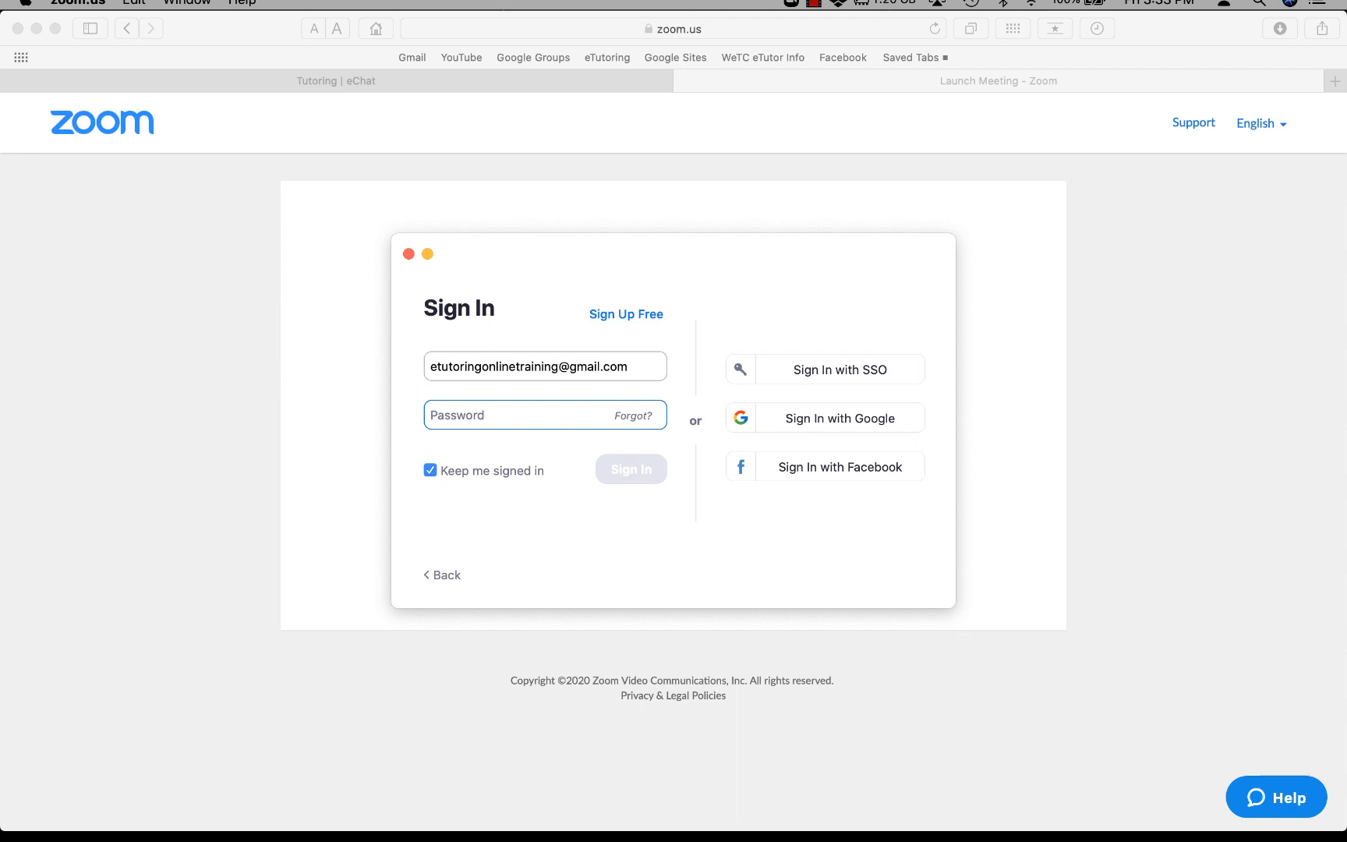
pyautogui.click(631, 470)
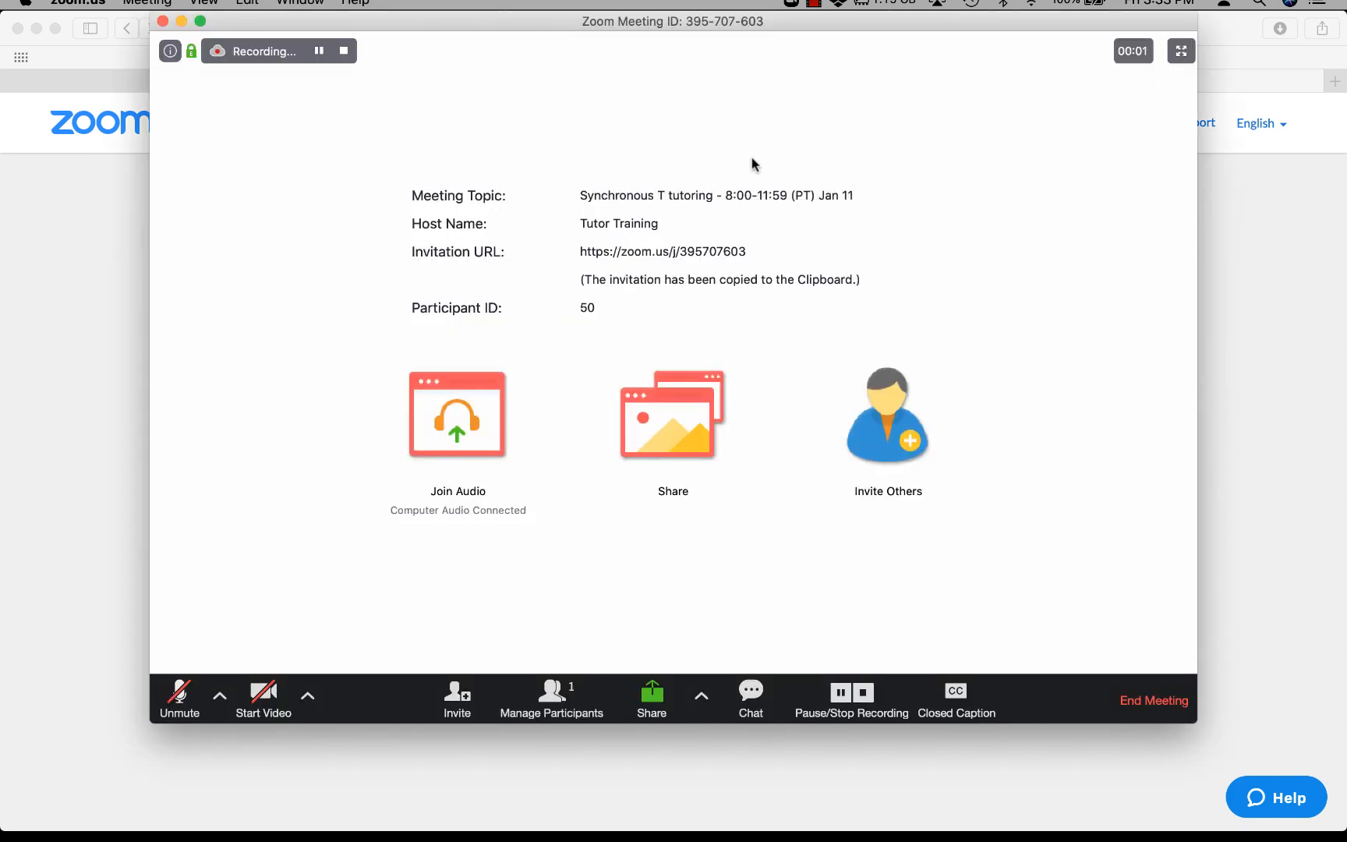
pyautogui.moveTo(964, 243)
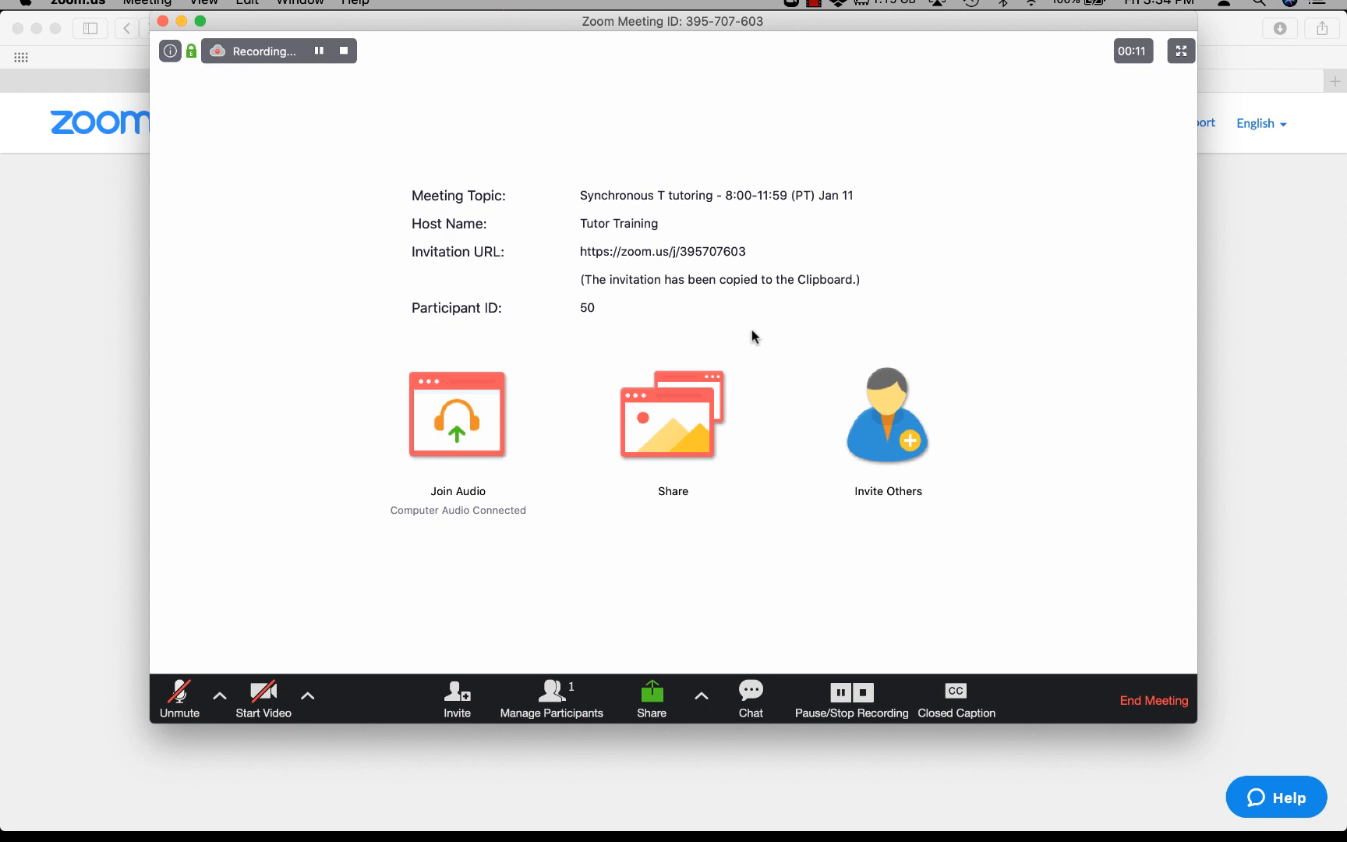
pyautogui.moveTo(673, 415)
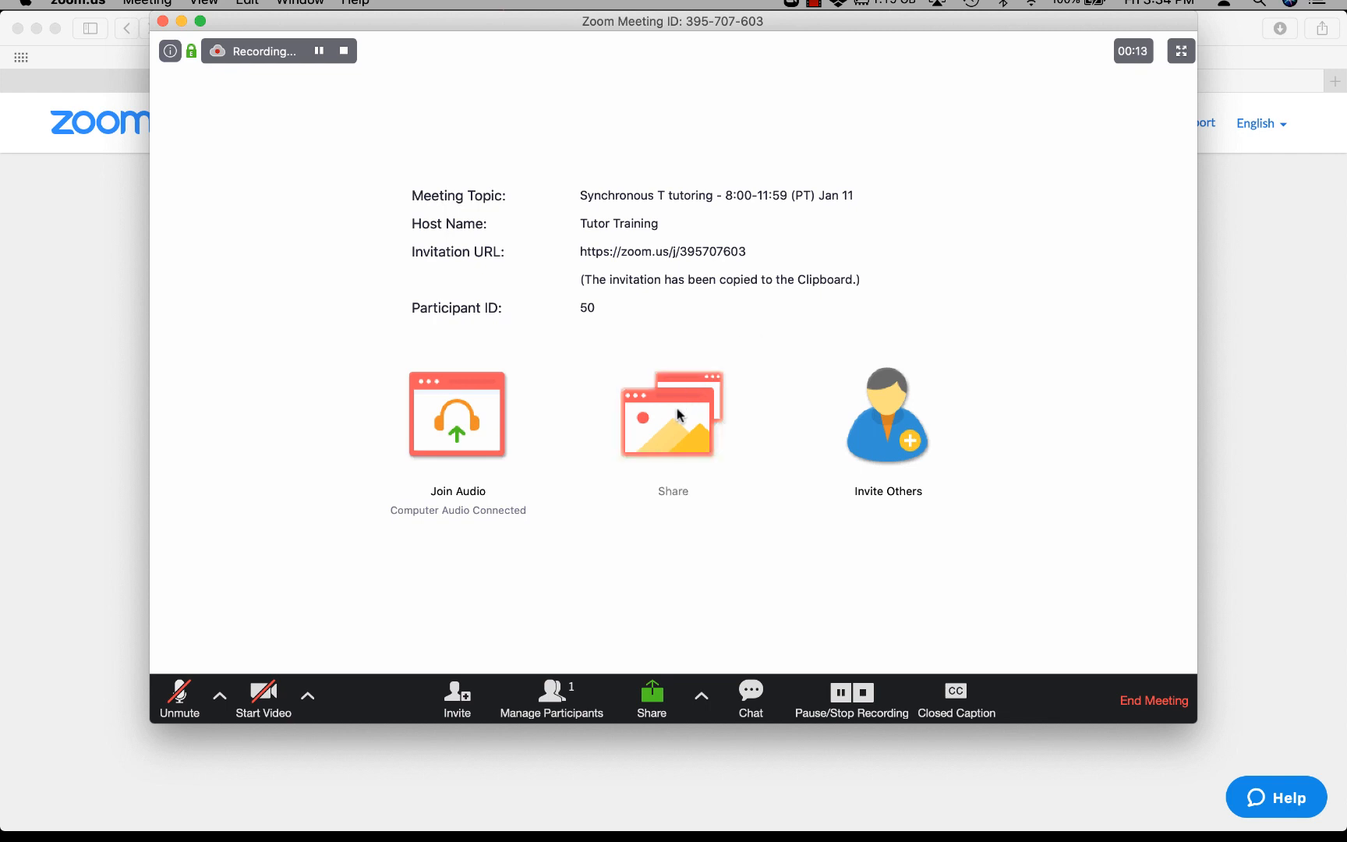
# - Select the Whiteboard tile in the Share Screen chooser's Basic tab
pyautogui.click(651, 696)
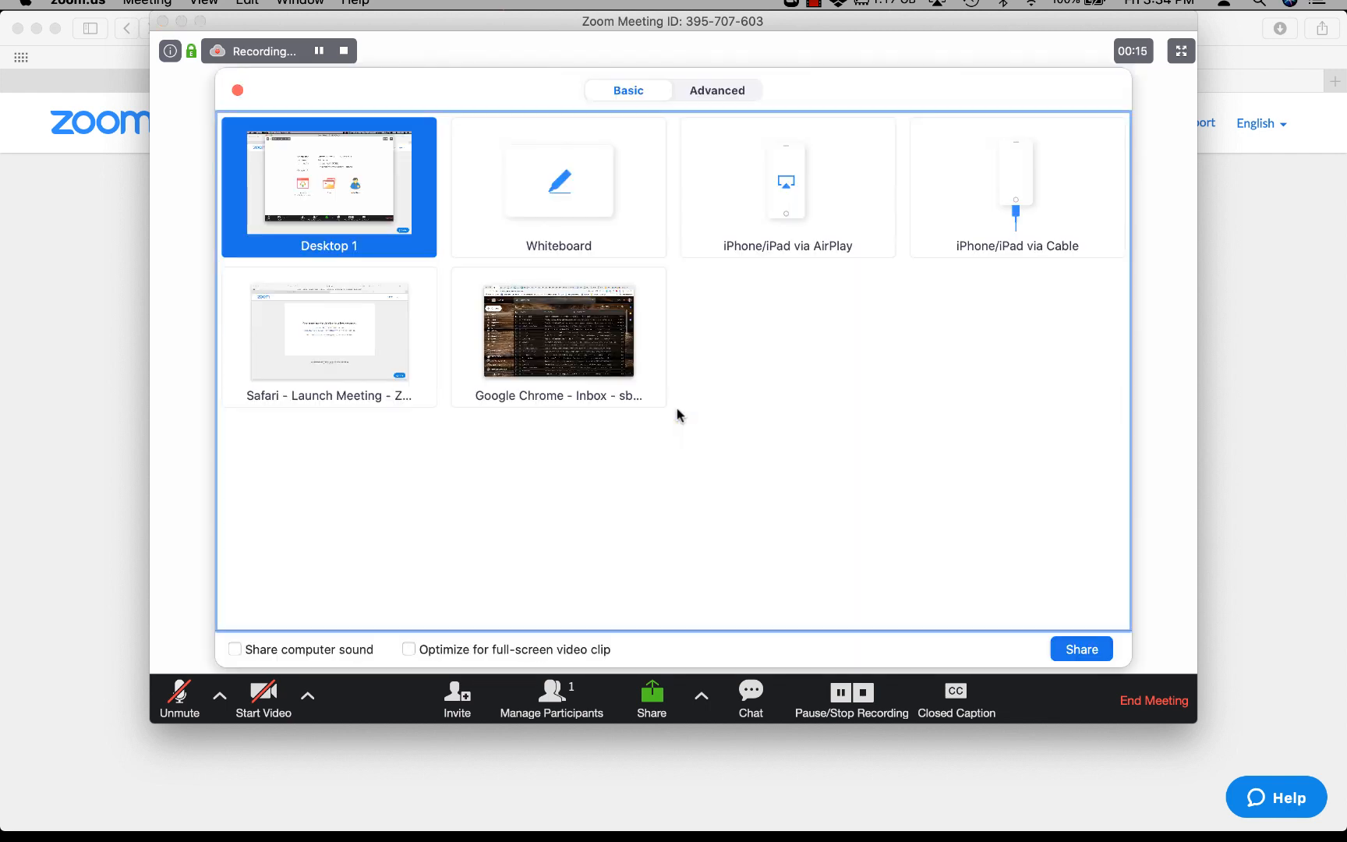
pyautogui.click(557, 181)
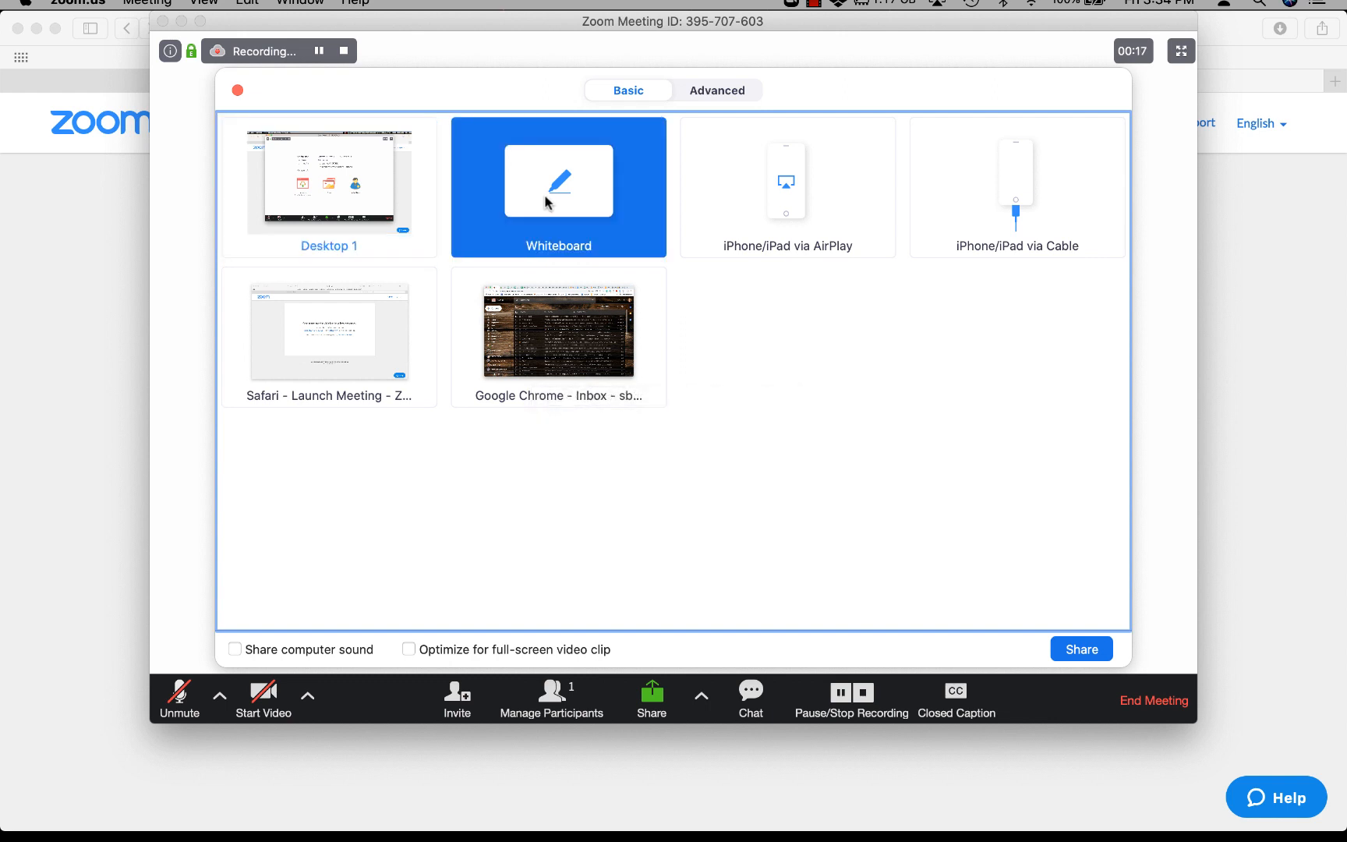
pyautogui.moveTo(1094, 755)
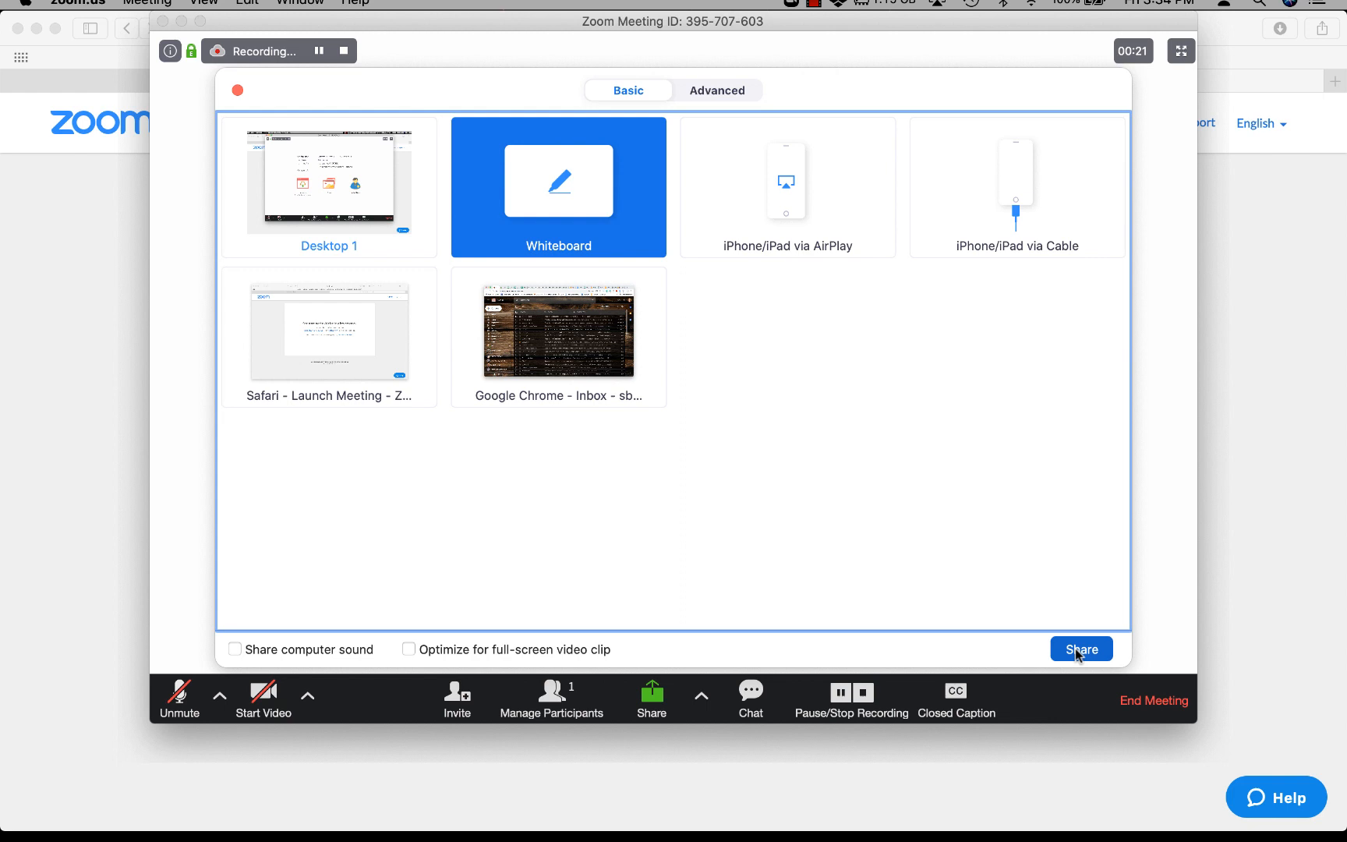
# - Share the selected blank whiteboard with the meeting
pyautogui.click(1080, 649)
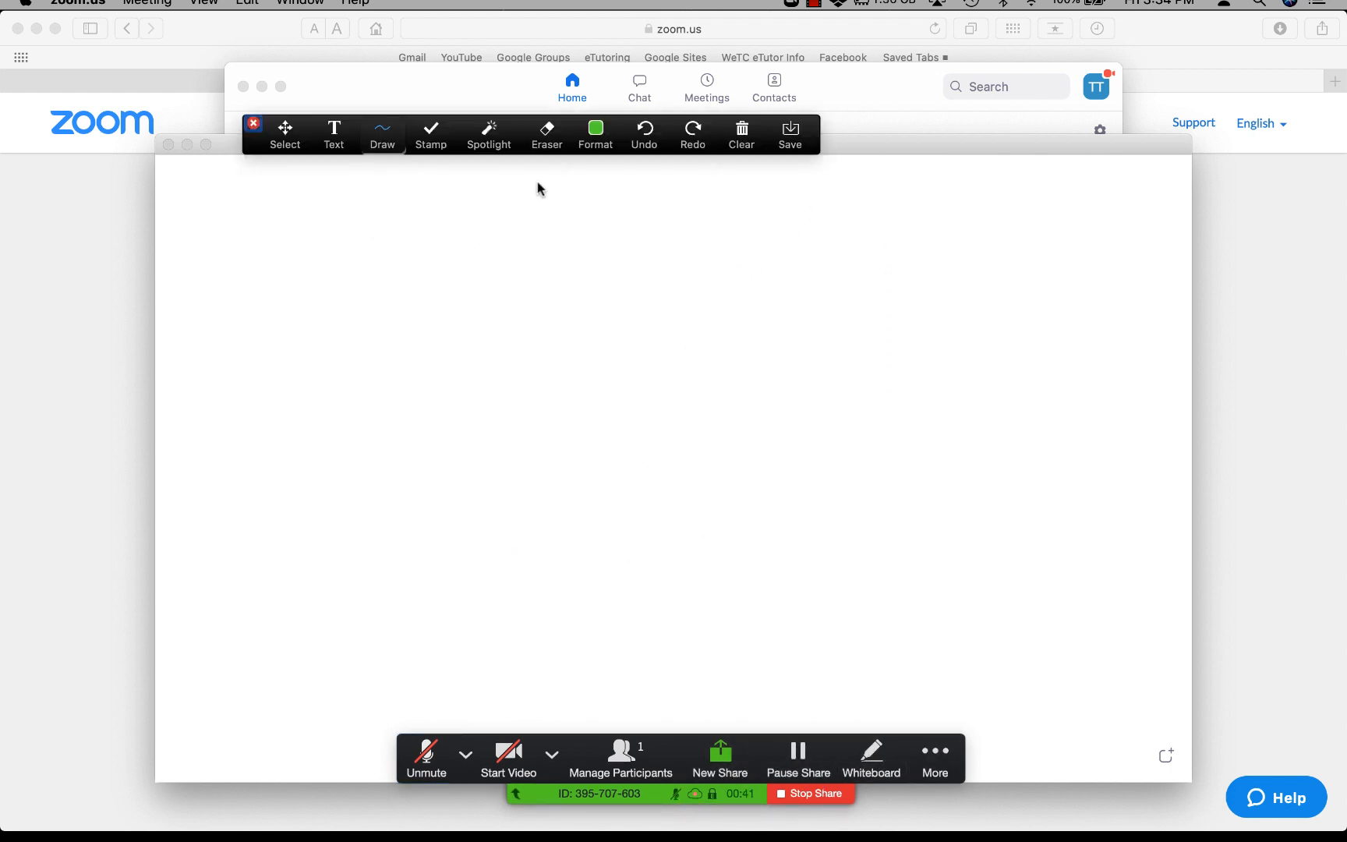
pyautogui.moveTo(891, 148)
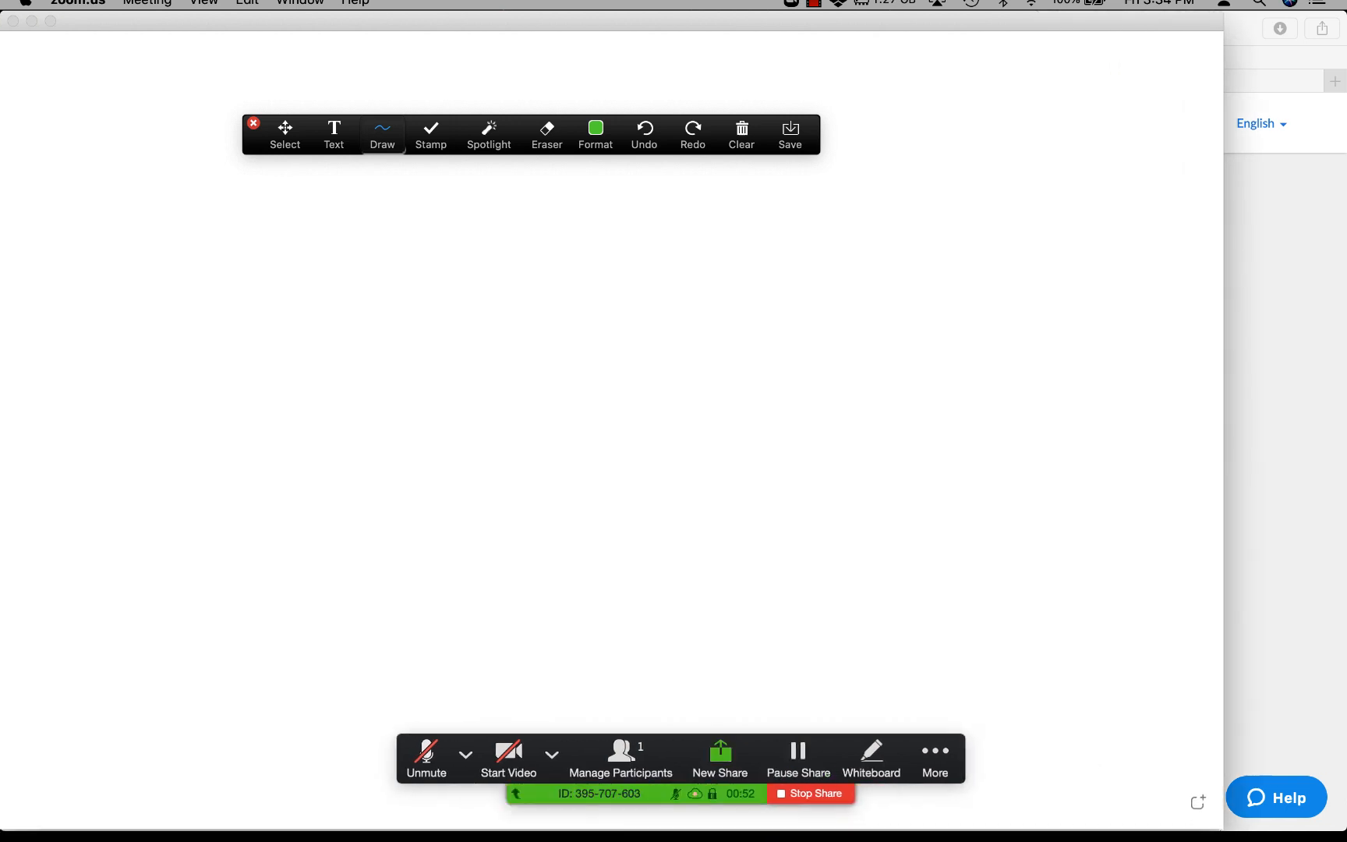
pyautogui.moveTo(255, 146)
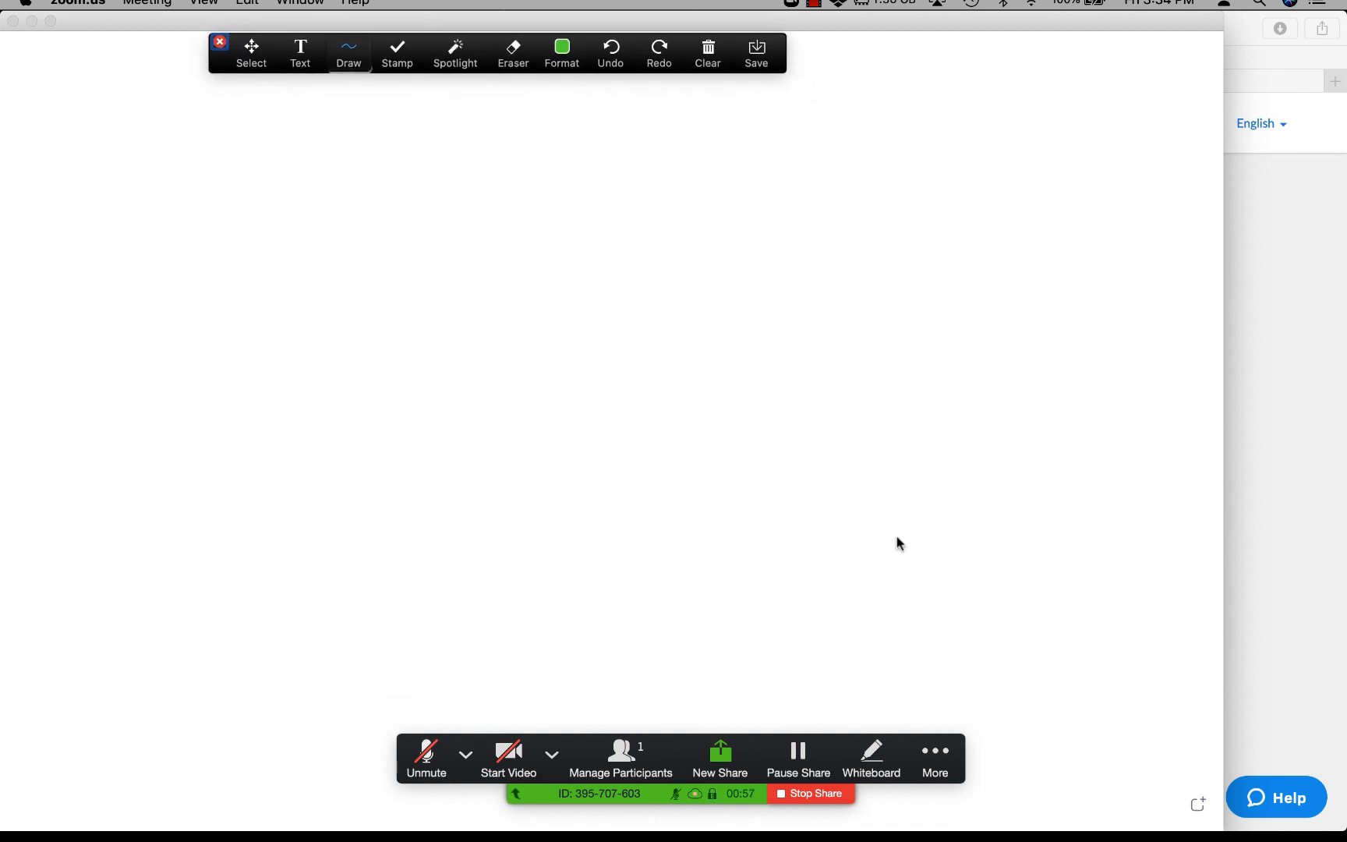
pyautogui.moveTo(935, 759)
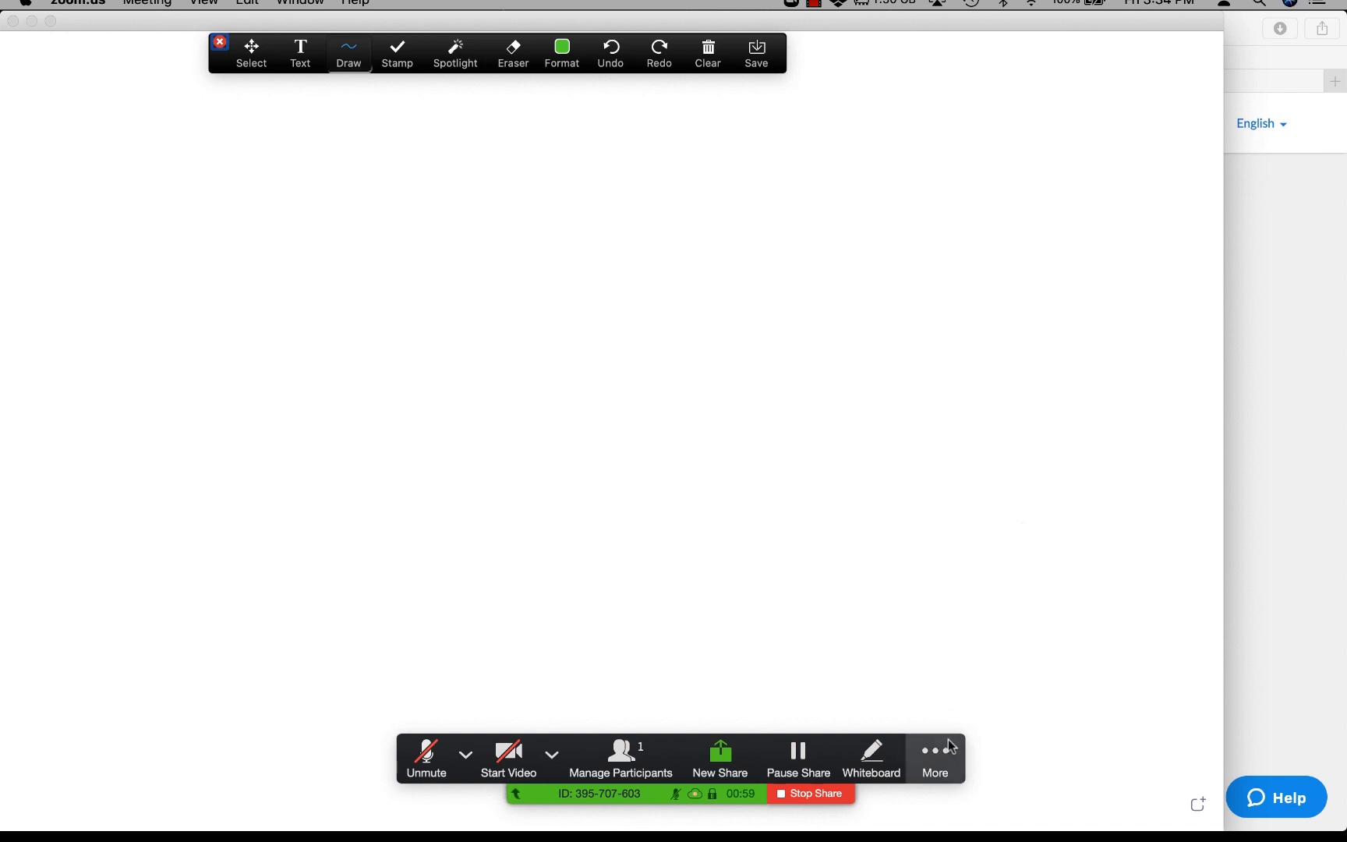
# - Show the group chat from the More menu and the participants panel listing only the host
pyautogui.click(935, 757)
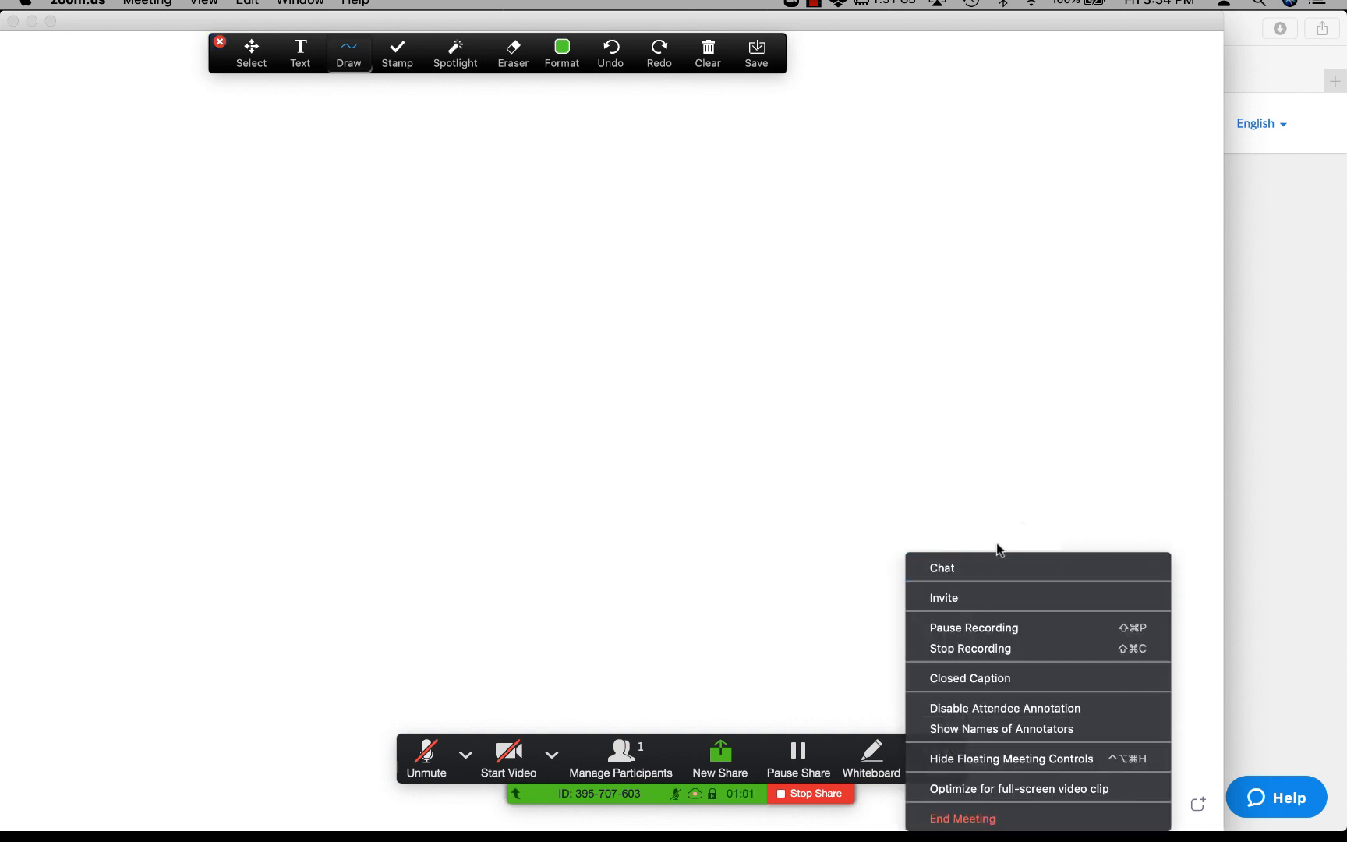
pyautogui.click(942, 567)
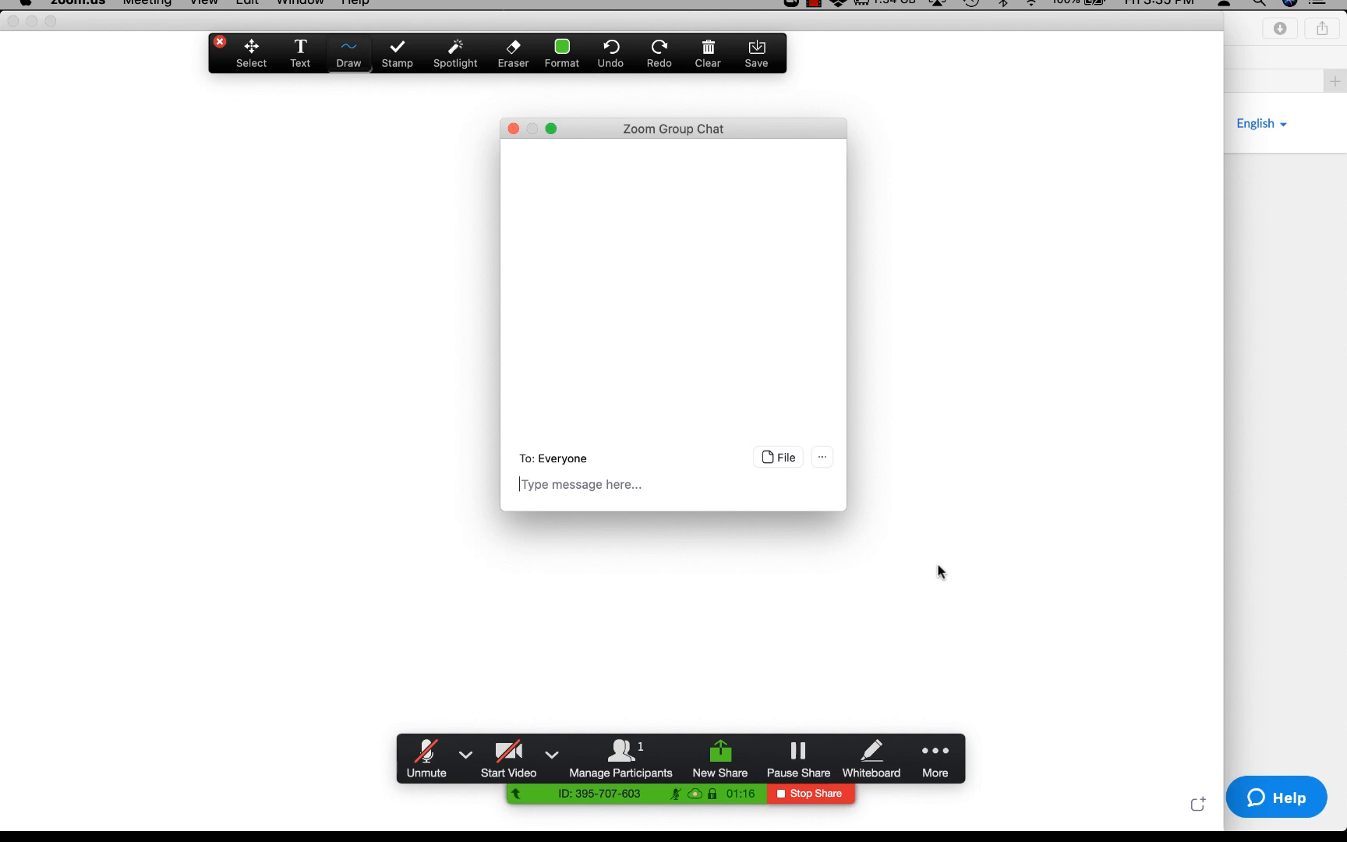
pyautogui.moveTo(646, 137)
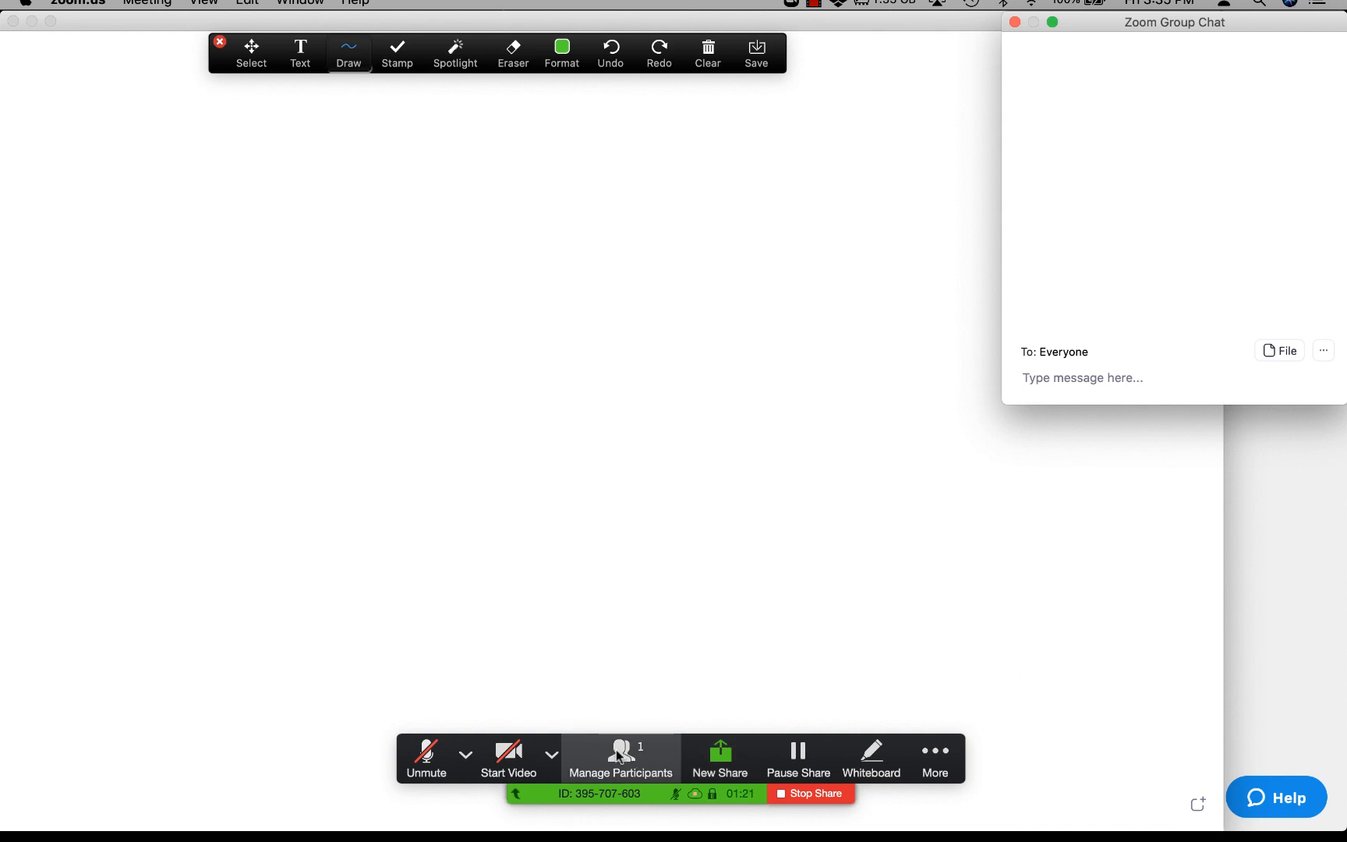
pyautogui.click(621, 758)
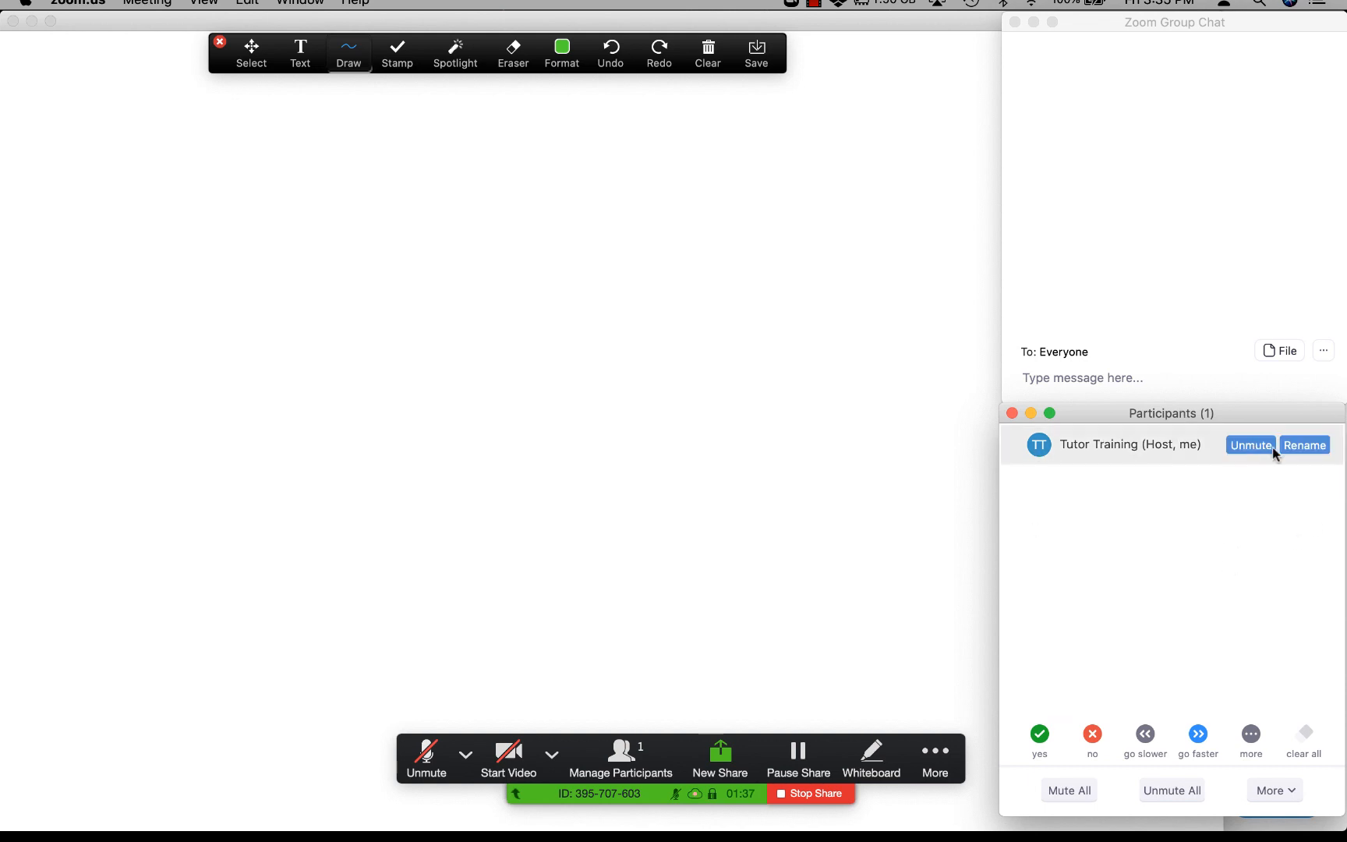
pyautogui.moveTo(1305, 458)
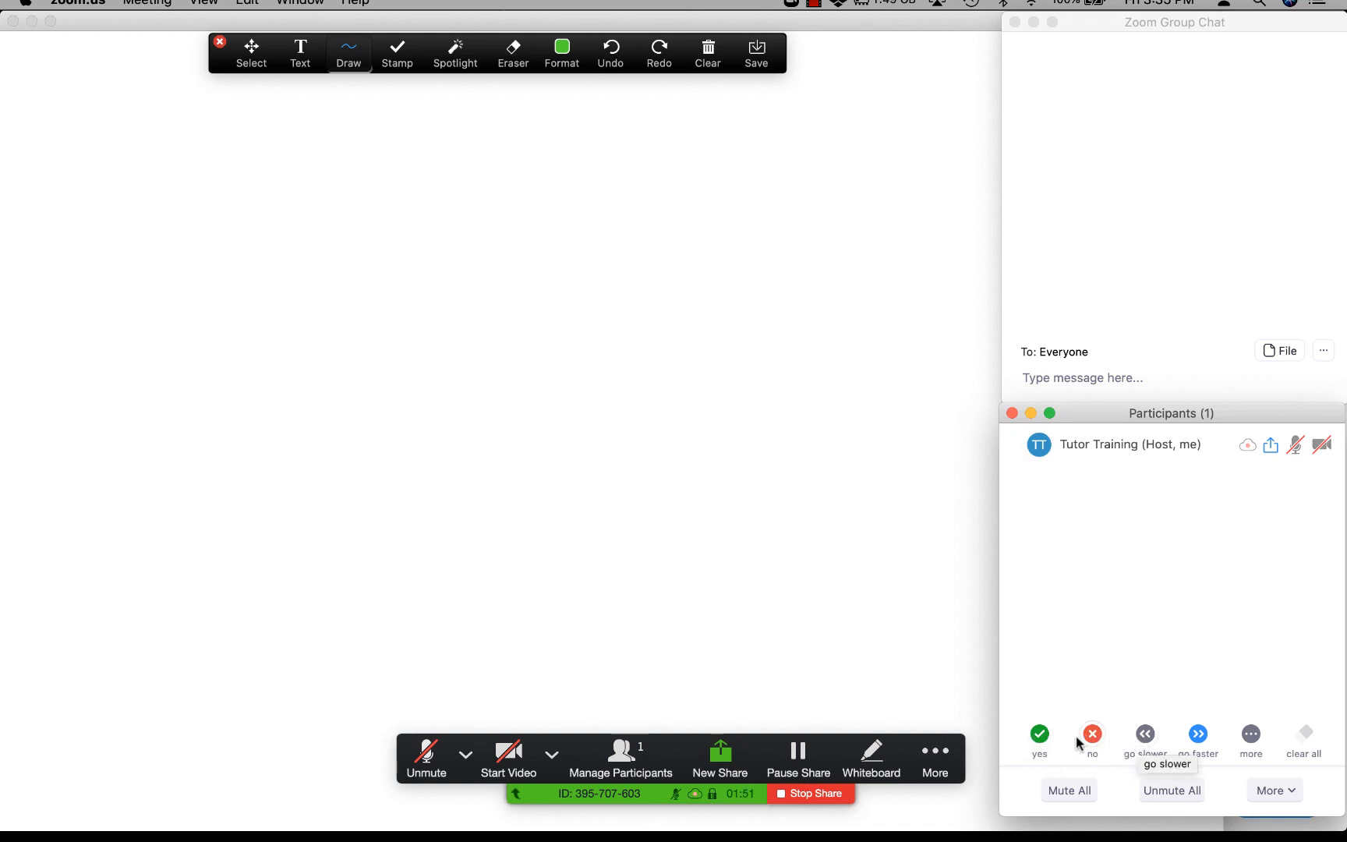
pyautogui.moveTo(1198, 734)
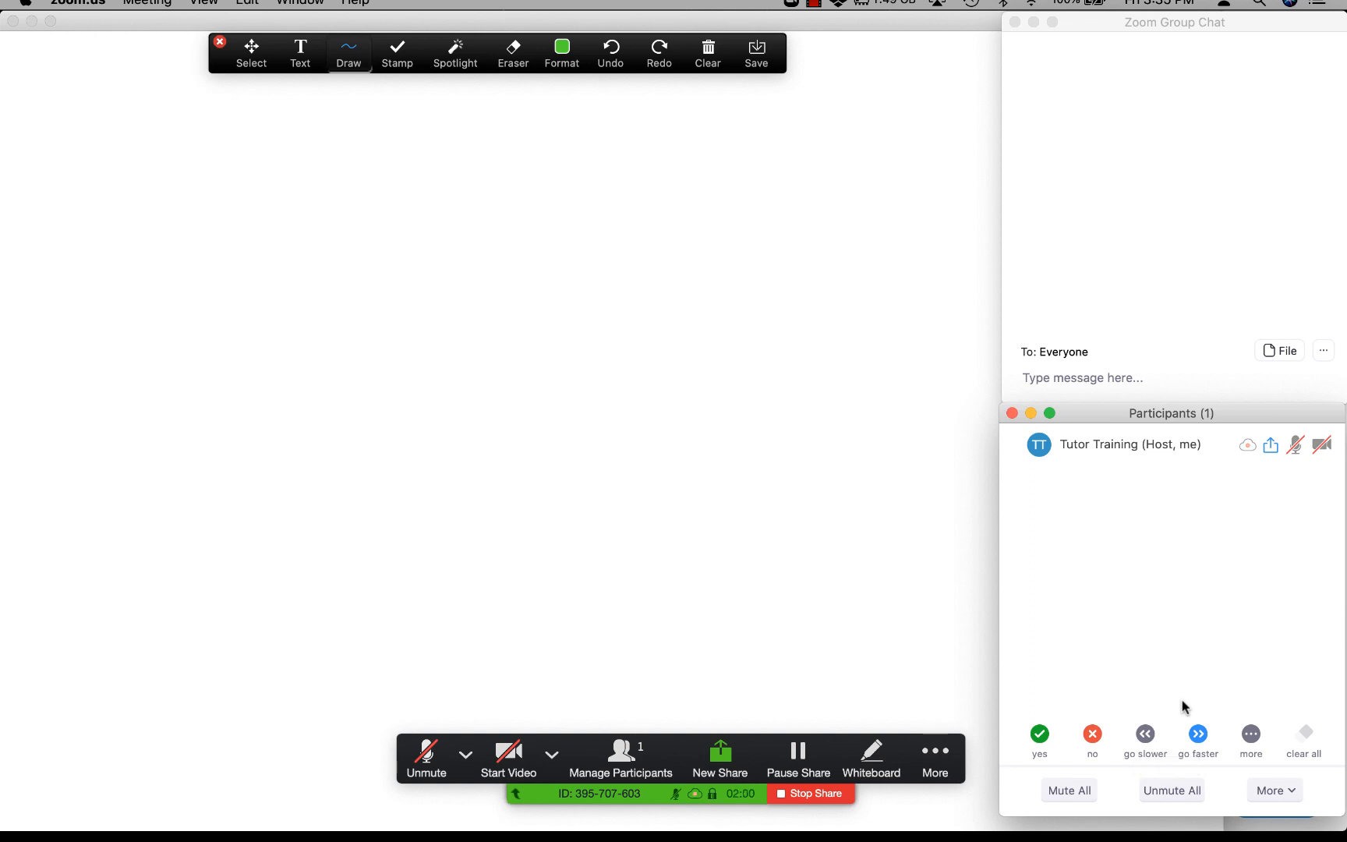
pyautogui.moveTo(1166, 719)
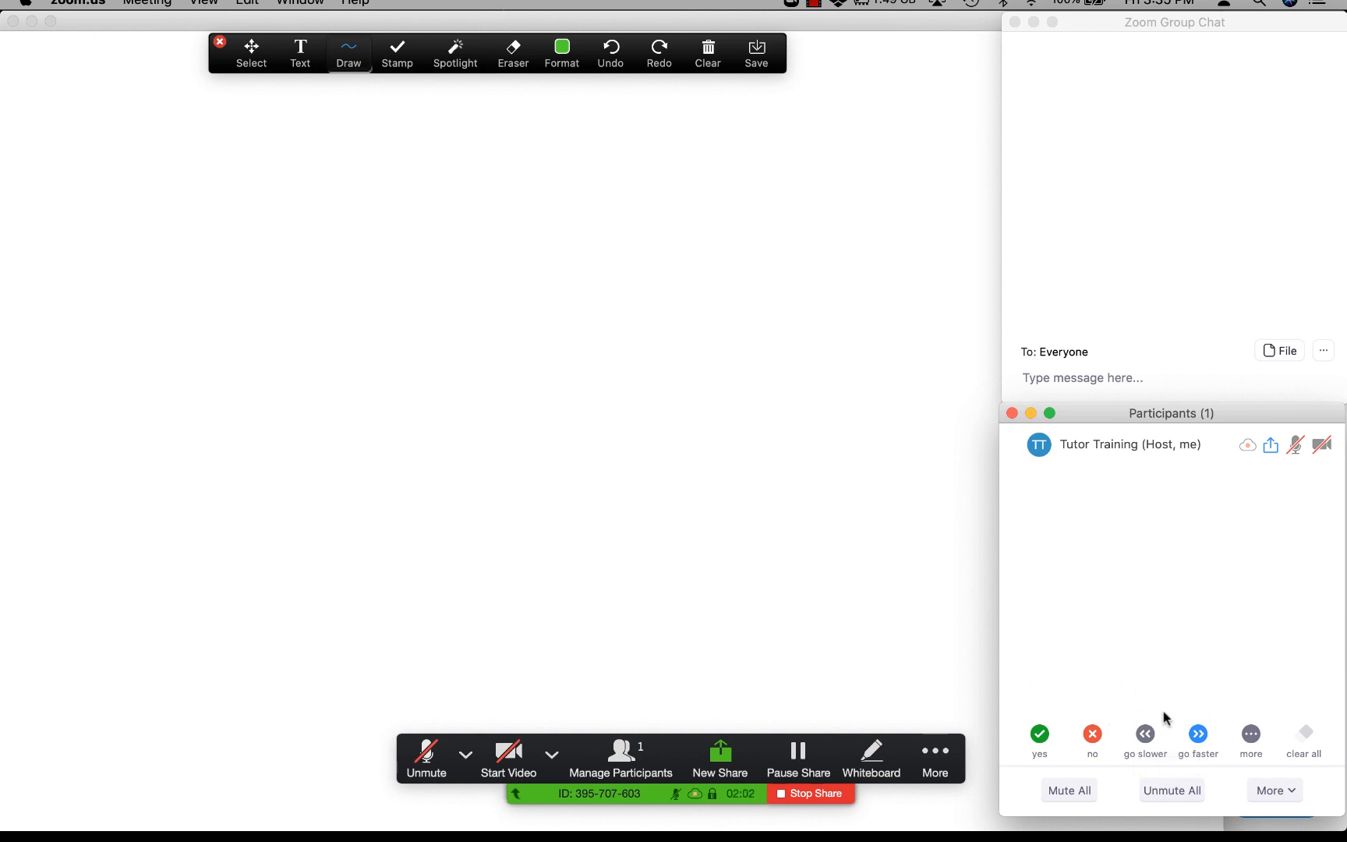
pyautogui.click(1250, 739)
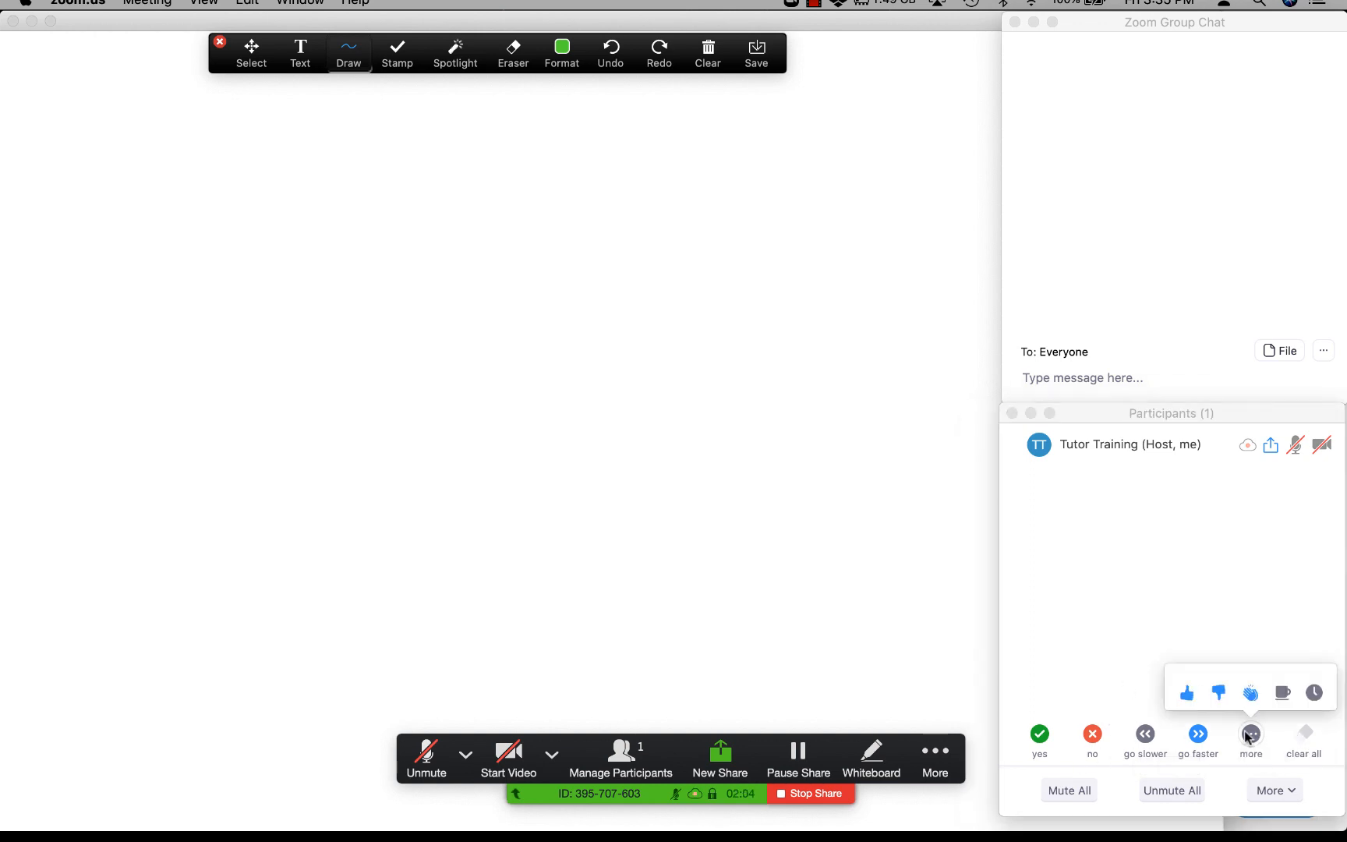
pyautogui.moveTo(1219, 693)
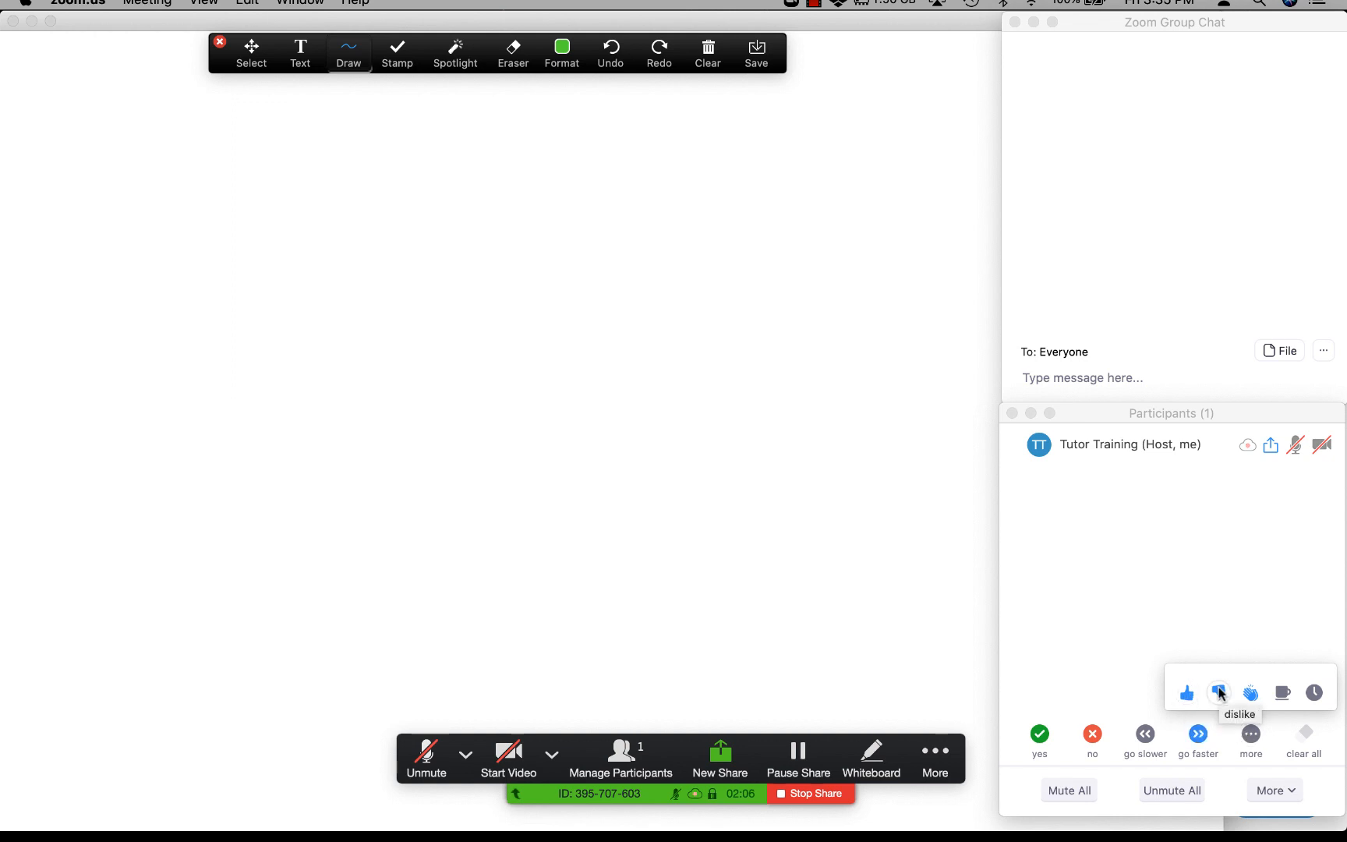
pyautogui.moveTo(1283, 692)
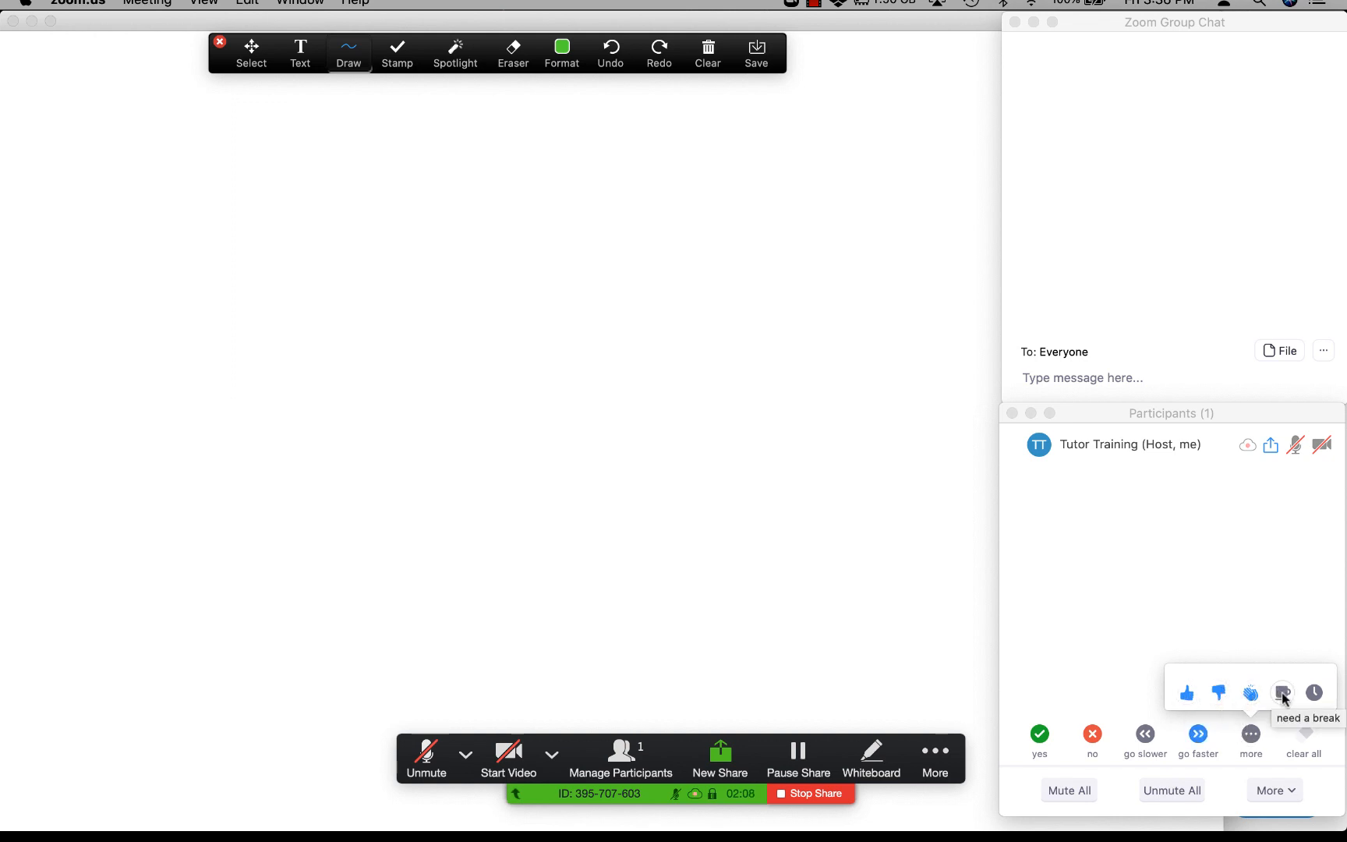
pyautogui.moveTo(1314, 693)
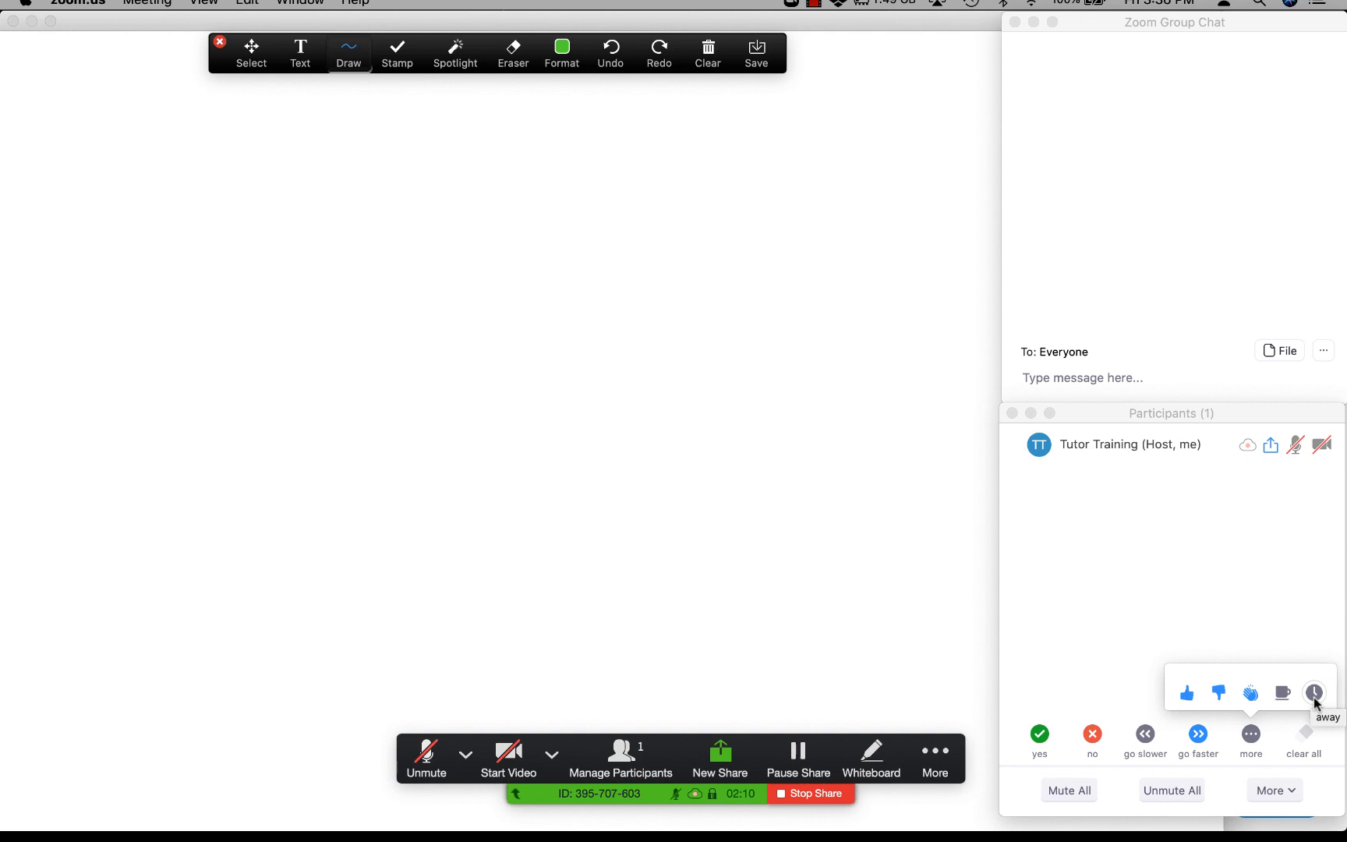
pyautogui.click(1313, 693)
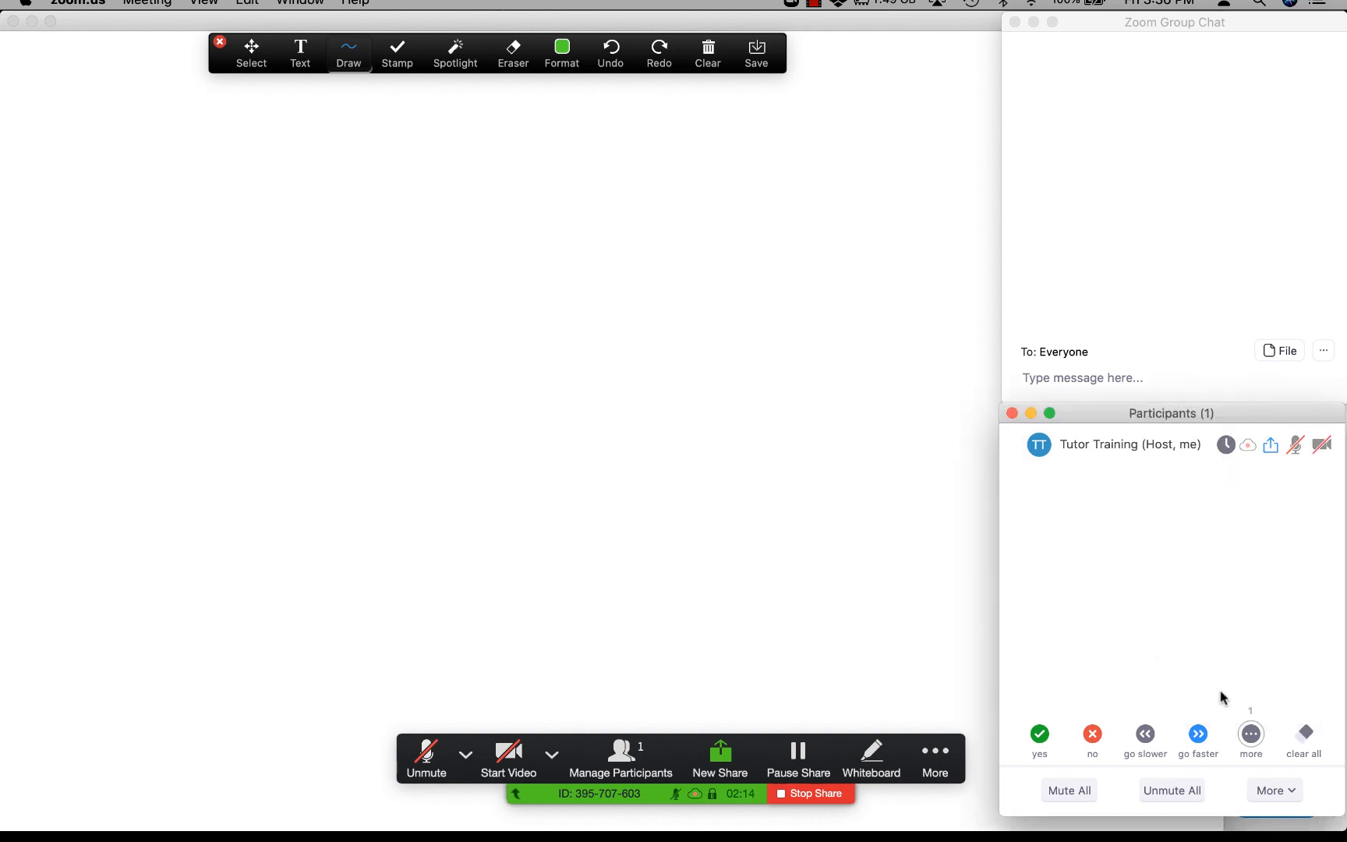
pyautogui.moveTo(1253, 559)
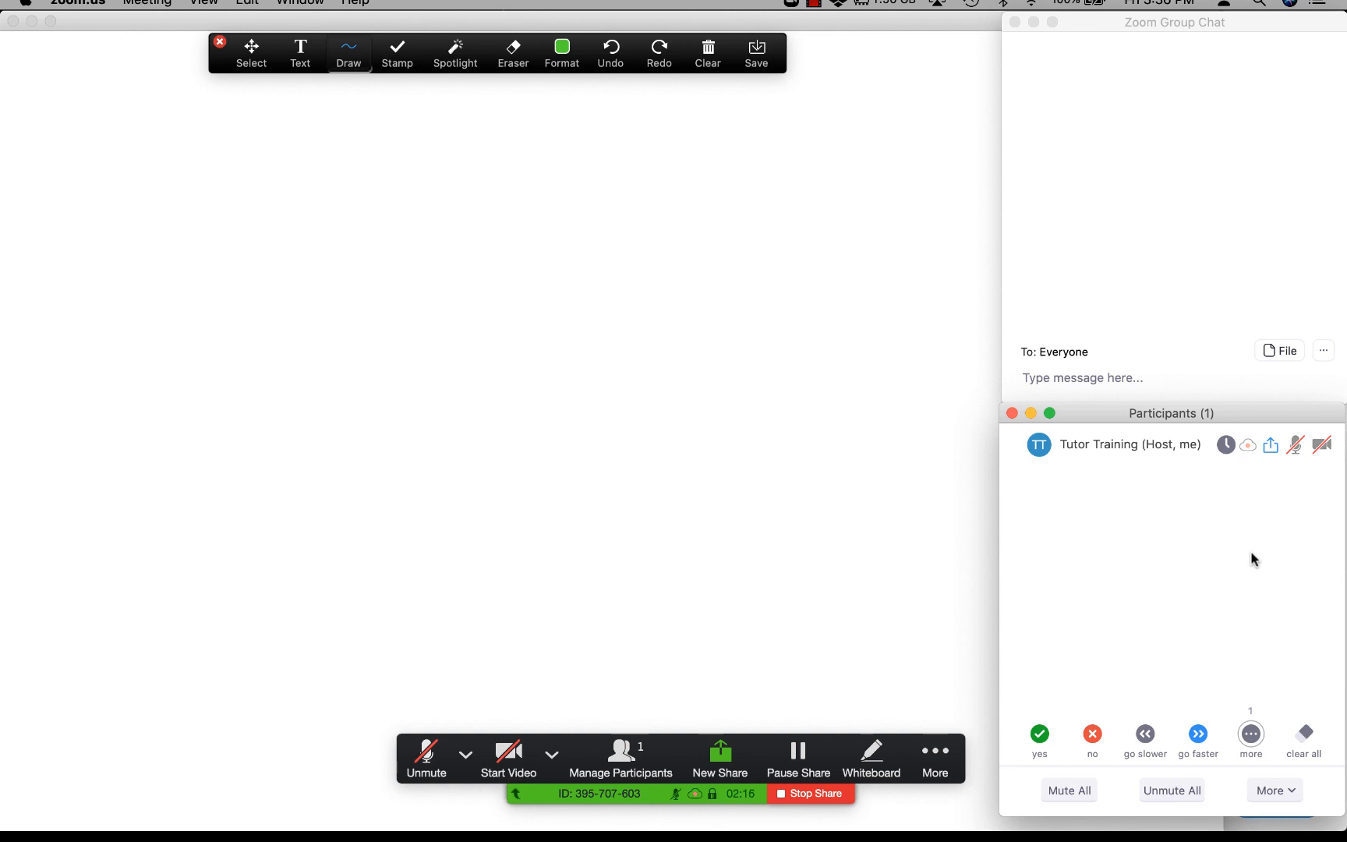
pyautogui.moveTo(1305, 731)
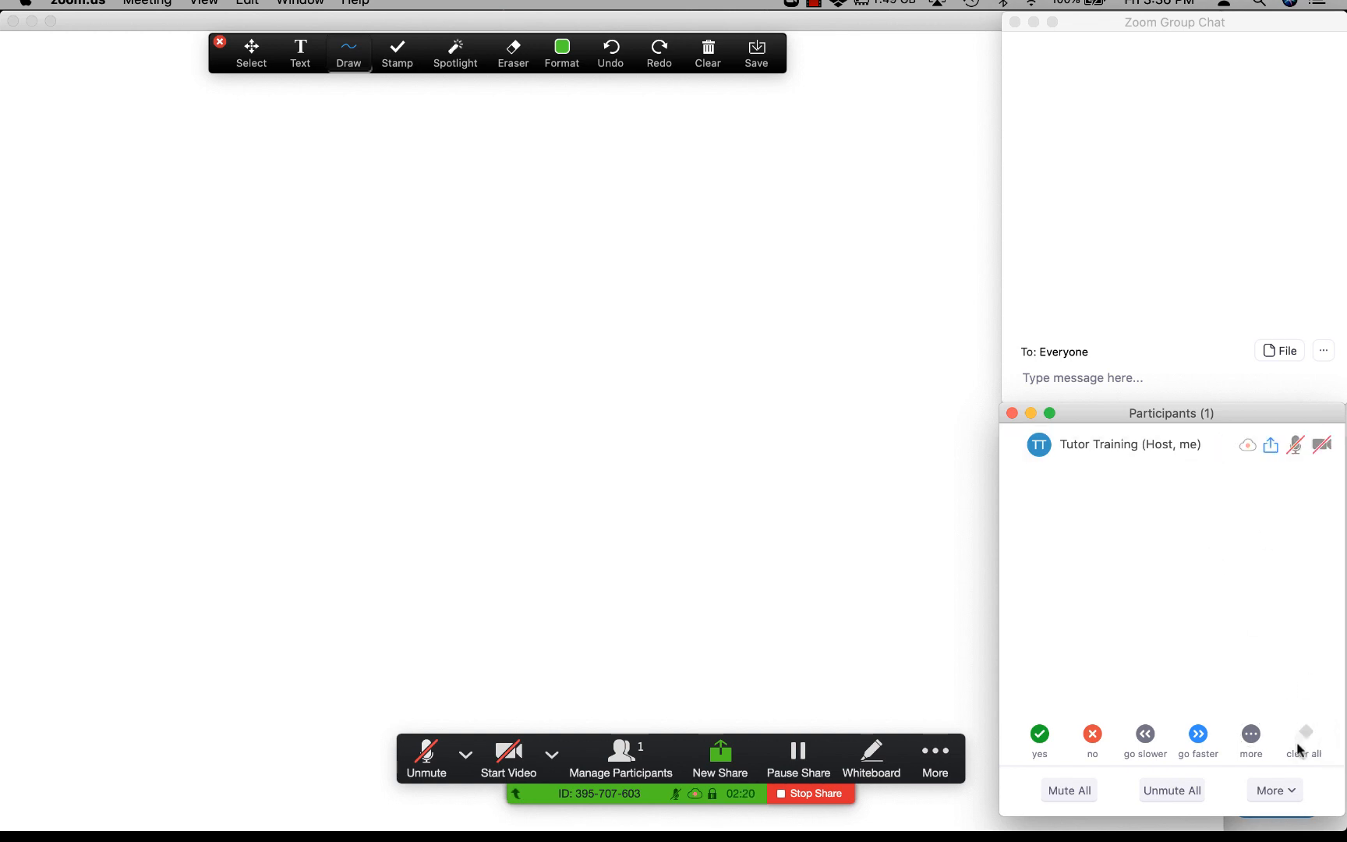
pyautogui.moveTo(1306, 735)
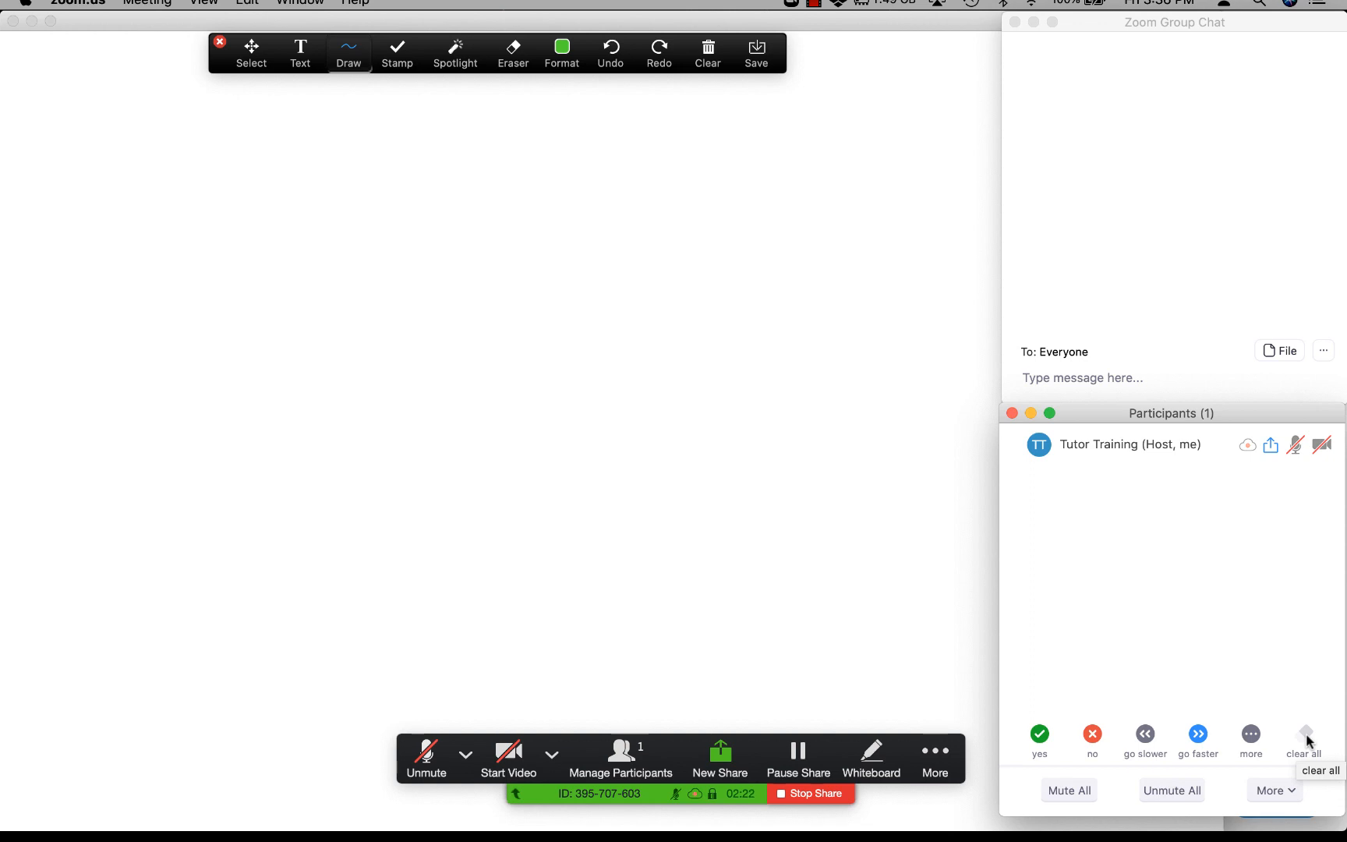
pyautogui.moveTo(1162, 528)
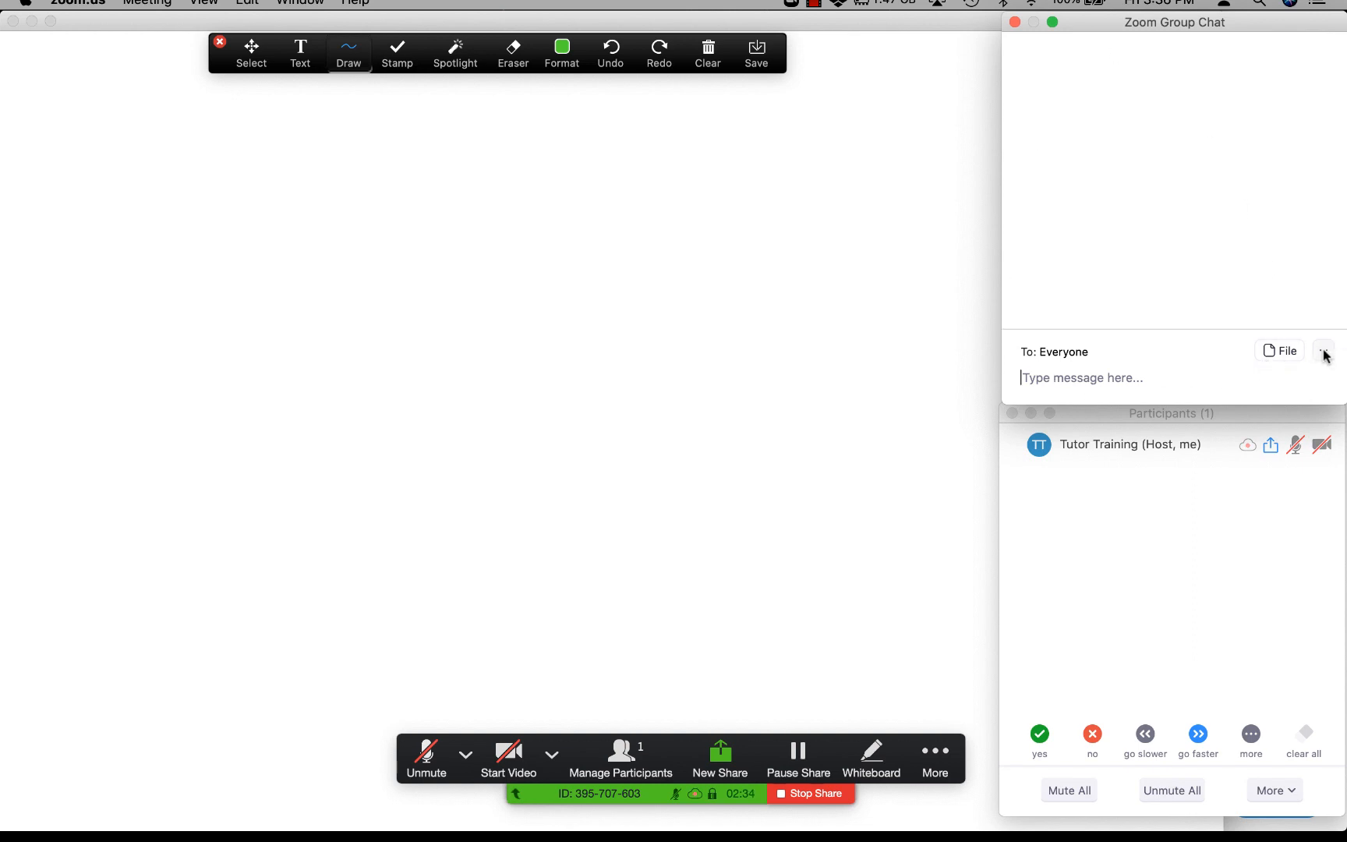
# - Review chat permissions, then send "hi, how are you today?" to everyone
pyautogui.click(1324, 350)
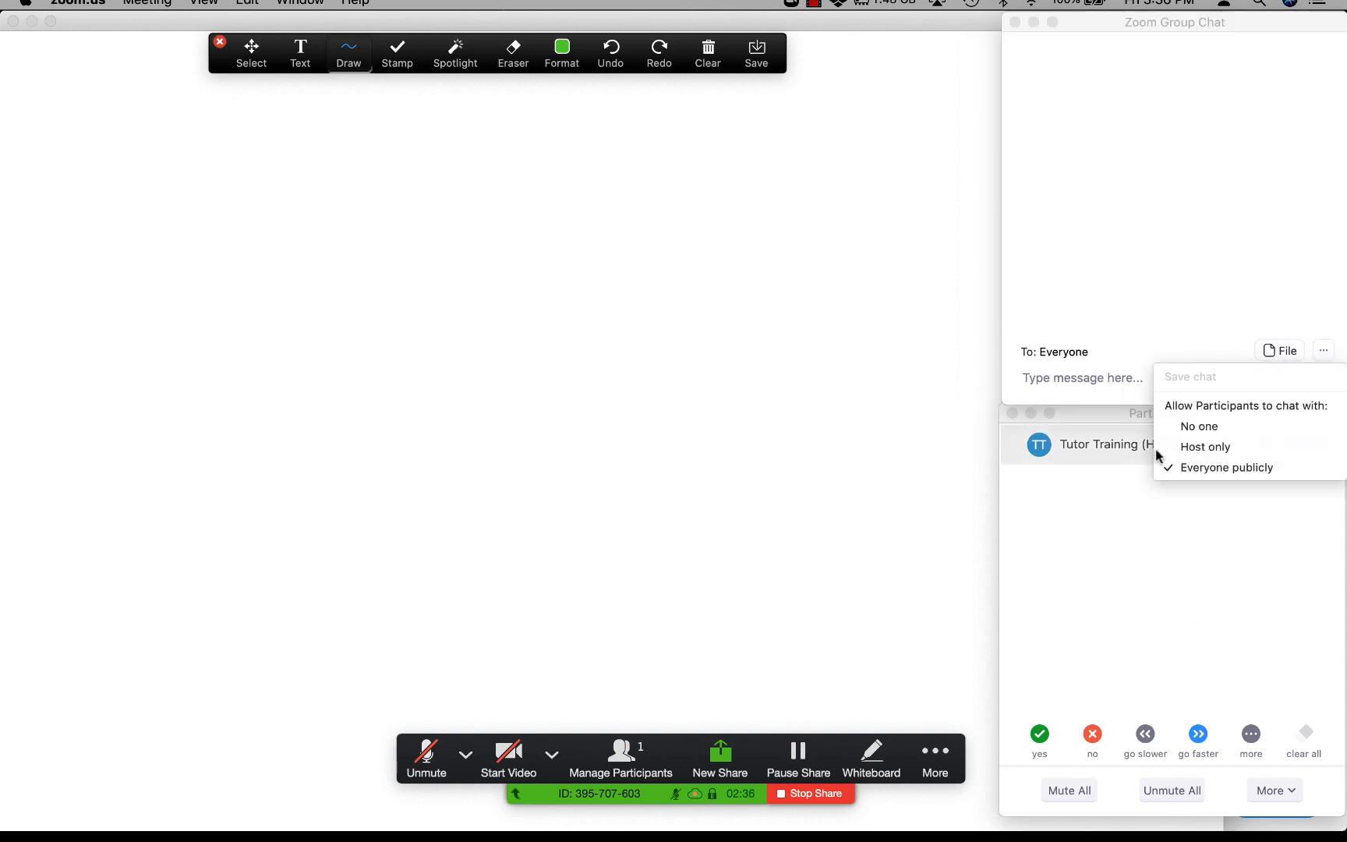
pyautogui.moveTo(1212, 411)
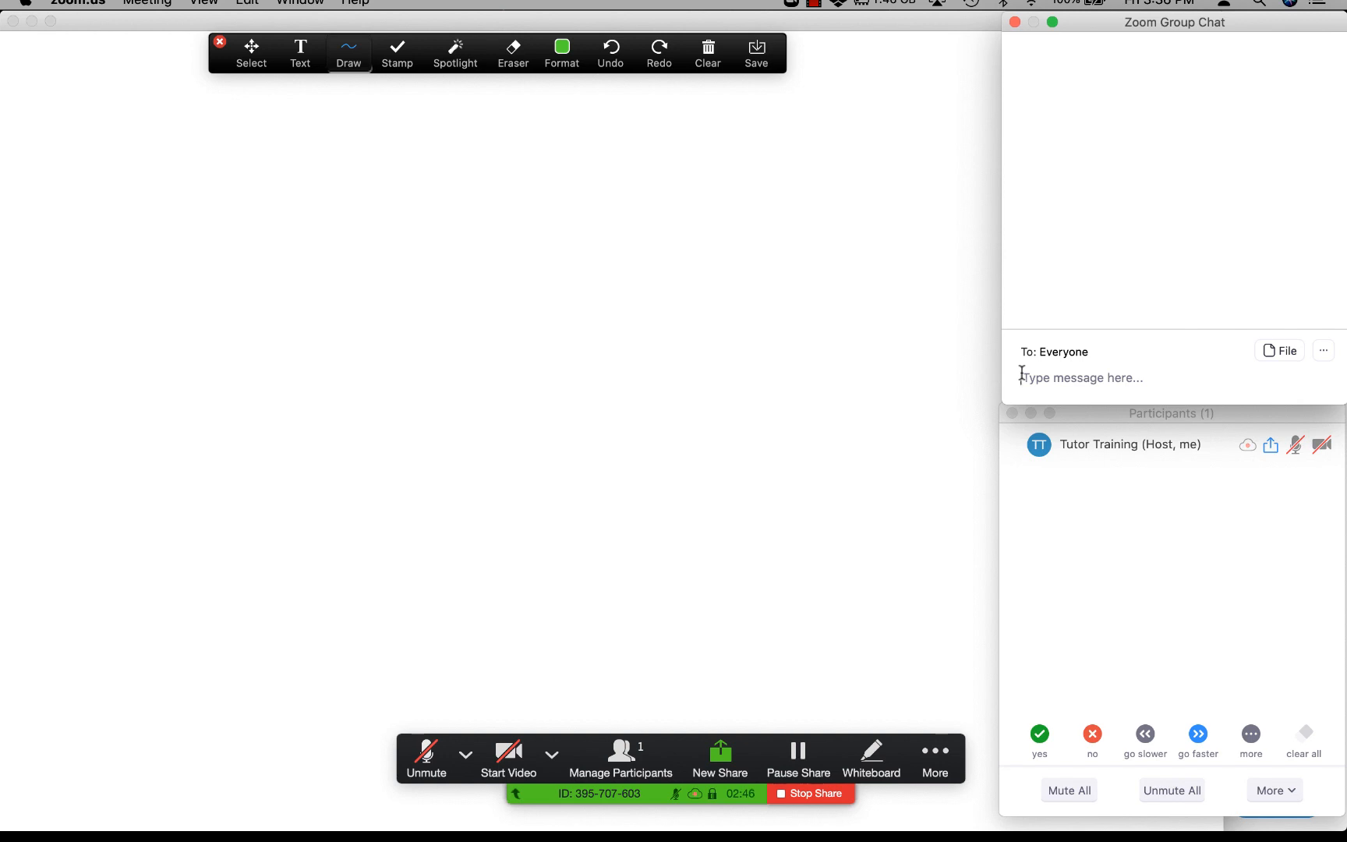
pyautogui.write('hi, h')
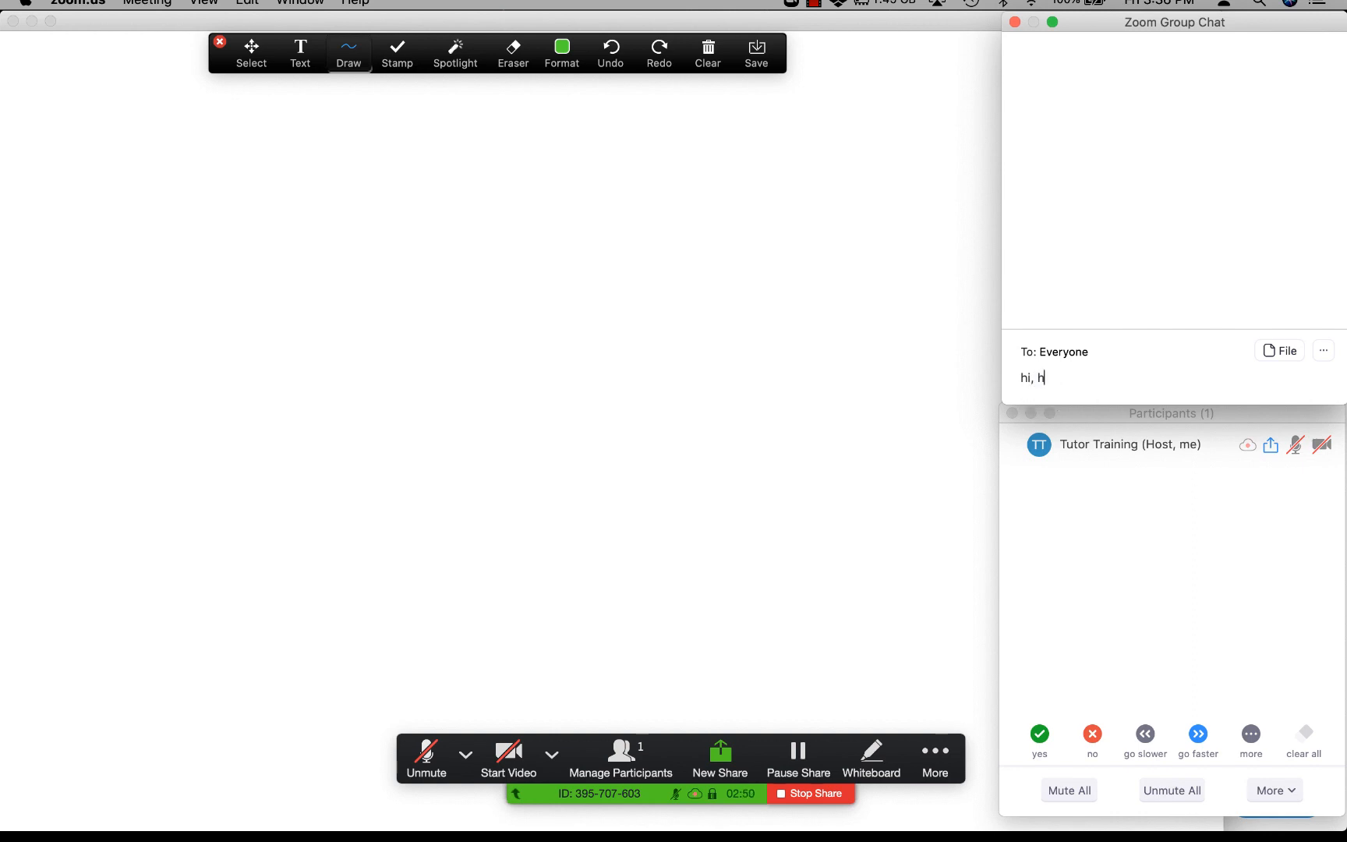
pyautogui.write('ow are you today')
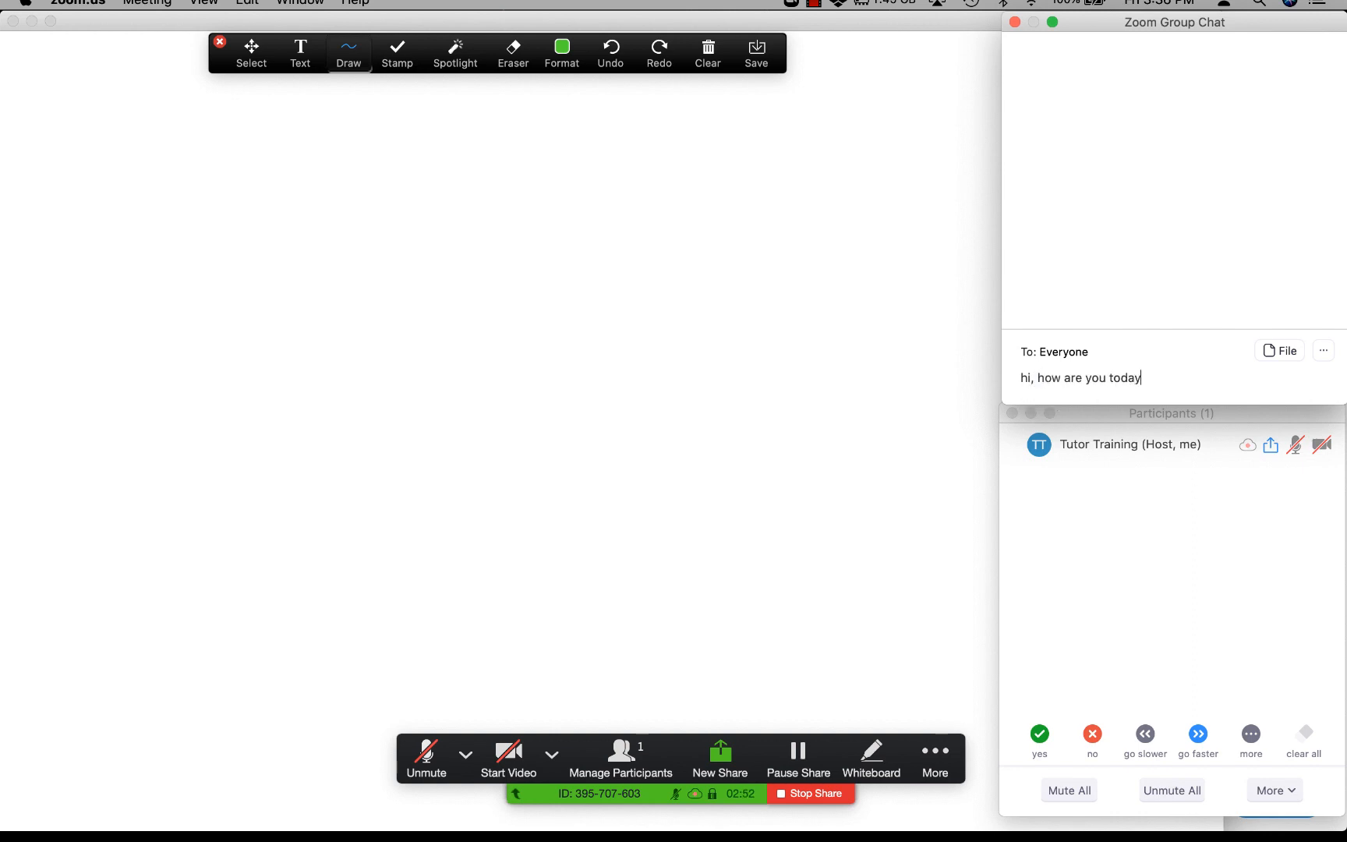
pyautogui.press('Return')
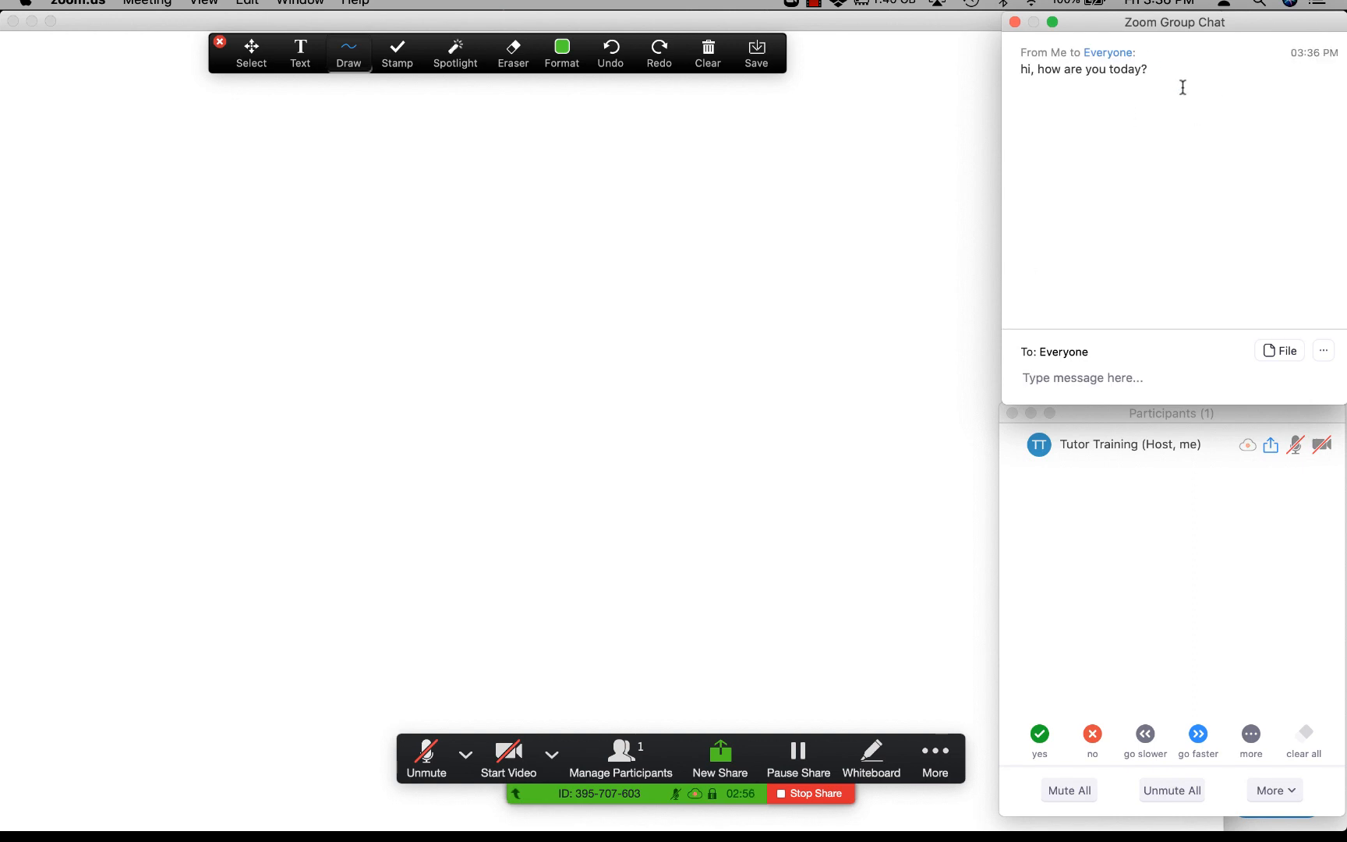
pyautogui.click(251, 52)
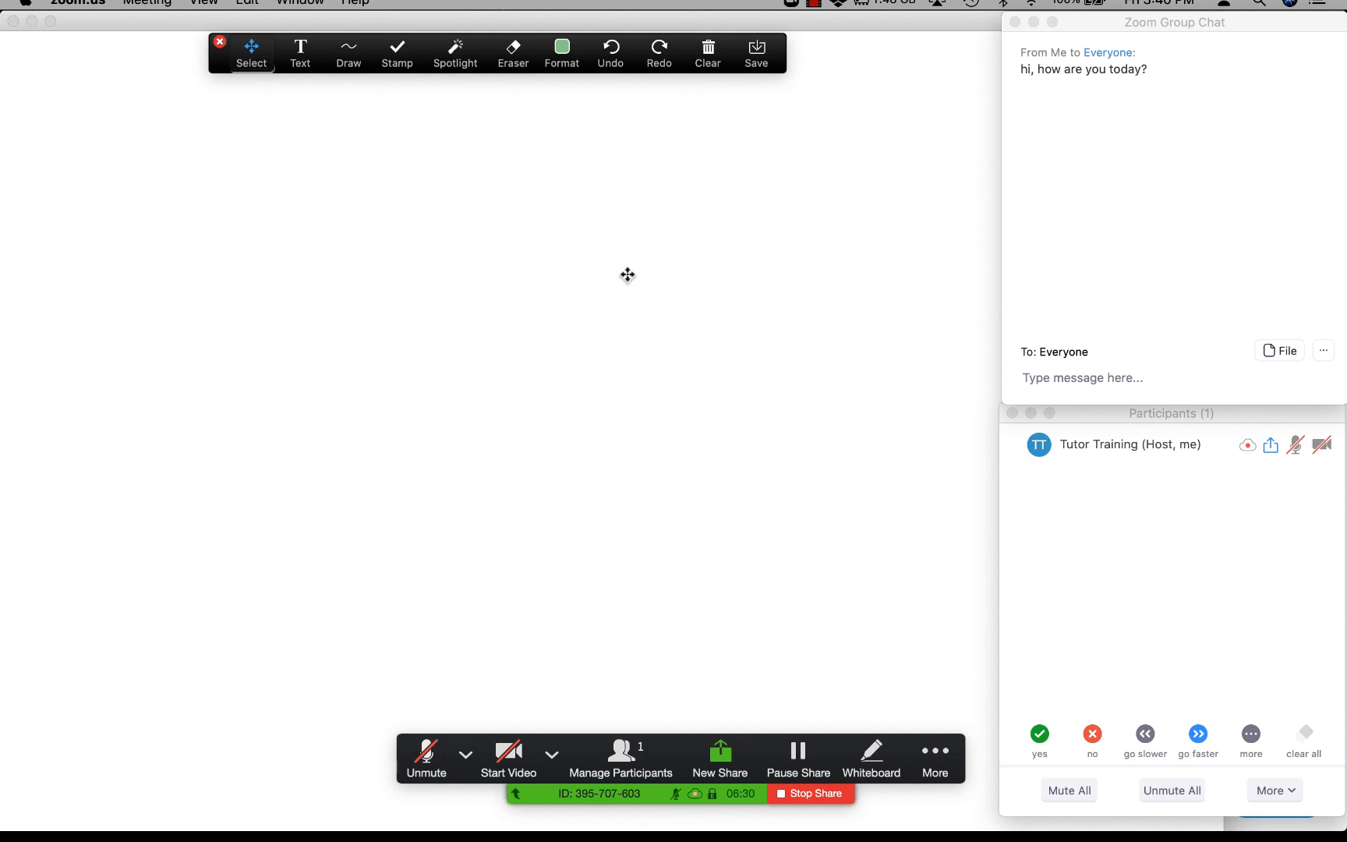
pyautogui.moveTo(891, 562)
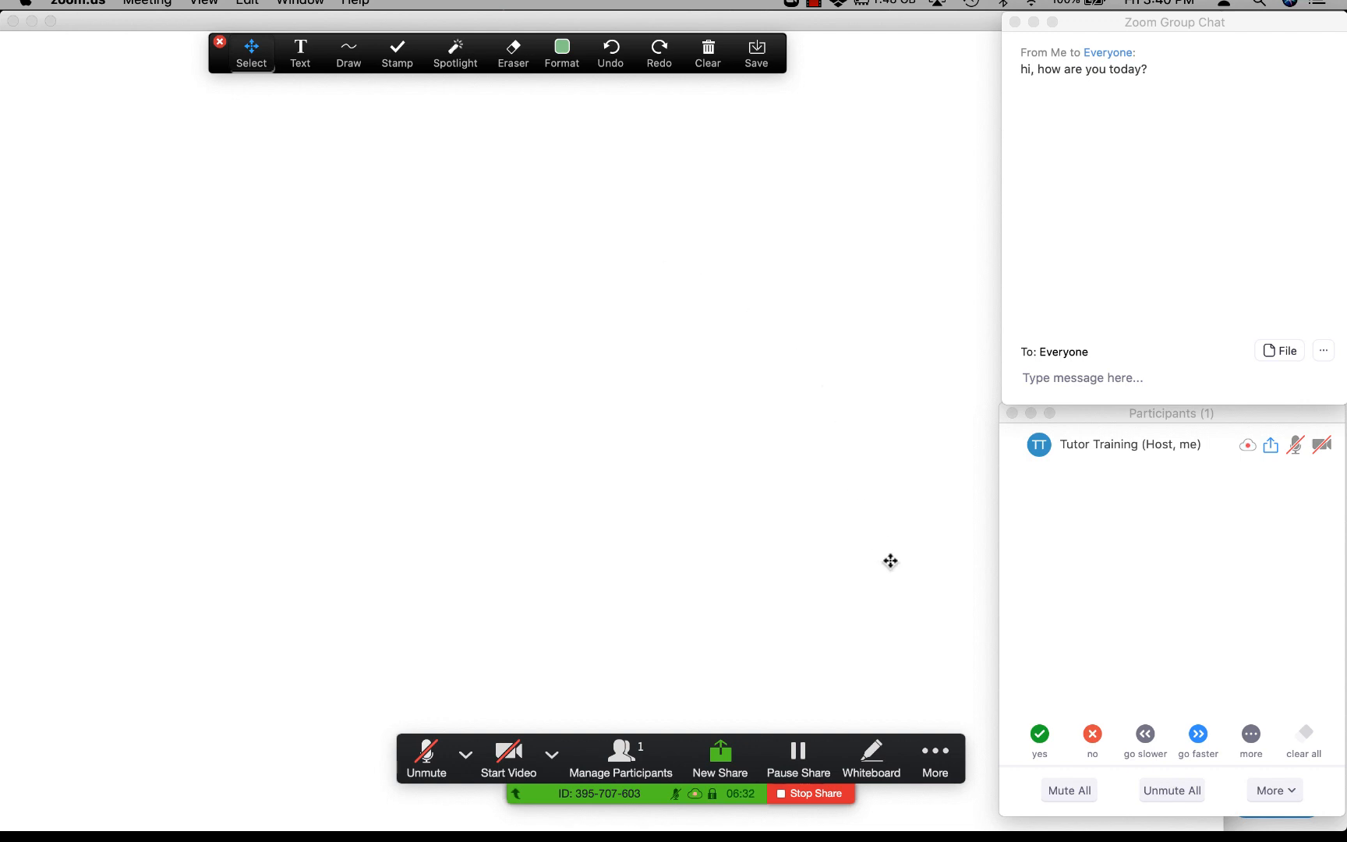
pyautogui.click(934, 755)
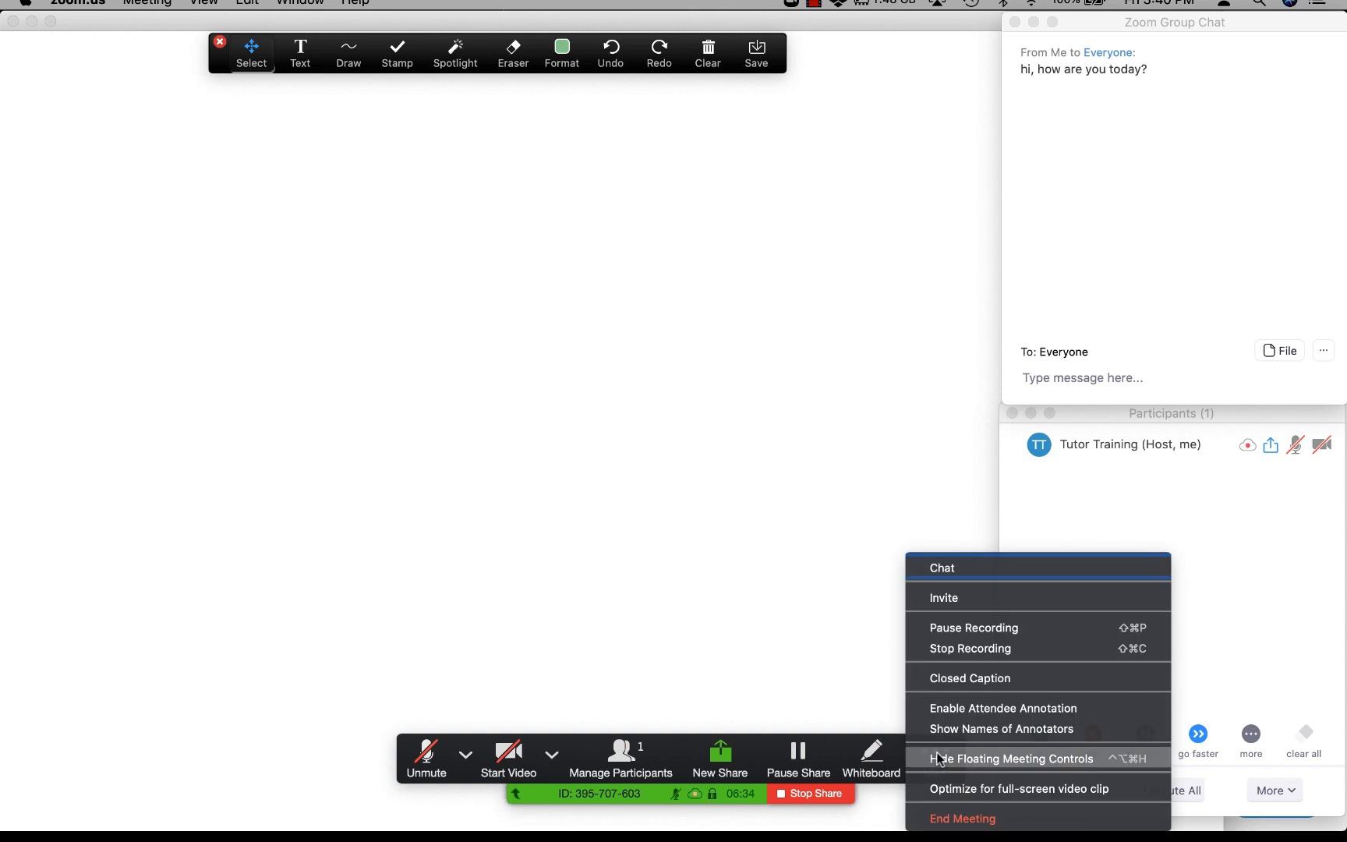
pyautogui.moveTo(944, 715)
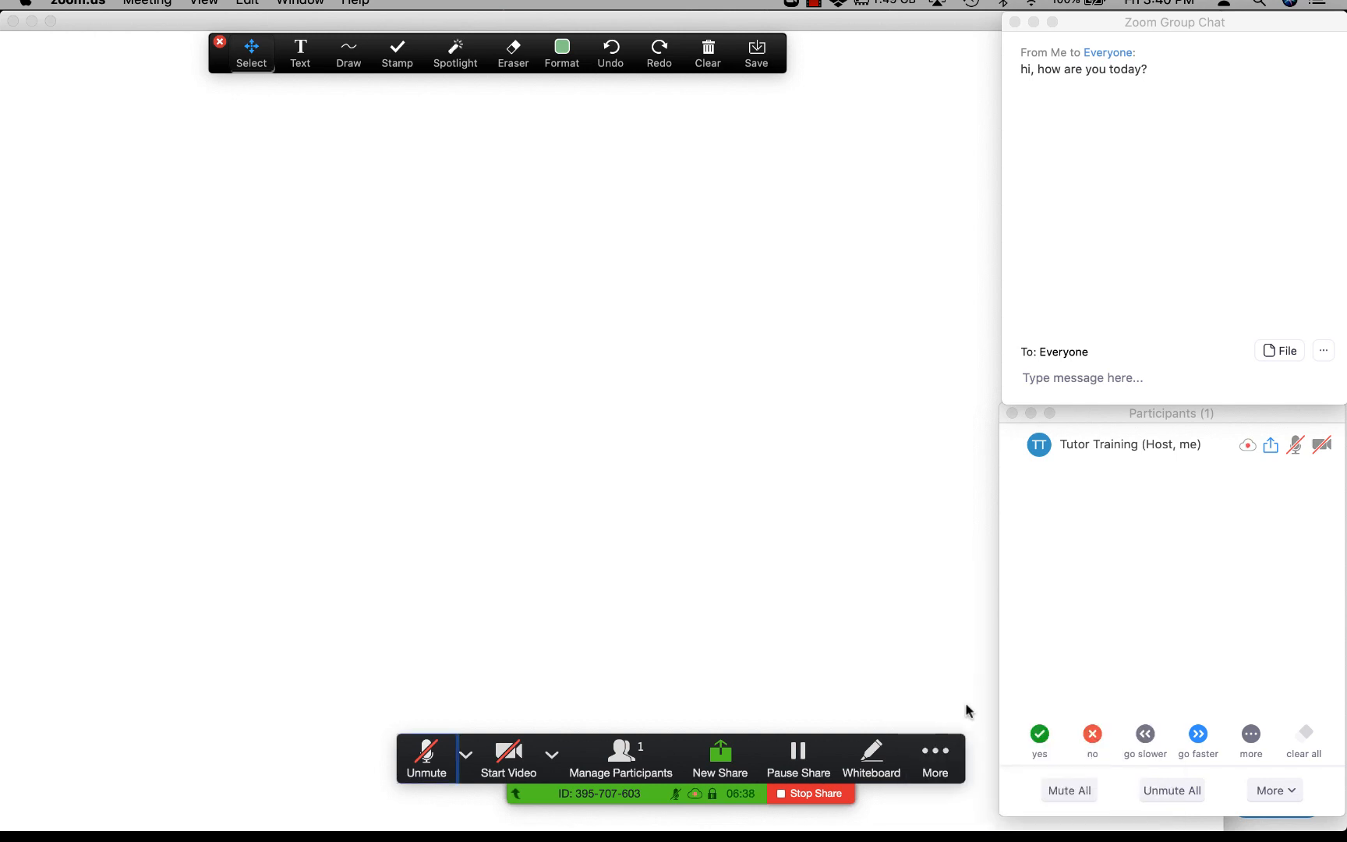
pyautogui.moveTo(808, 325)
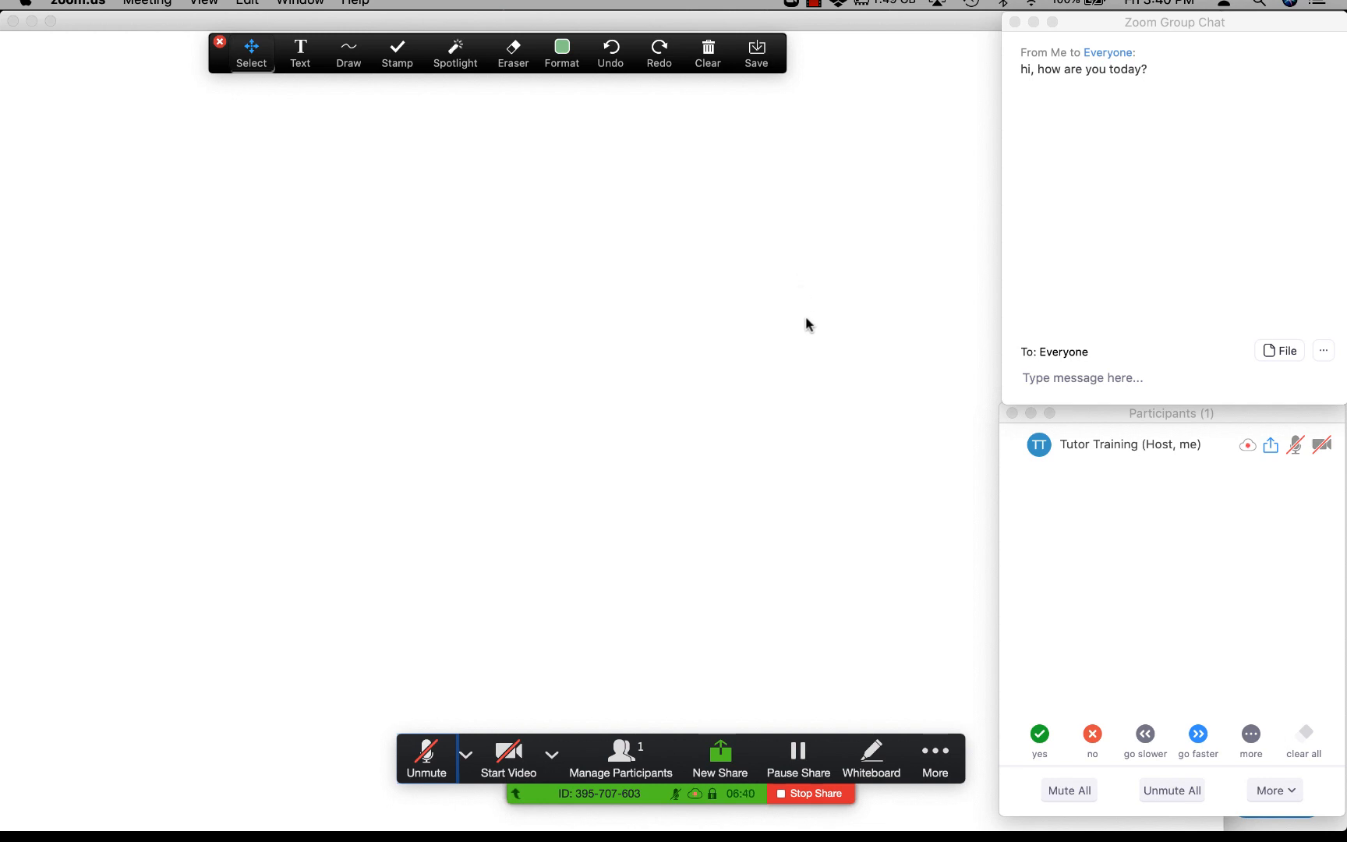
pyautogui.moveTo(727, 264)
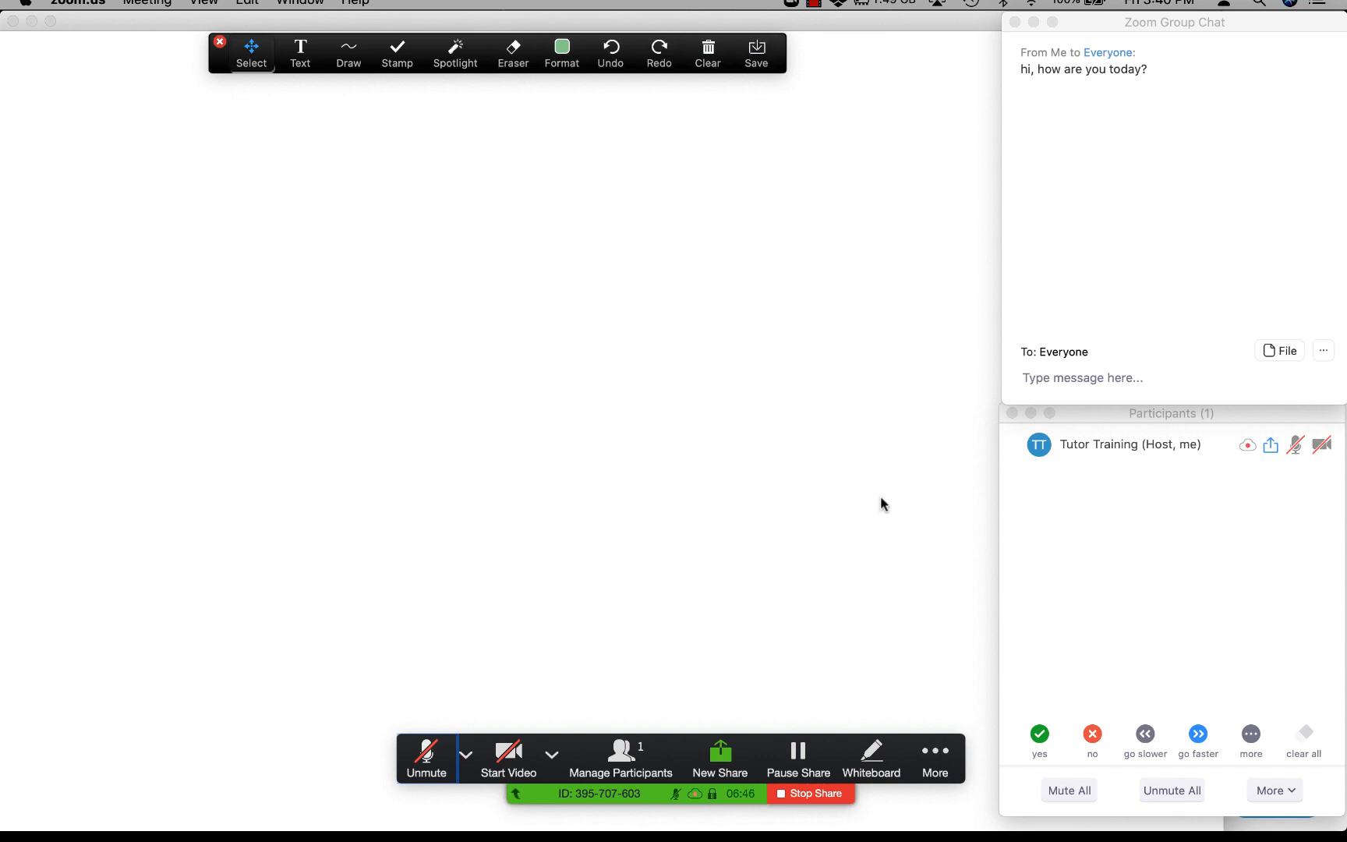
pyautogui.moveTo(599, 123)
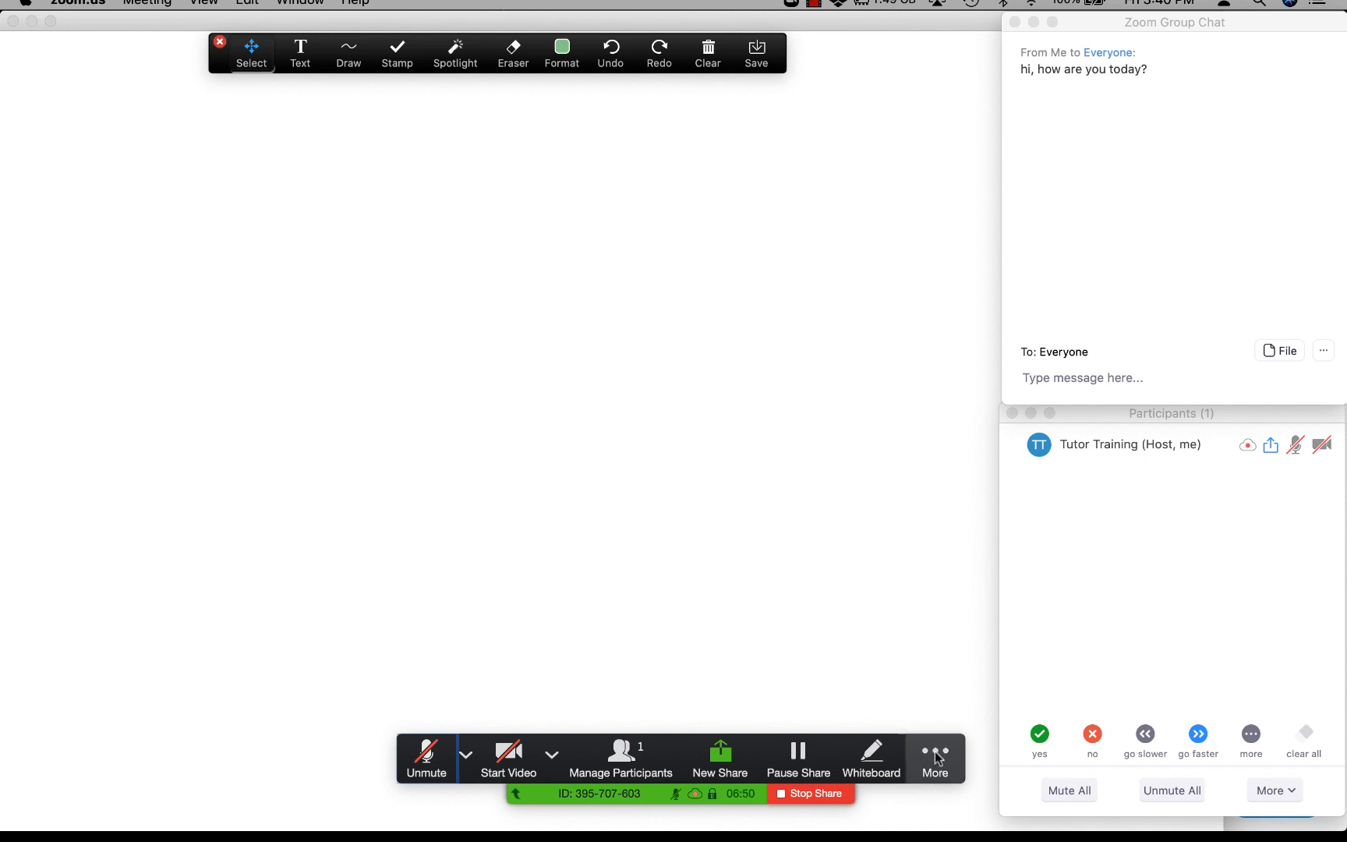
pyautogui.click(935, 758)
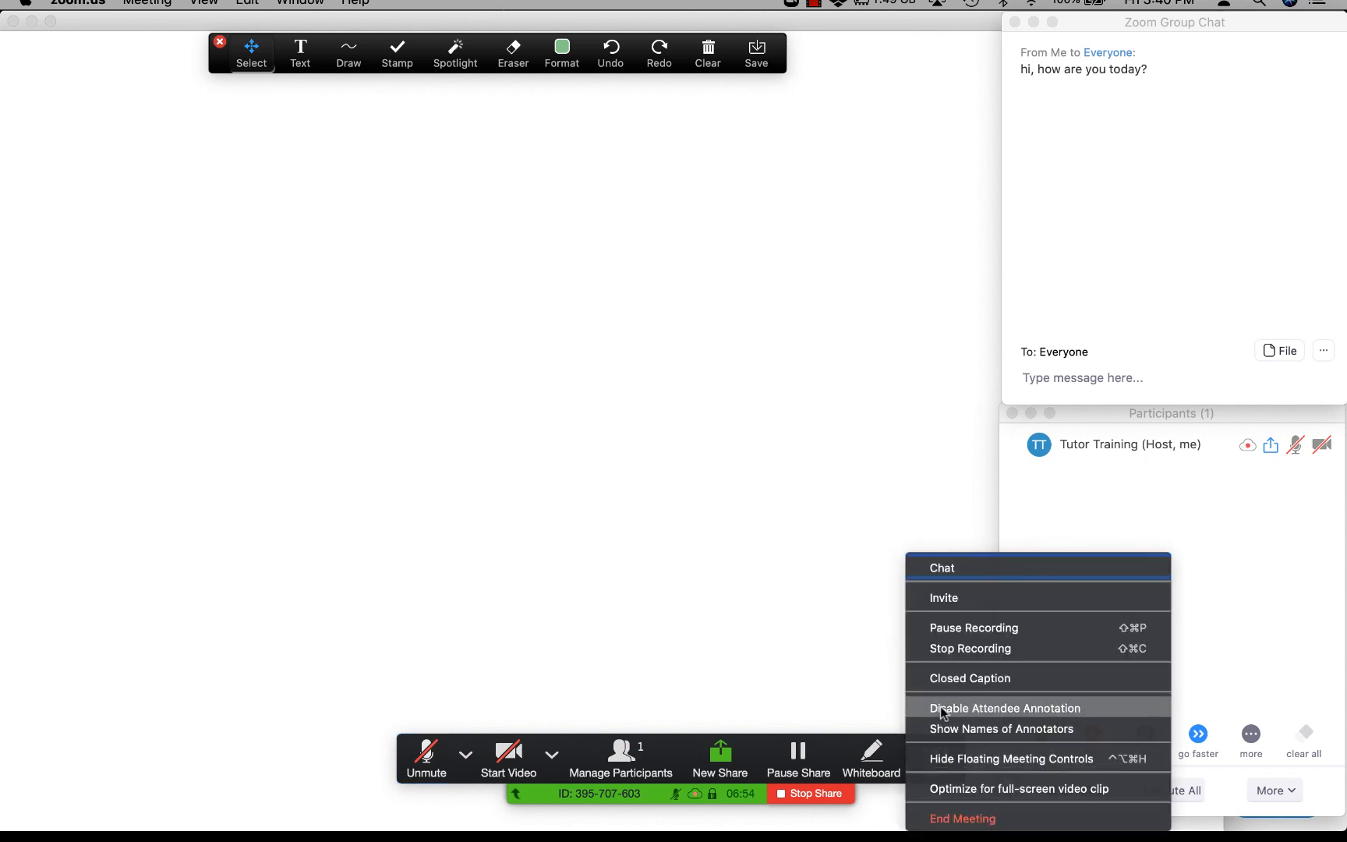
pyautogui.moveTo(1092, 713)
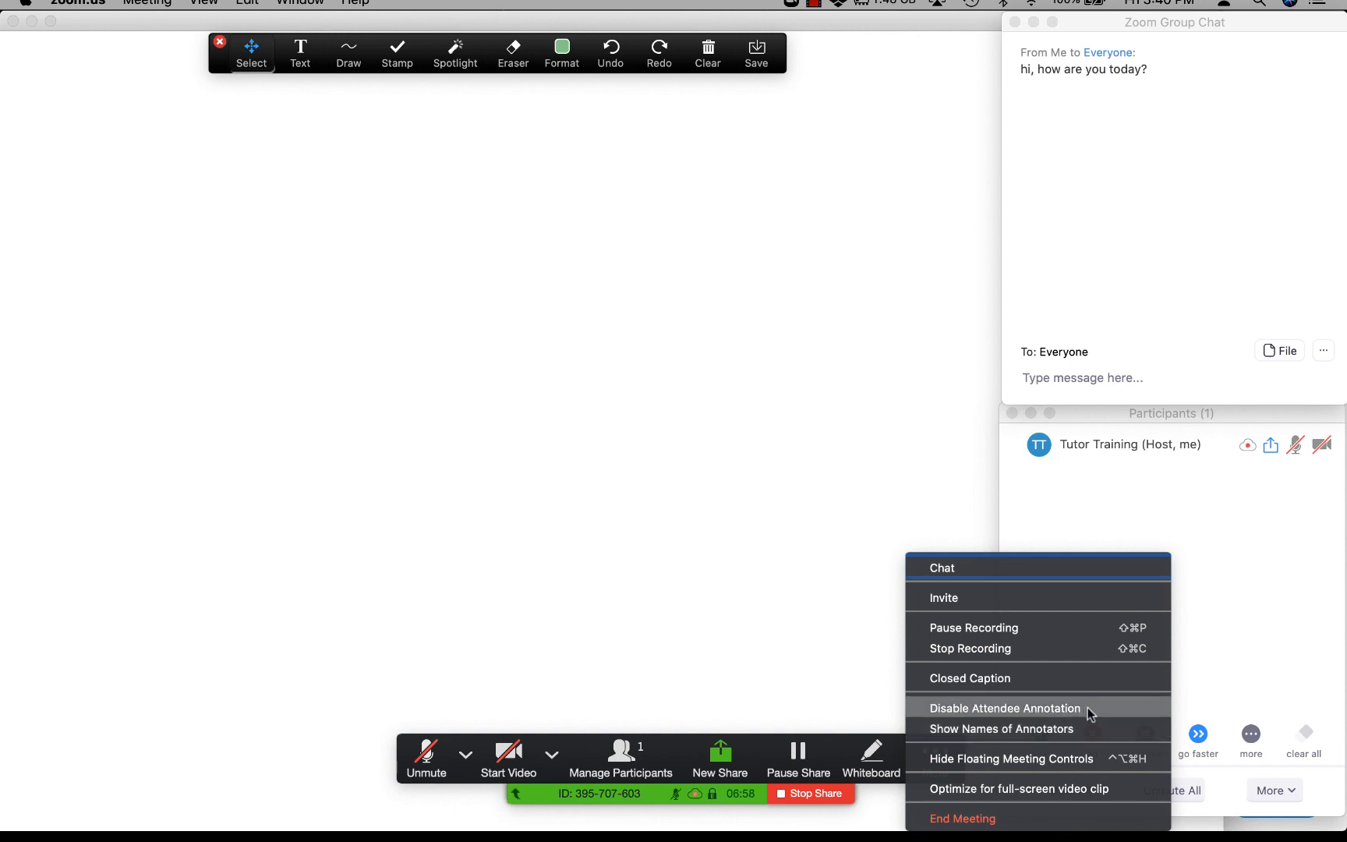
pyautogui.moveTo(827, 496)
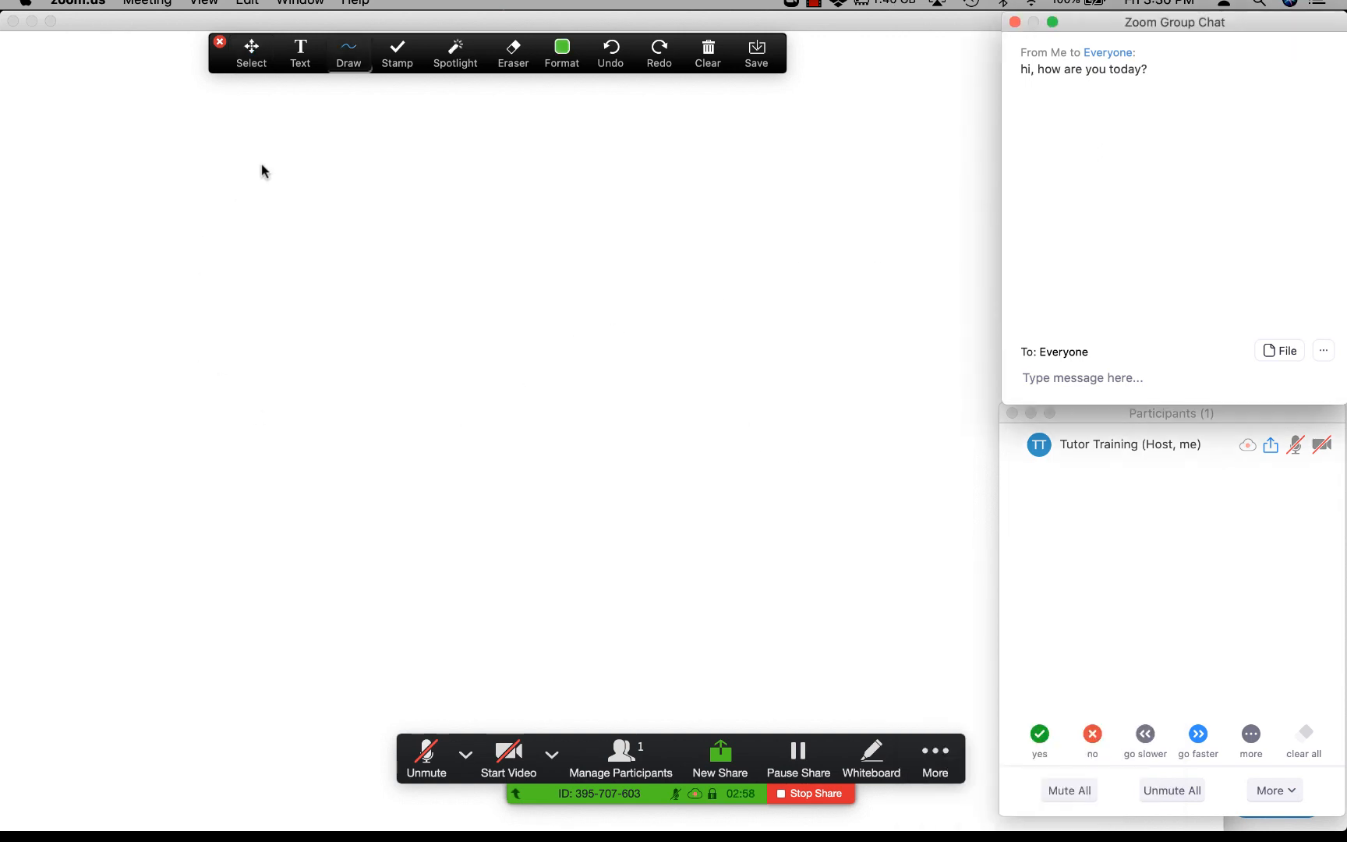
pyautogui.moveTo(694, 276)
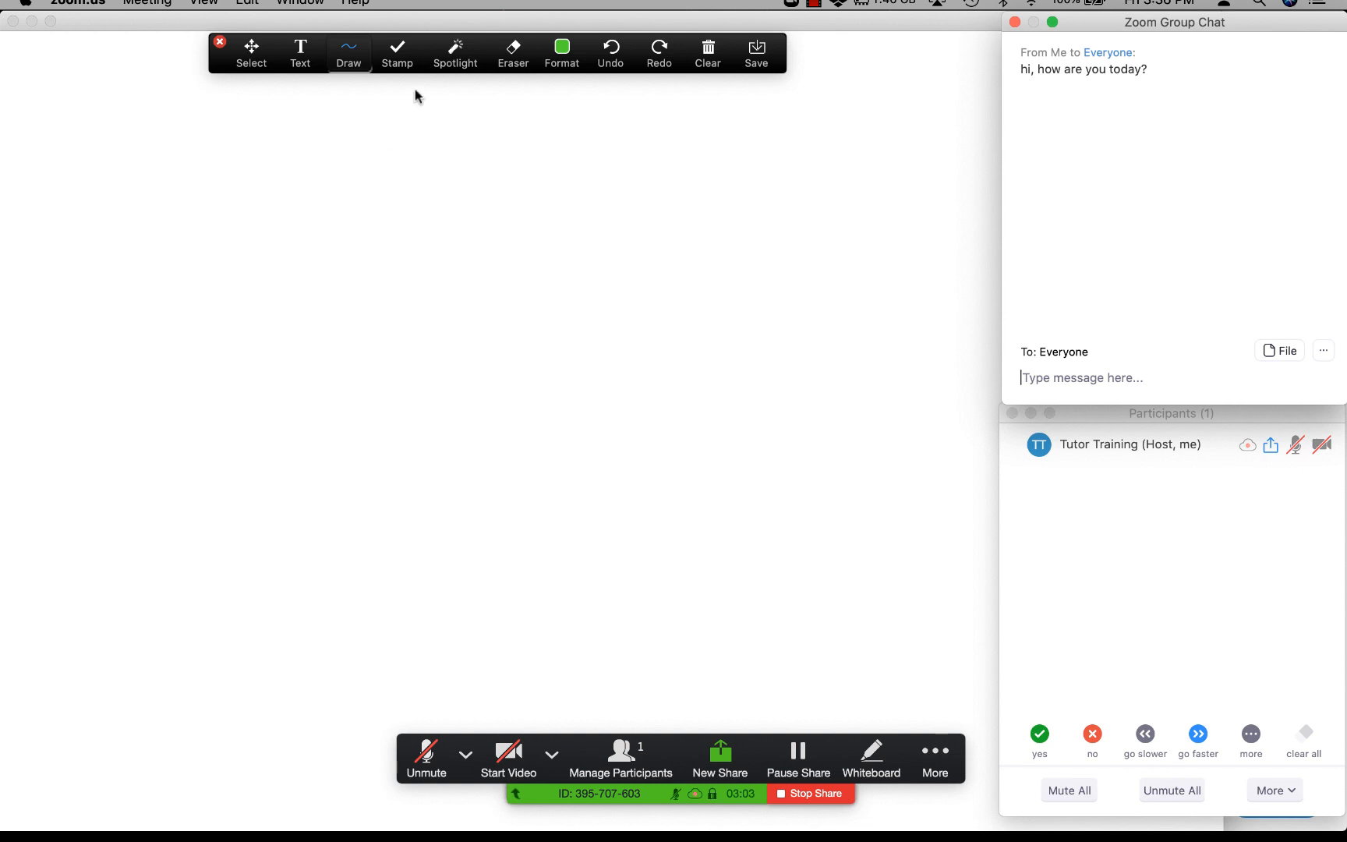
pyautogui.moveTo(716, 376)
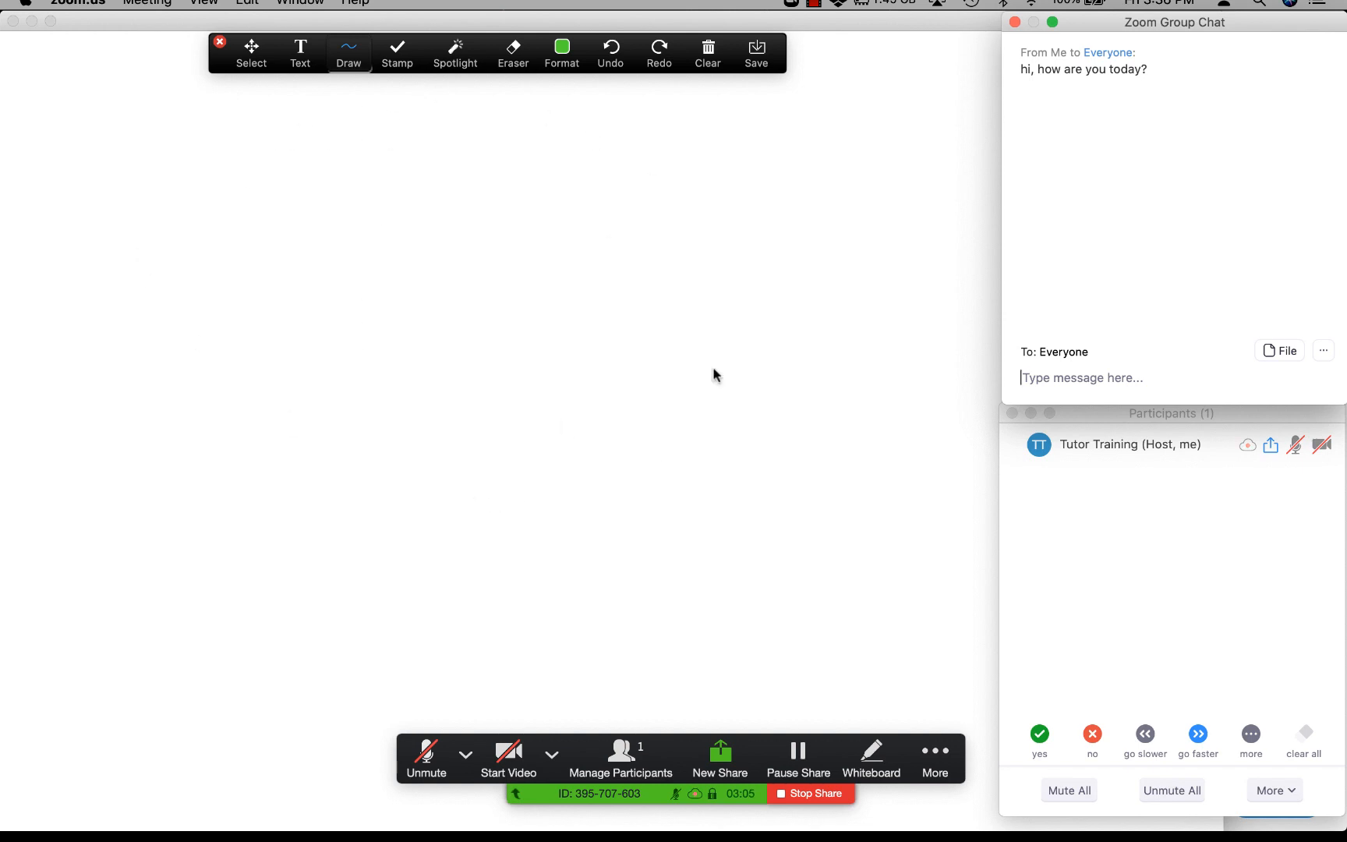
pyautogui.moveTo(454, 273)
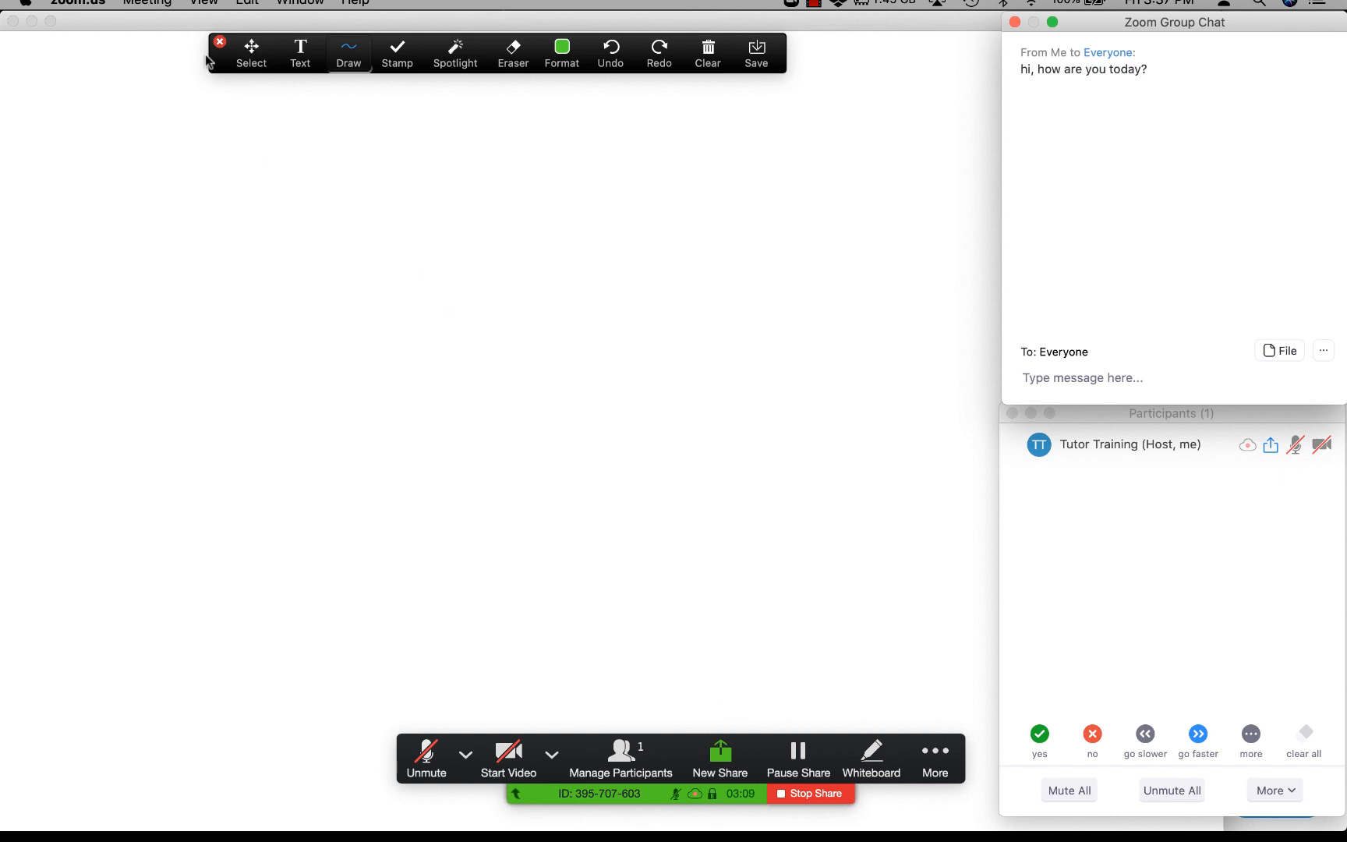
# - Type "hi, how are you?" at the whiteboard's upper left with the Text tool
pyautogui.click(301, 51)
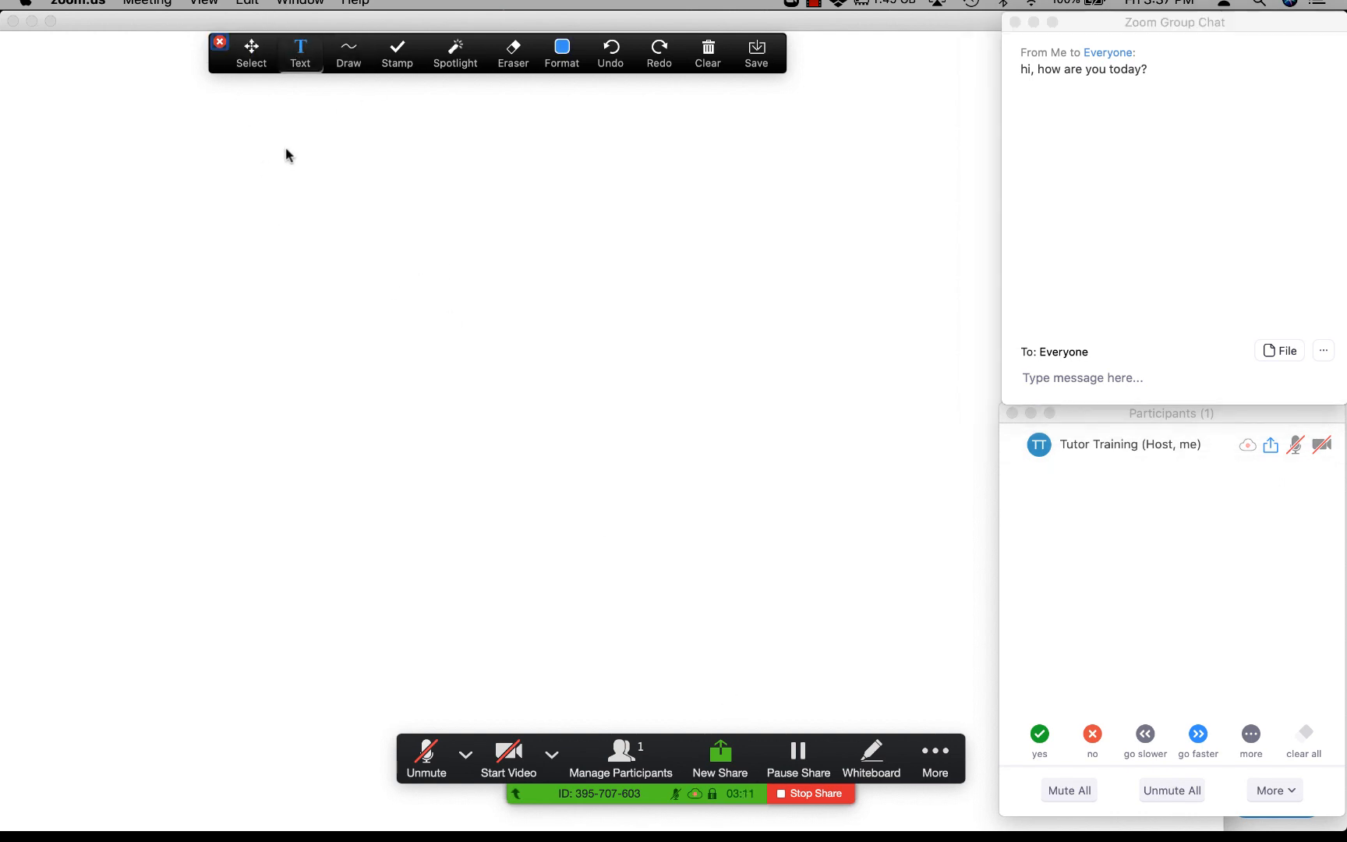
pyautogui.write('hi, how')
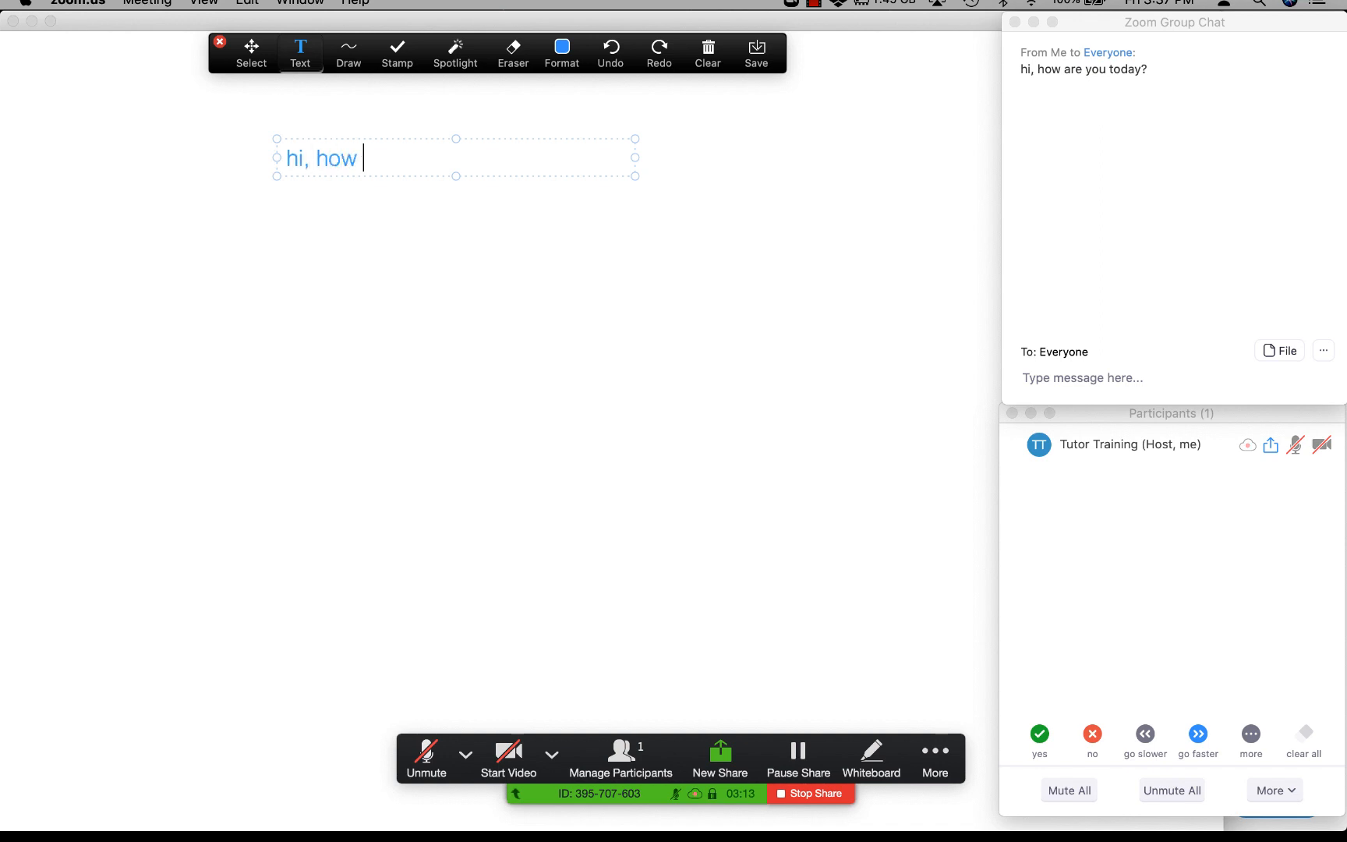
pyautogui.write('are you?')
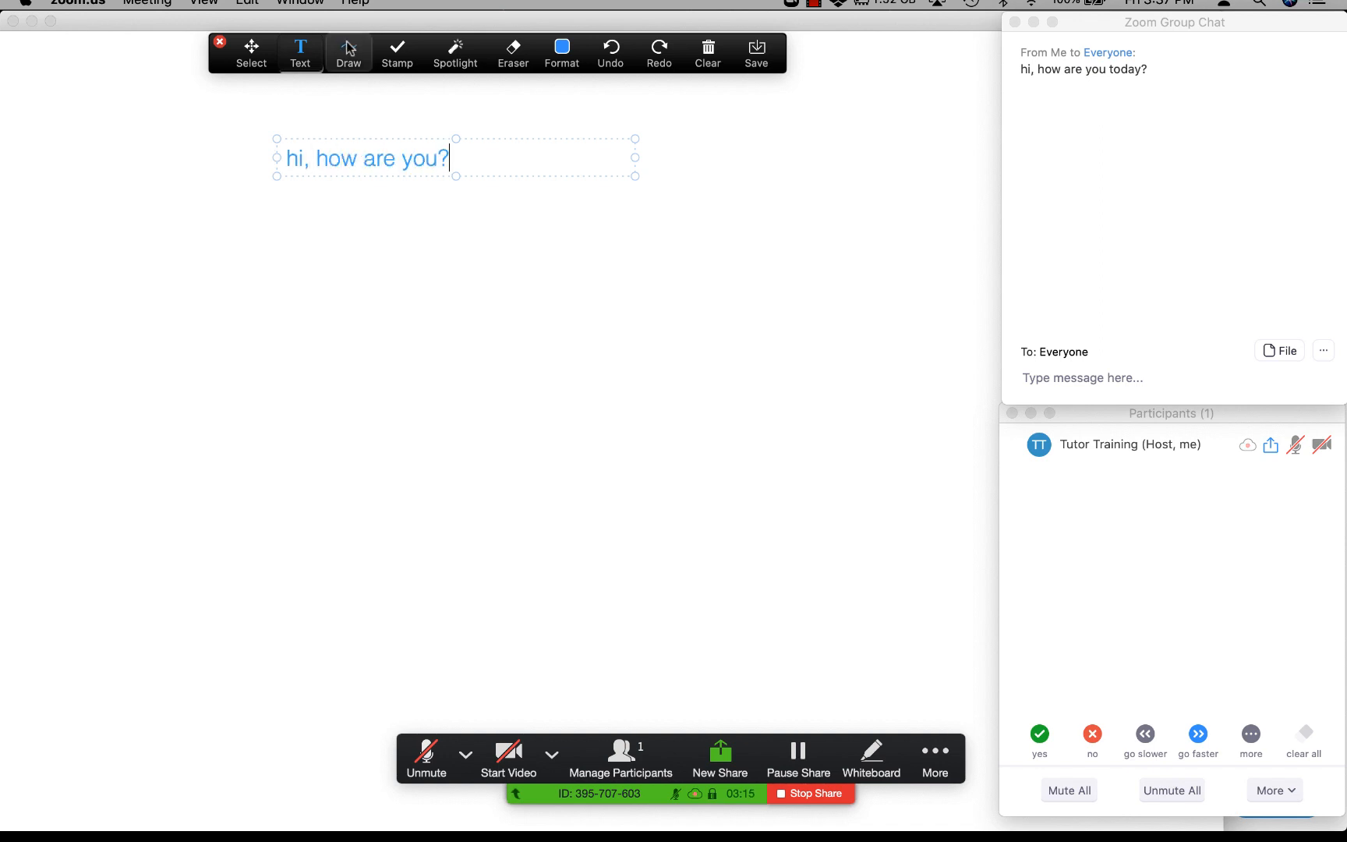
pyautogui.click(348, 52)
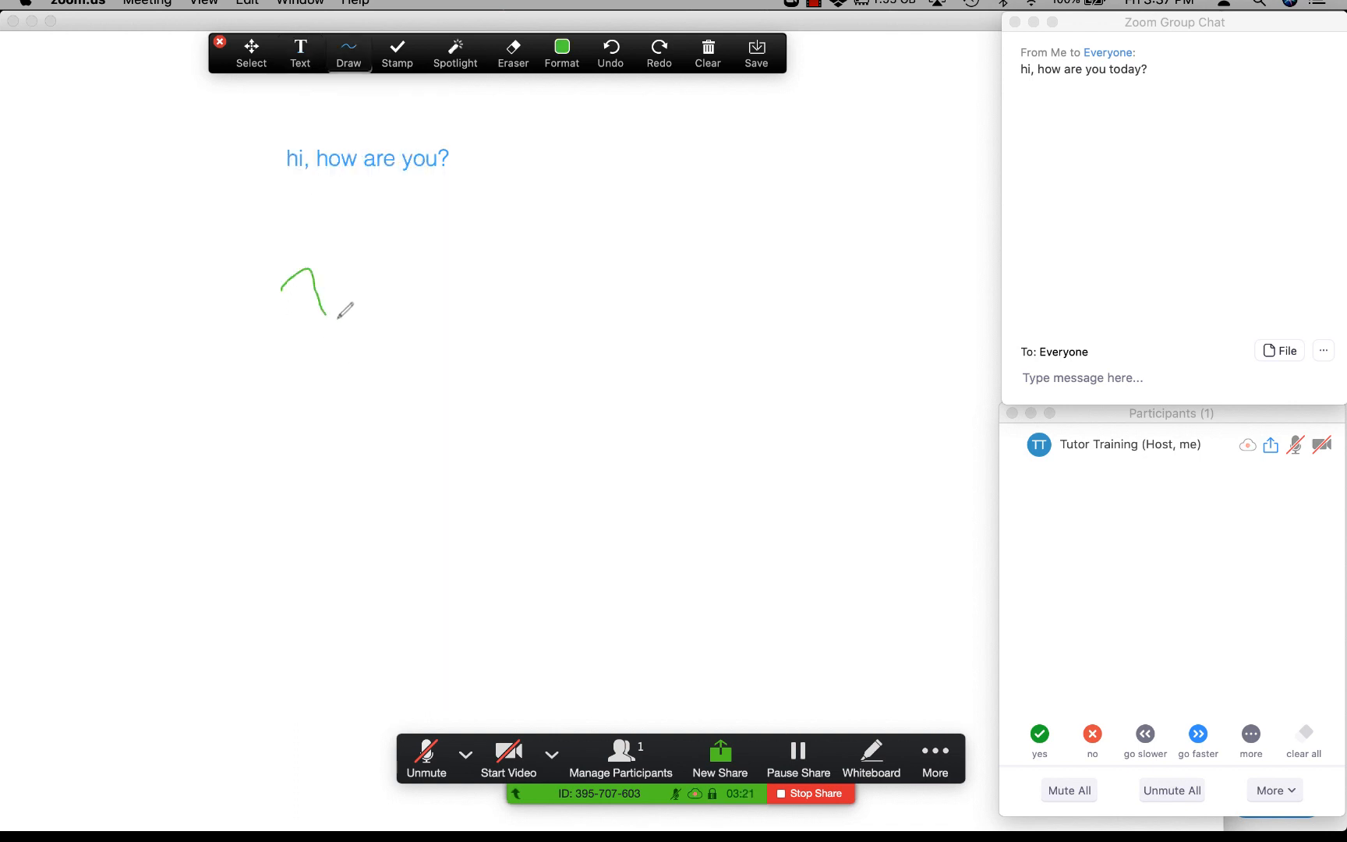
# - Draw a green squiggle and line, a red line, and solid red and pale pink rectangles
pyautogui.click(348, 49)
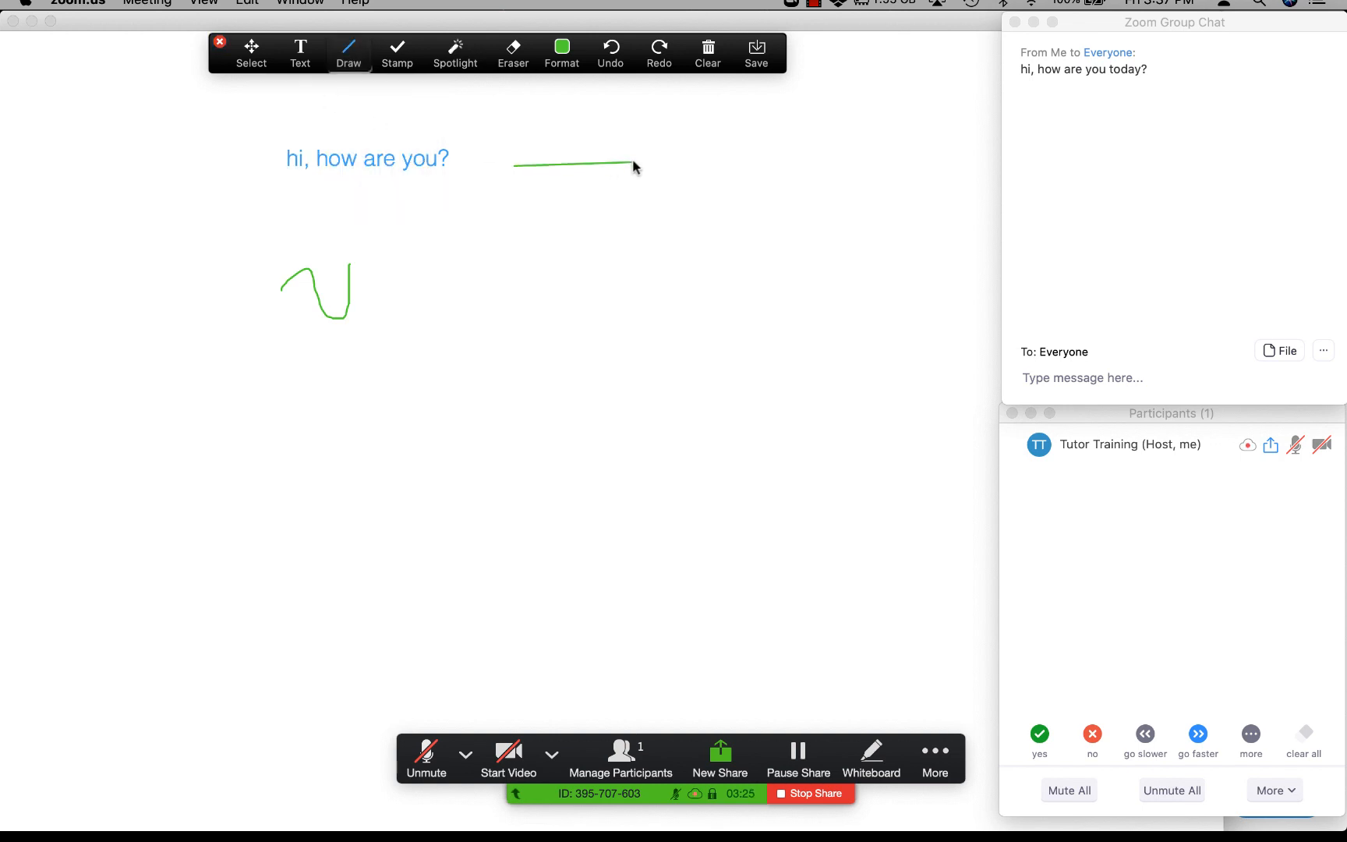
pyautogui.click(561, 48)
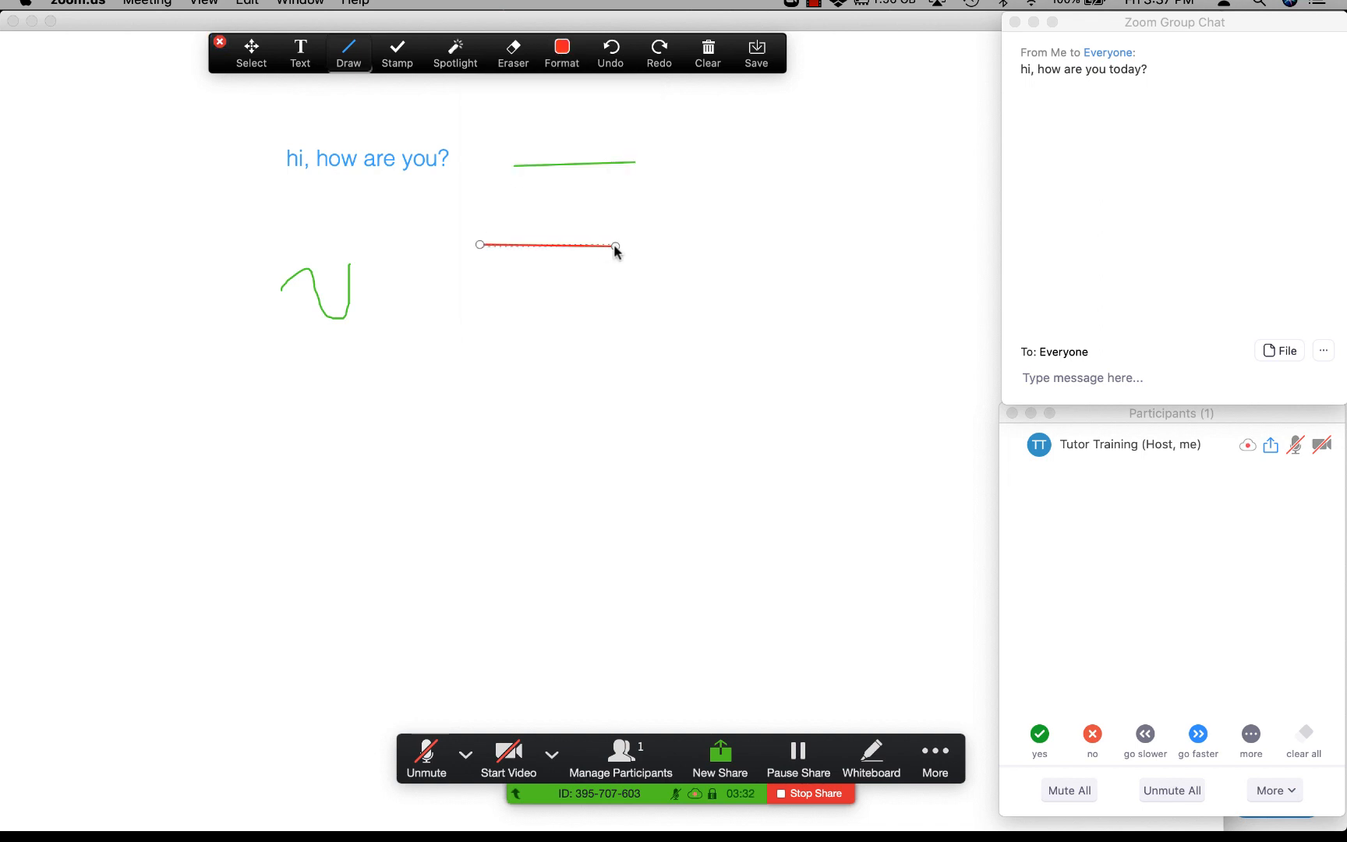
pyautogui.click(348, 44)
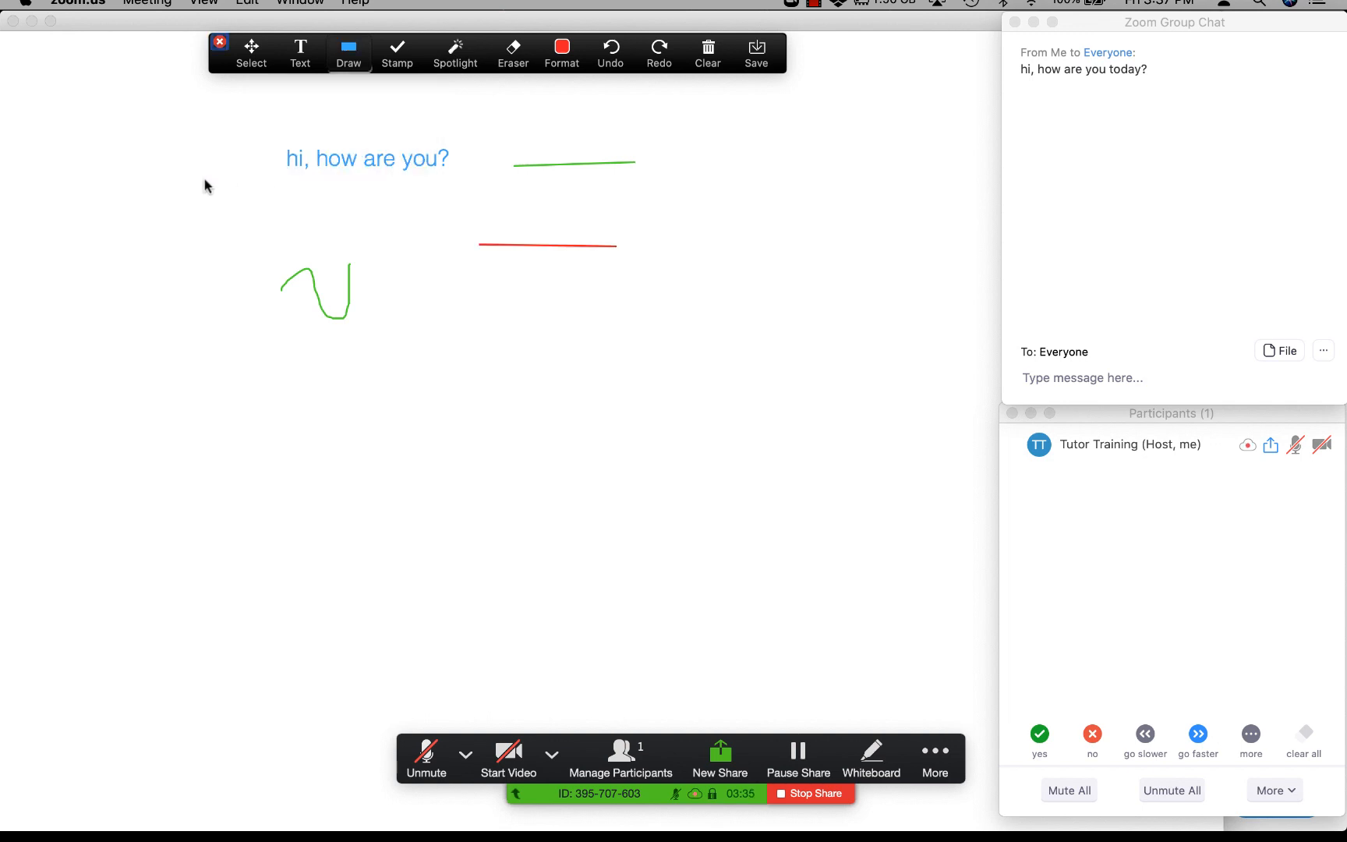
pyautogui.click(347, 52)
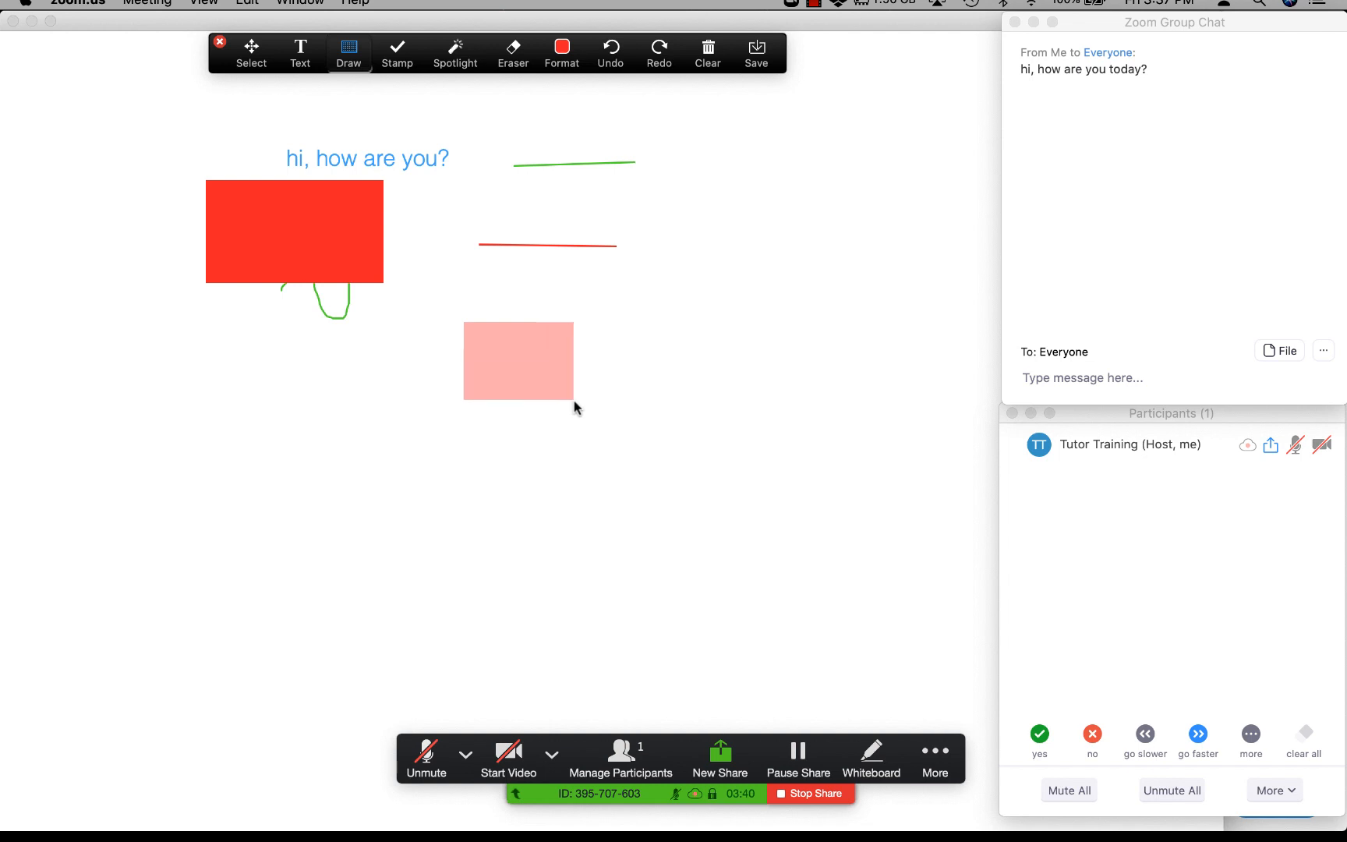
pyautogui.click(348, 45)
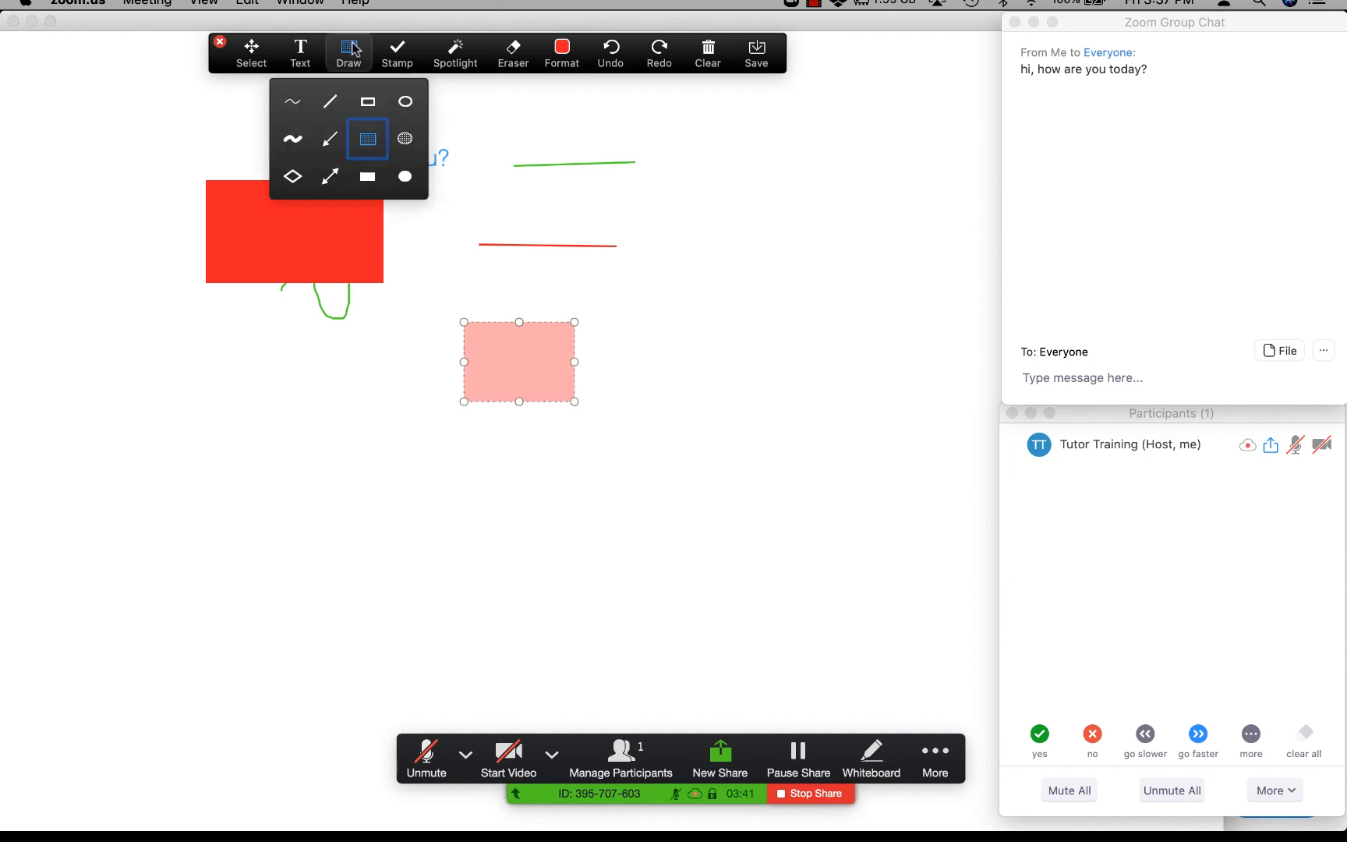
pyautogui.moveTo(697, 196)
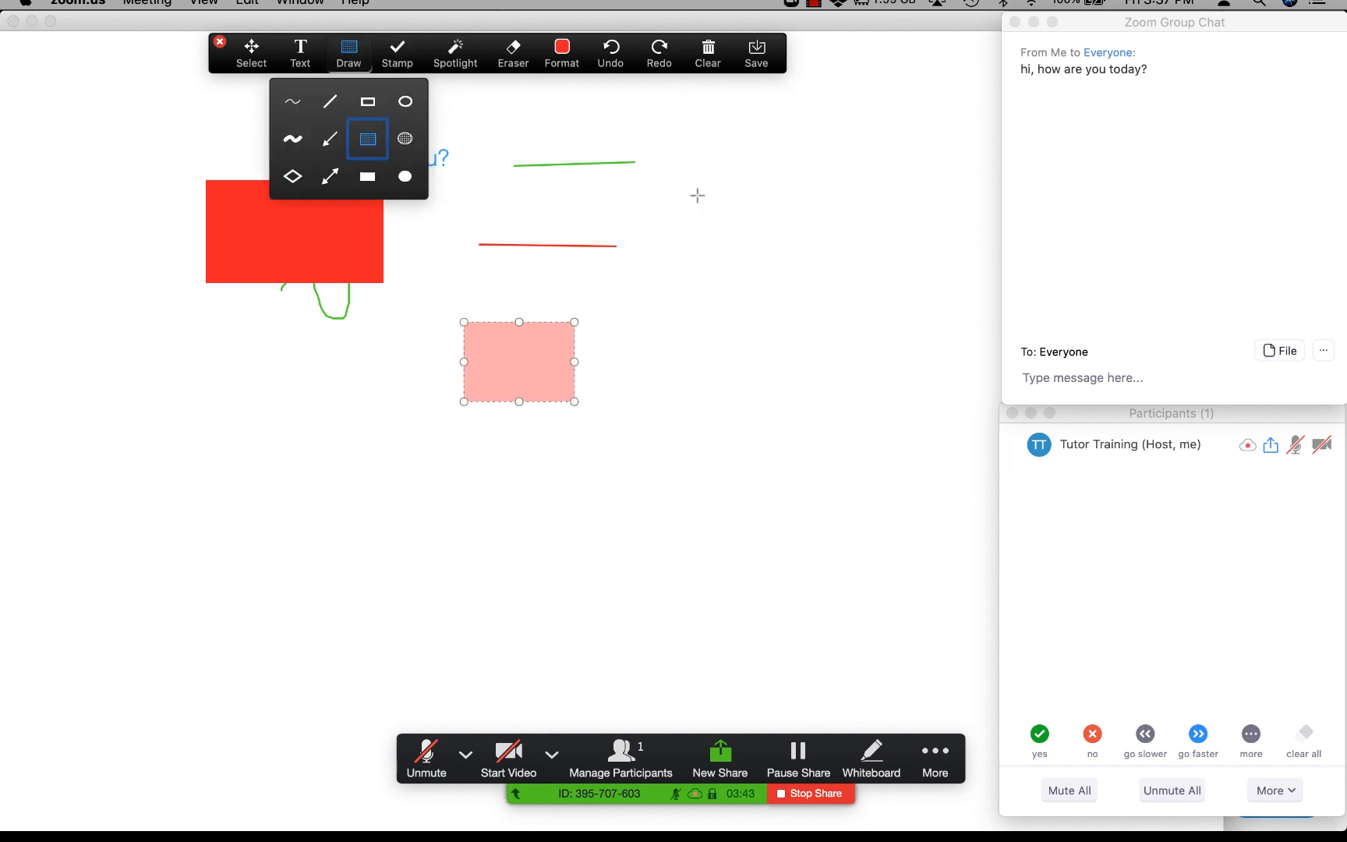
pyautogui.click(396, 52)
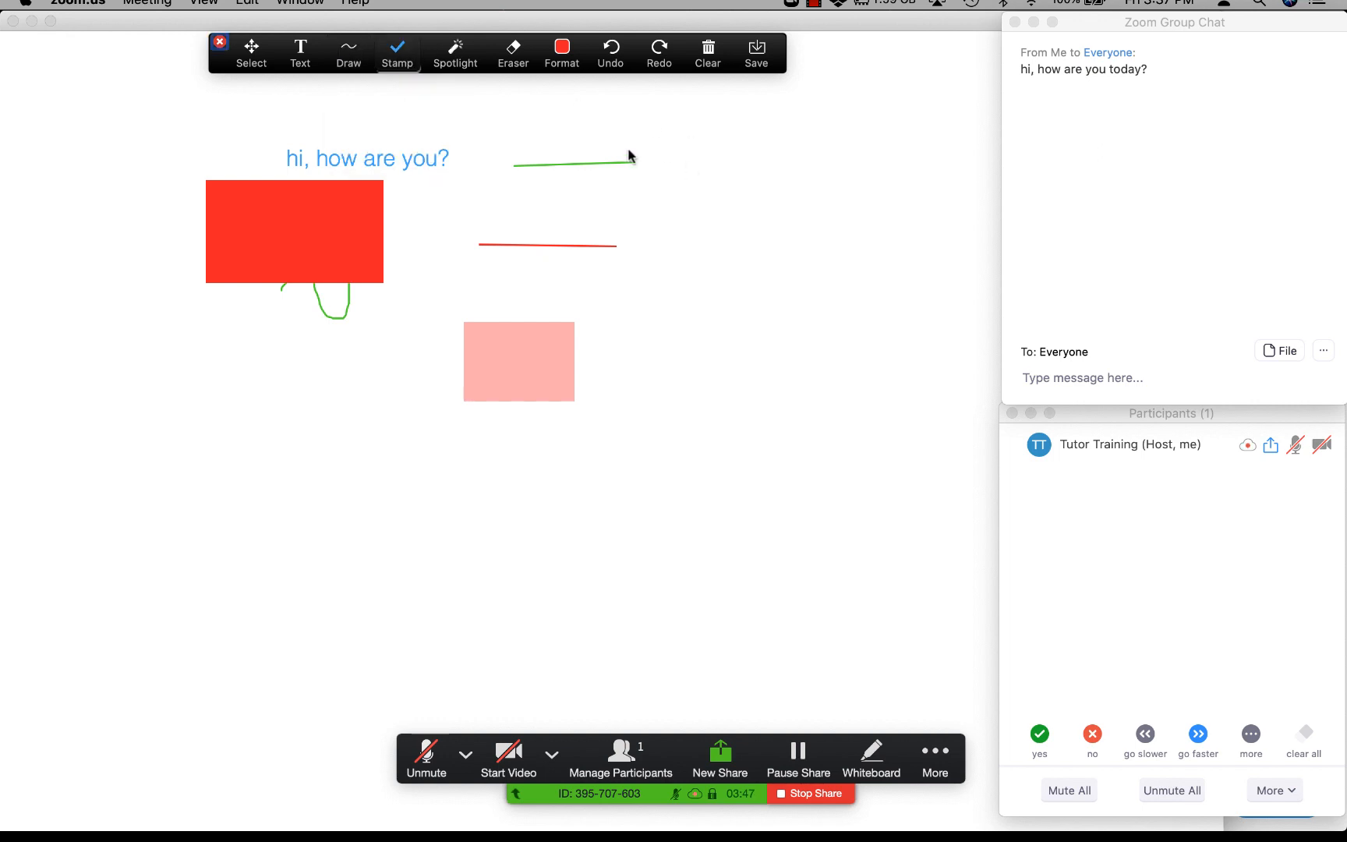
# - Stamp a check at the green line's end and a cross by the red line, then add a labelled arrow
pyautogui.click(640, 157)
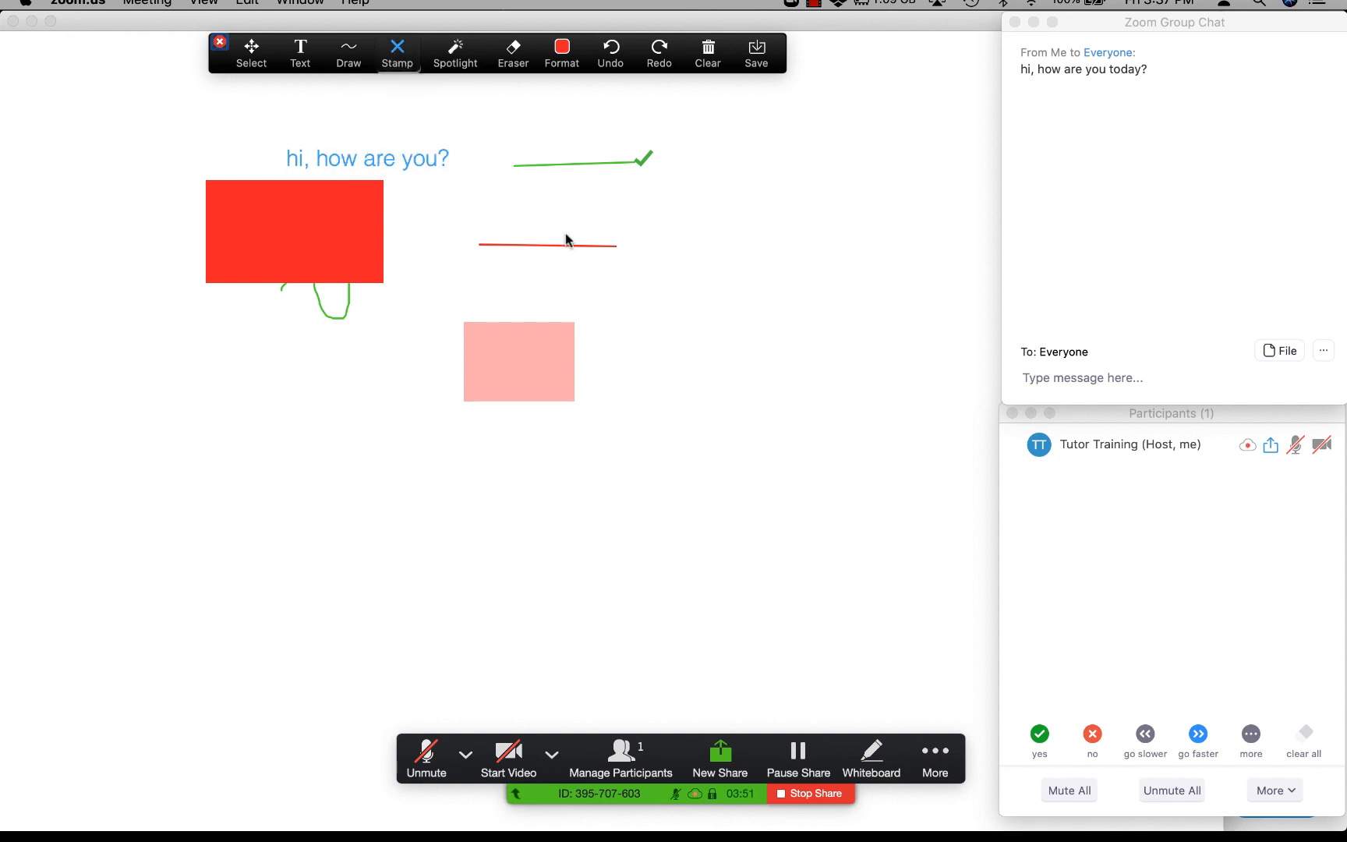
pyautogui.click(465, 234)
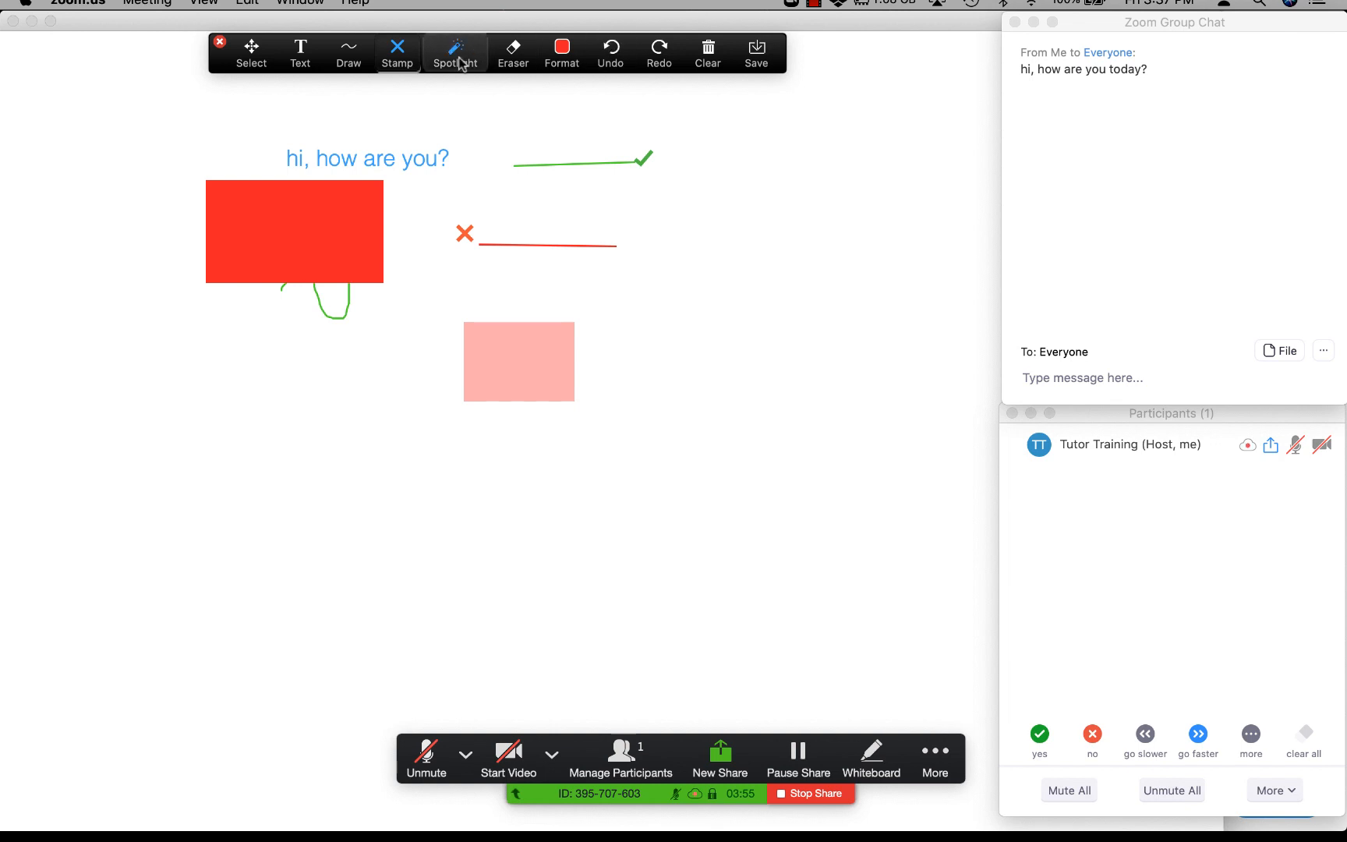
pyautogui.click(456, 52)
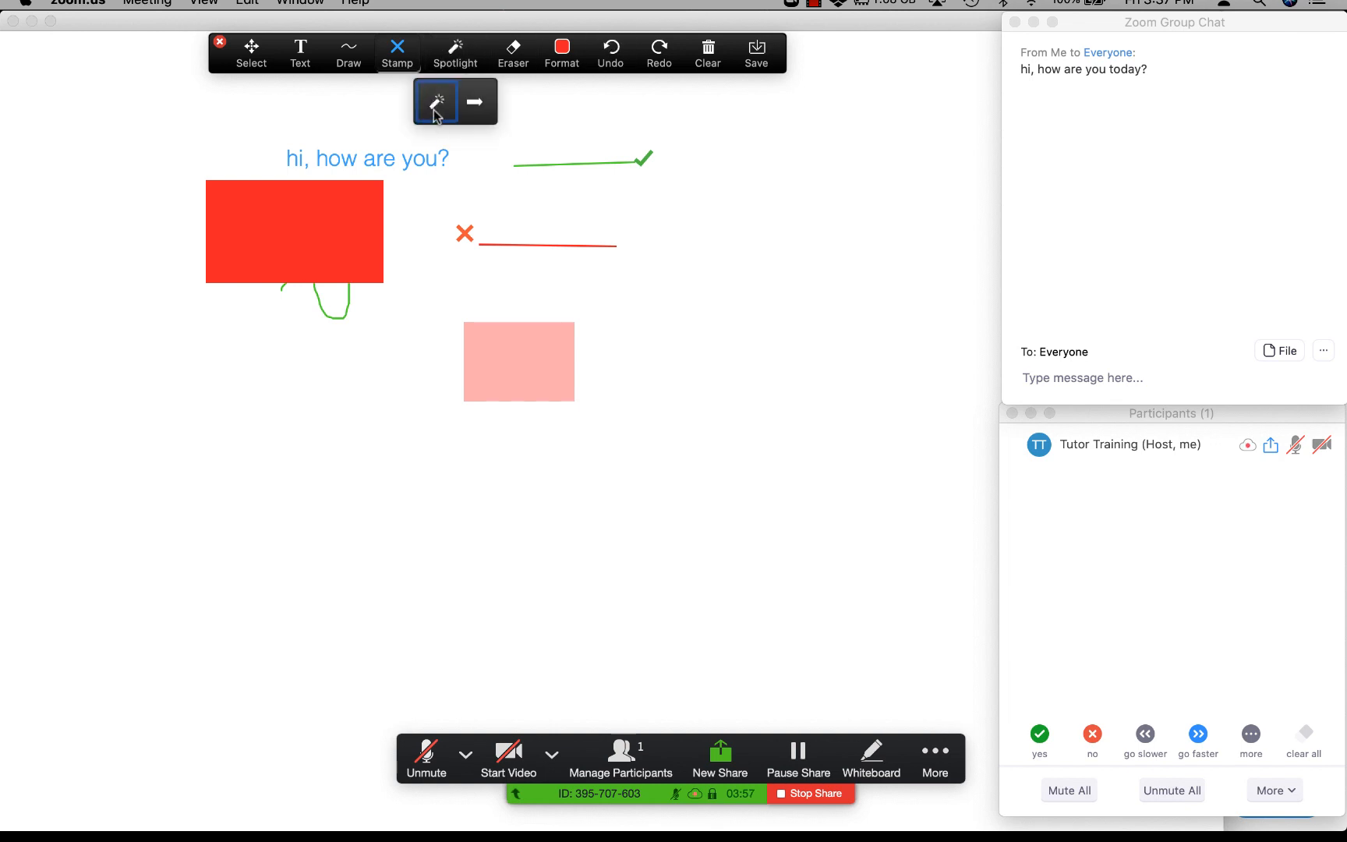
pyautogui.click(475, 101)
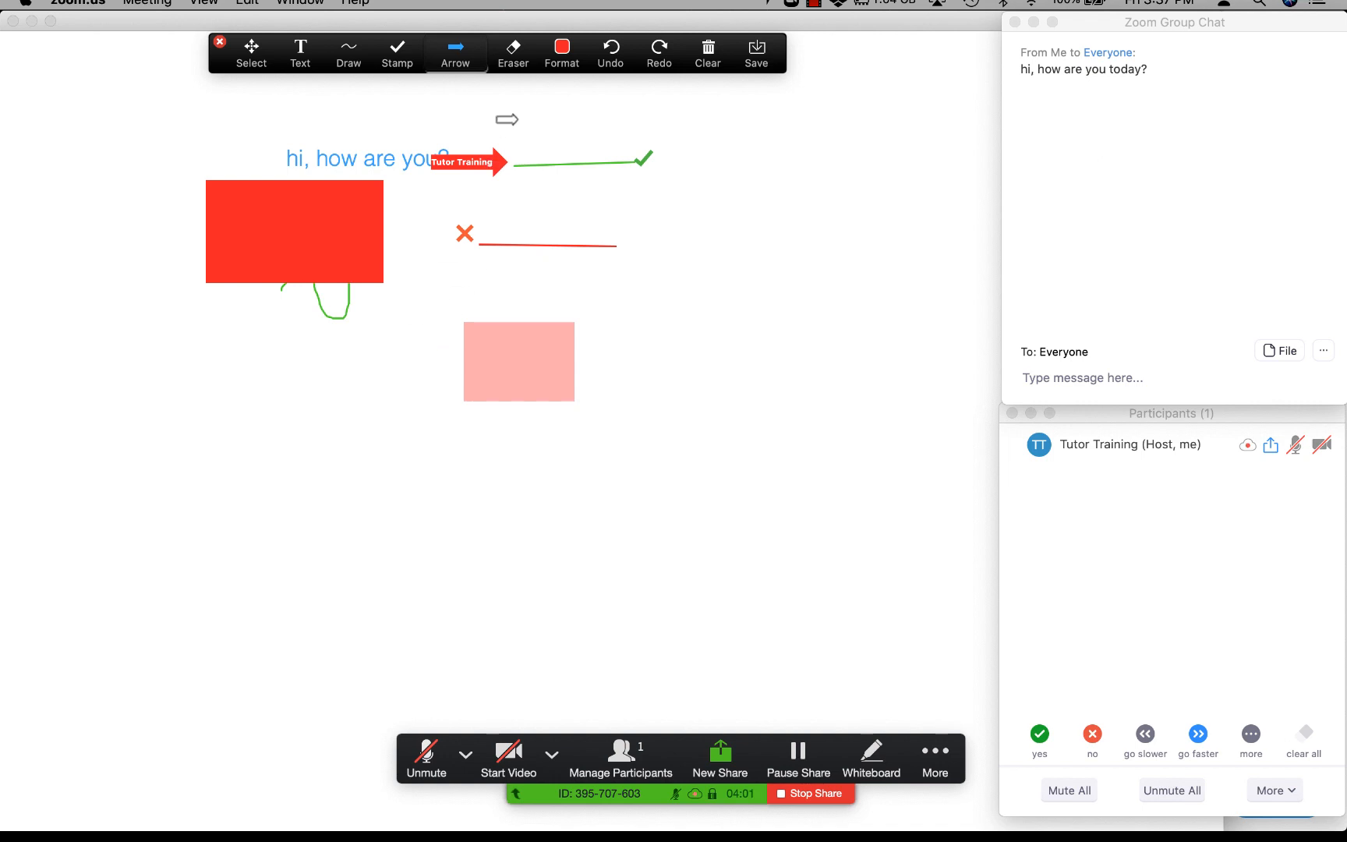
pyautogui.moveTo(391, 191)
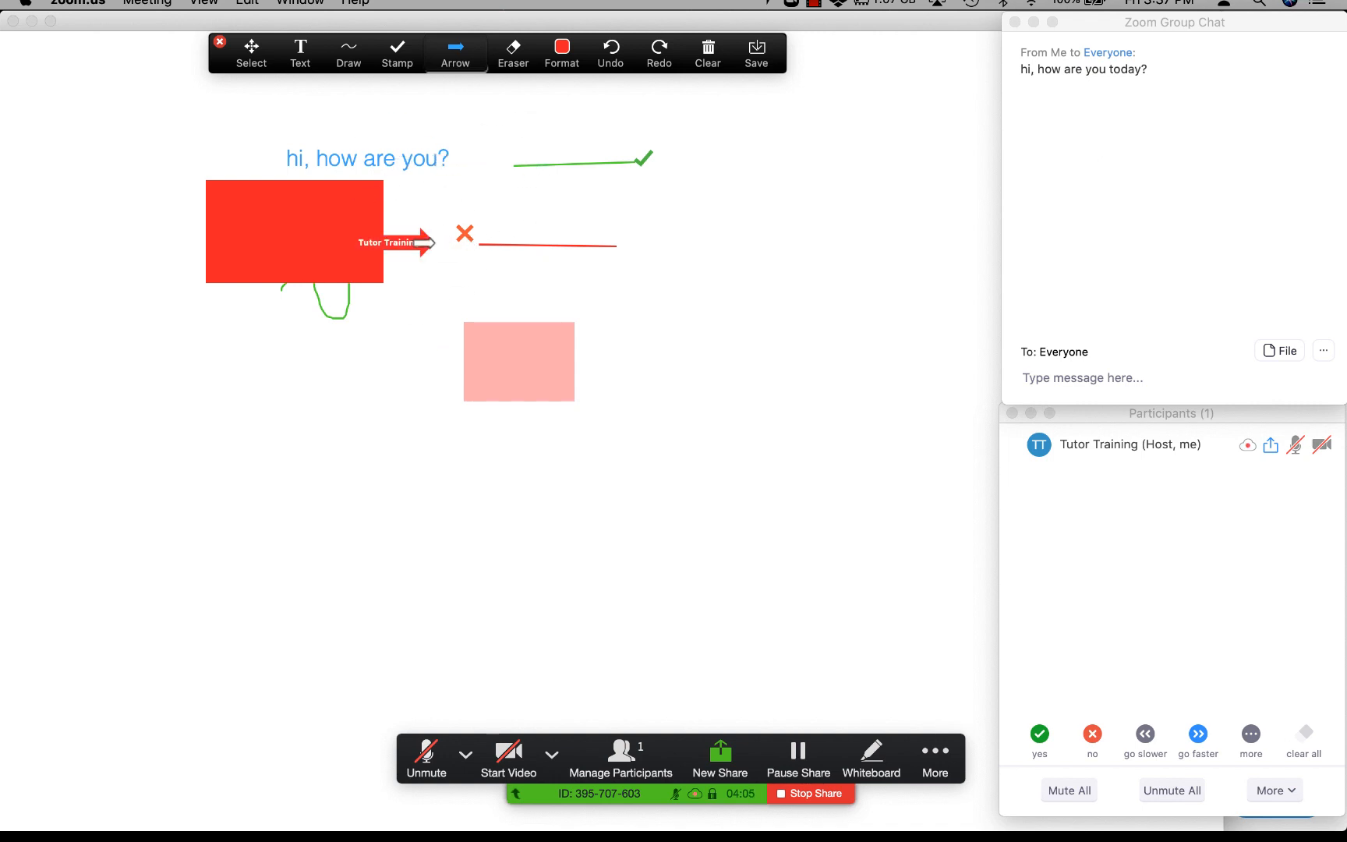
pyautogui.click(455, 52)
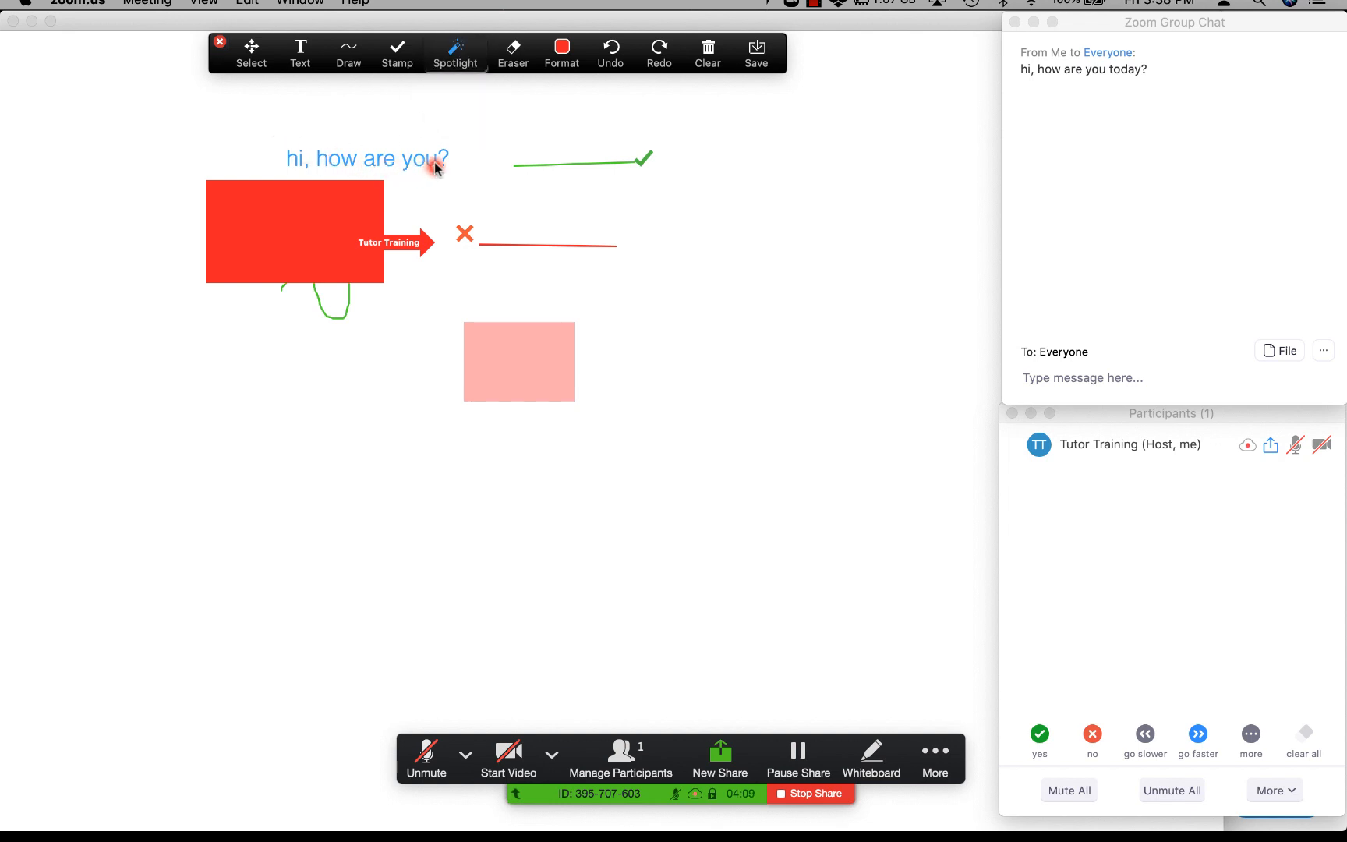
pyautogui.moveTo(578, 169)
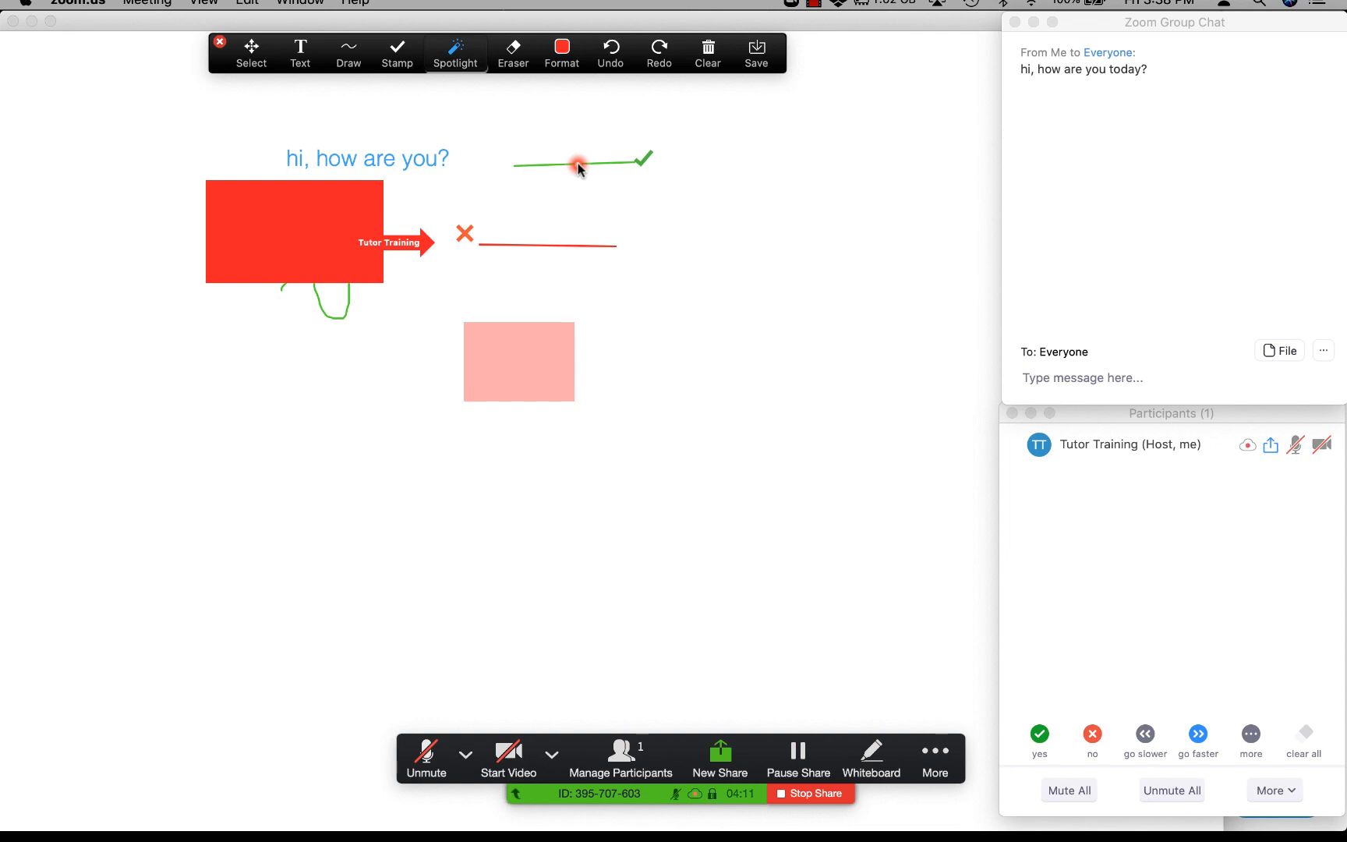
pyautogui.moveTo(531, 177)
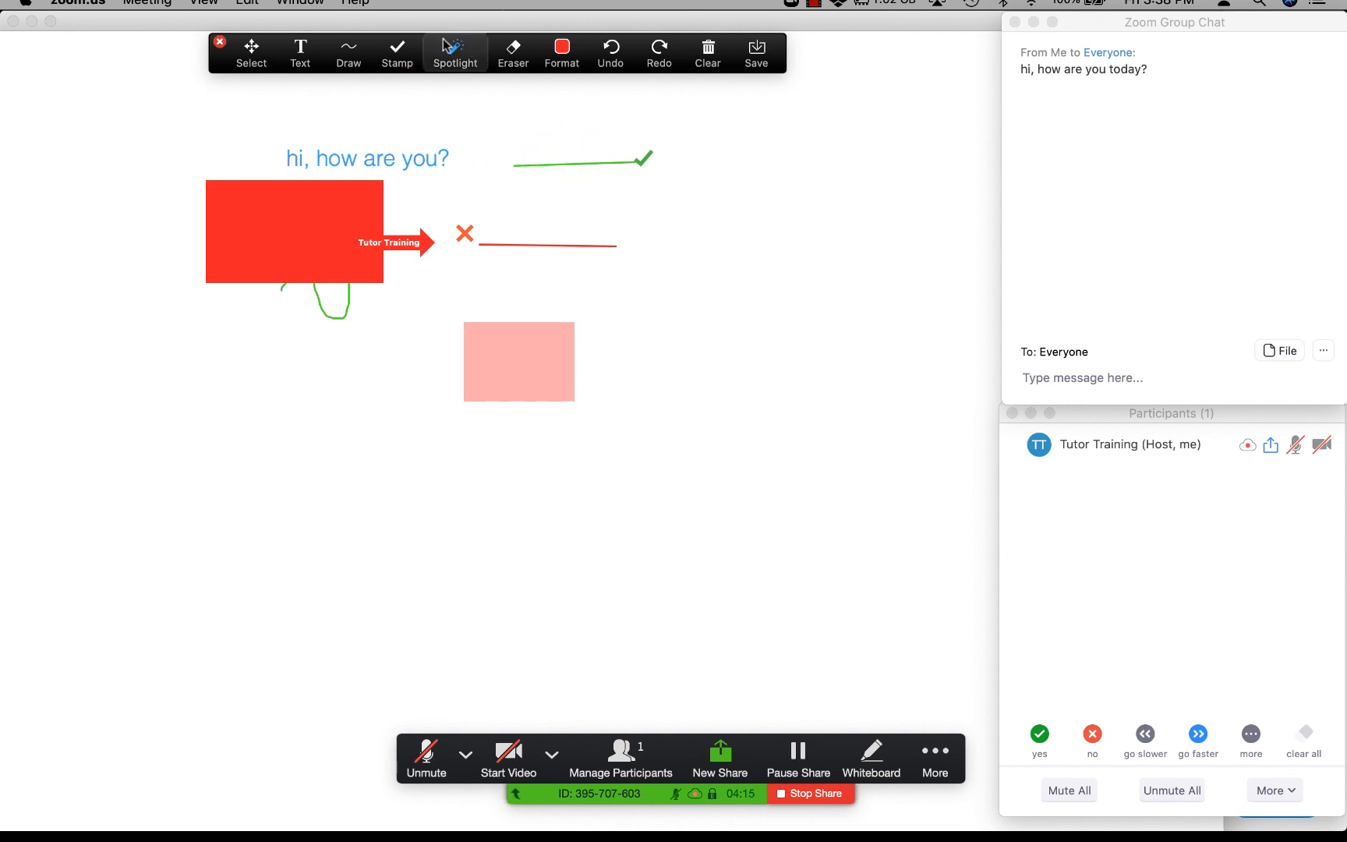
# - Use the Eraser on the greeting, green line, squiggle, red rectangle and arrow
pyautogui.click(513, 50)
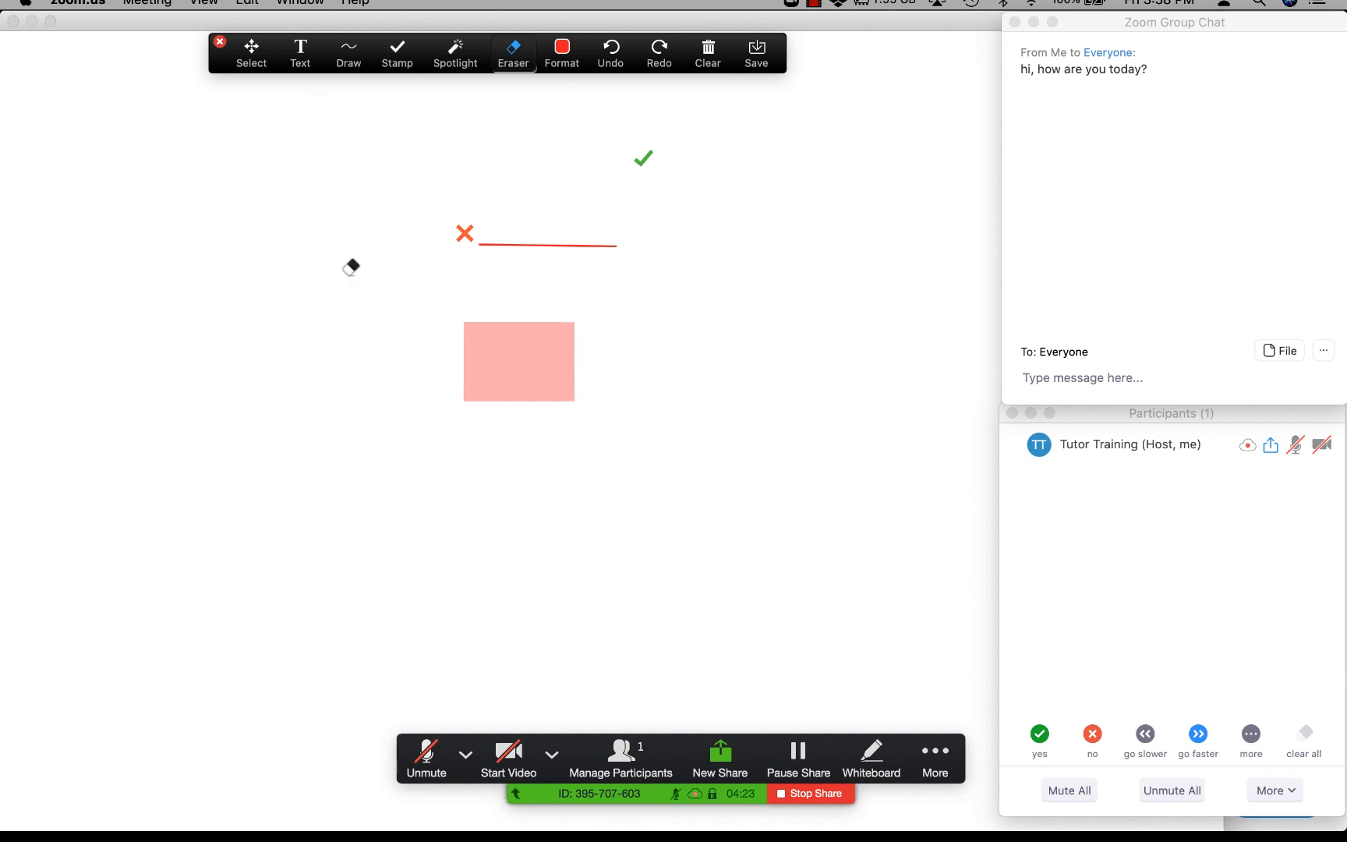
# - Draw a red double-headed arrow between the green check marks, then return to Select
pyautogui.click(562, 51)
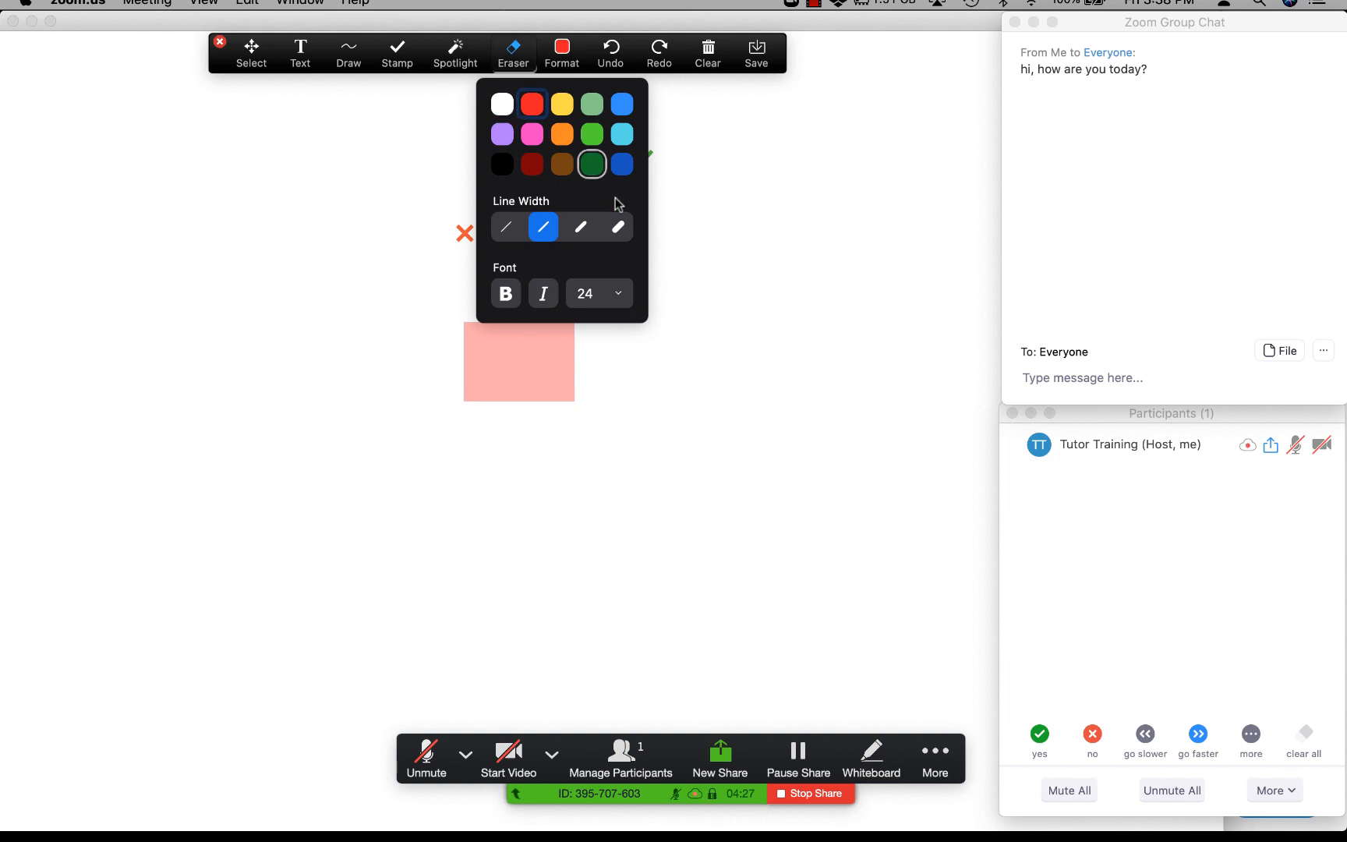
pyautogui.click(348, 51)
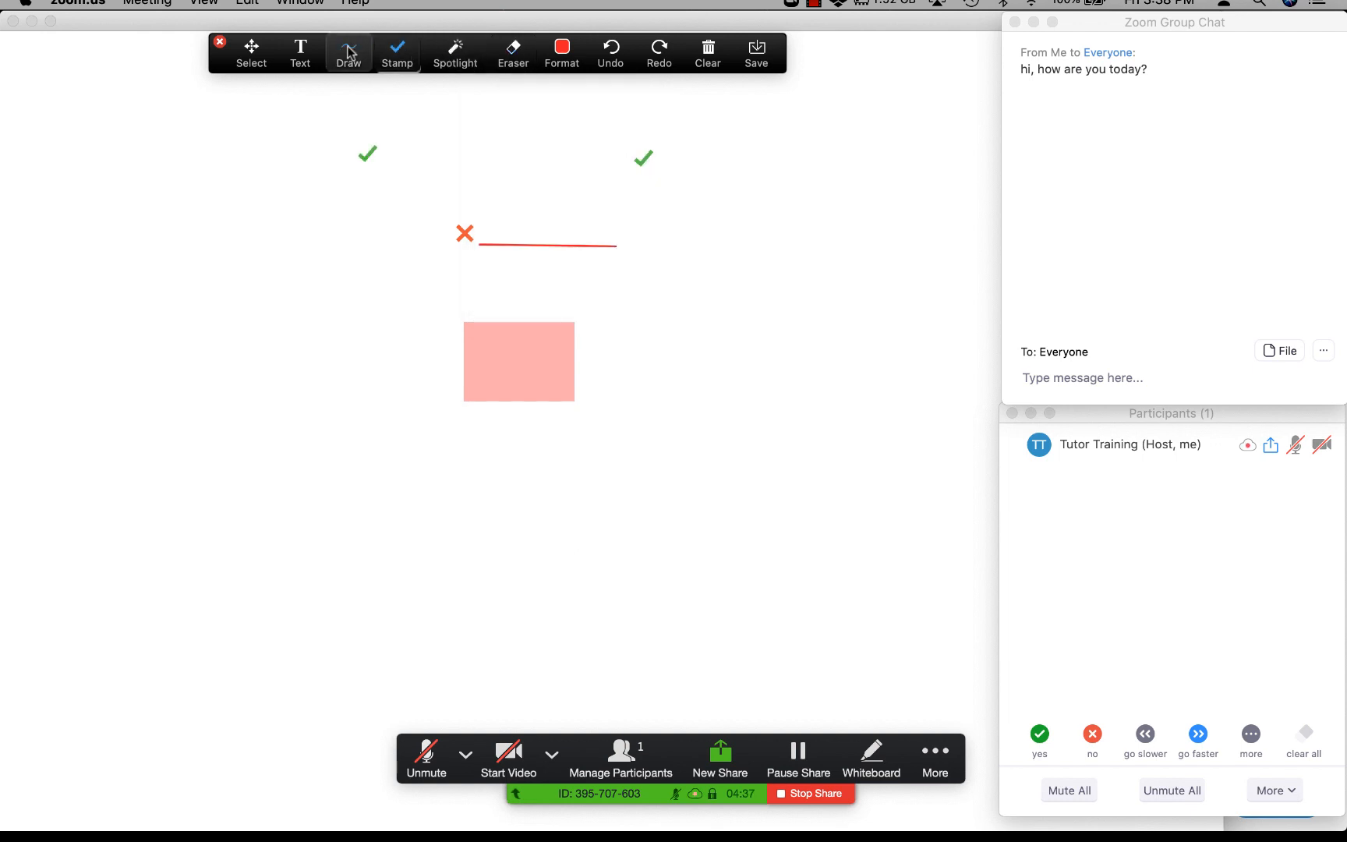
pyautogui.click(348, 51)
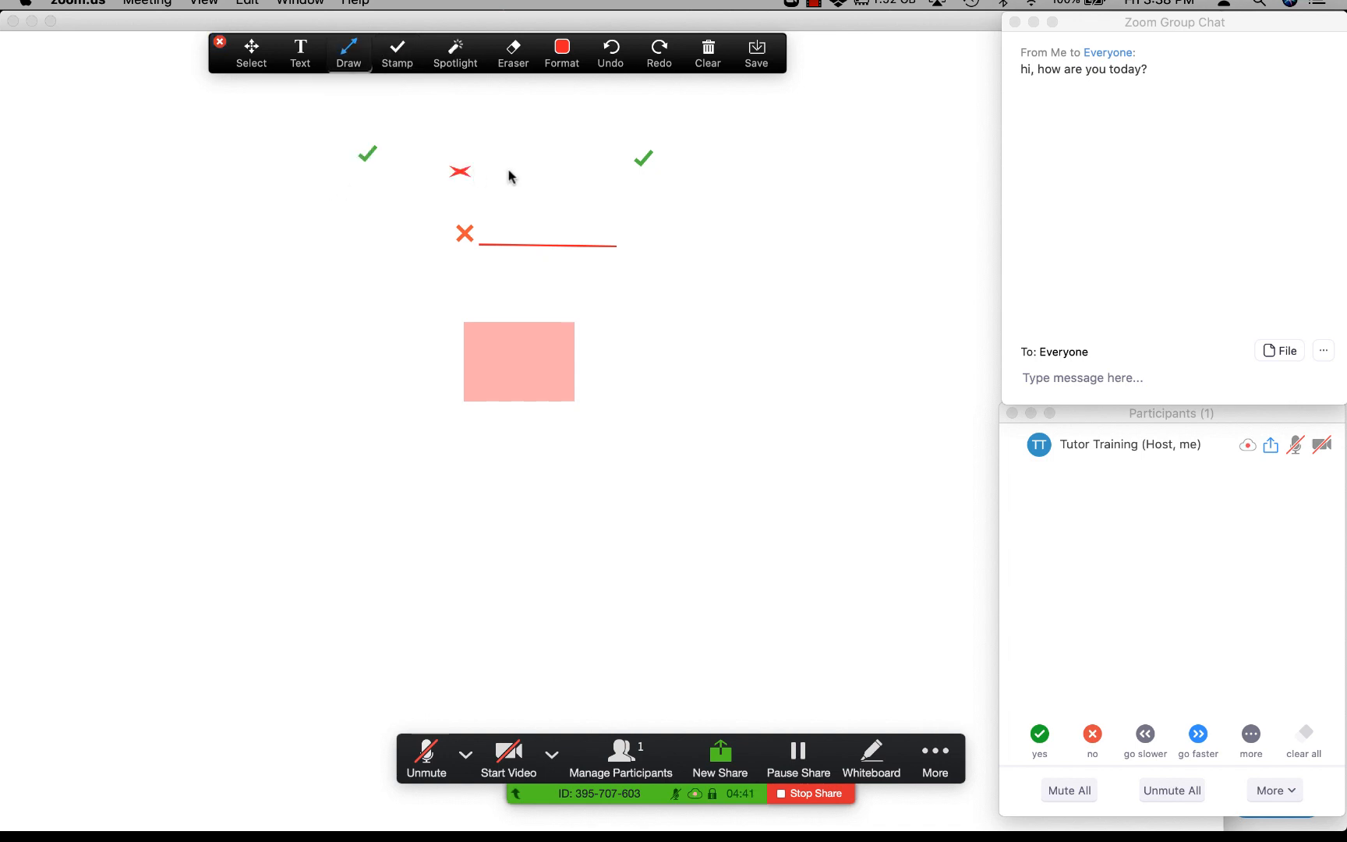
pyautogui.click(563, 49)
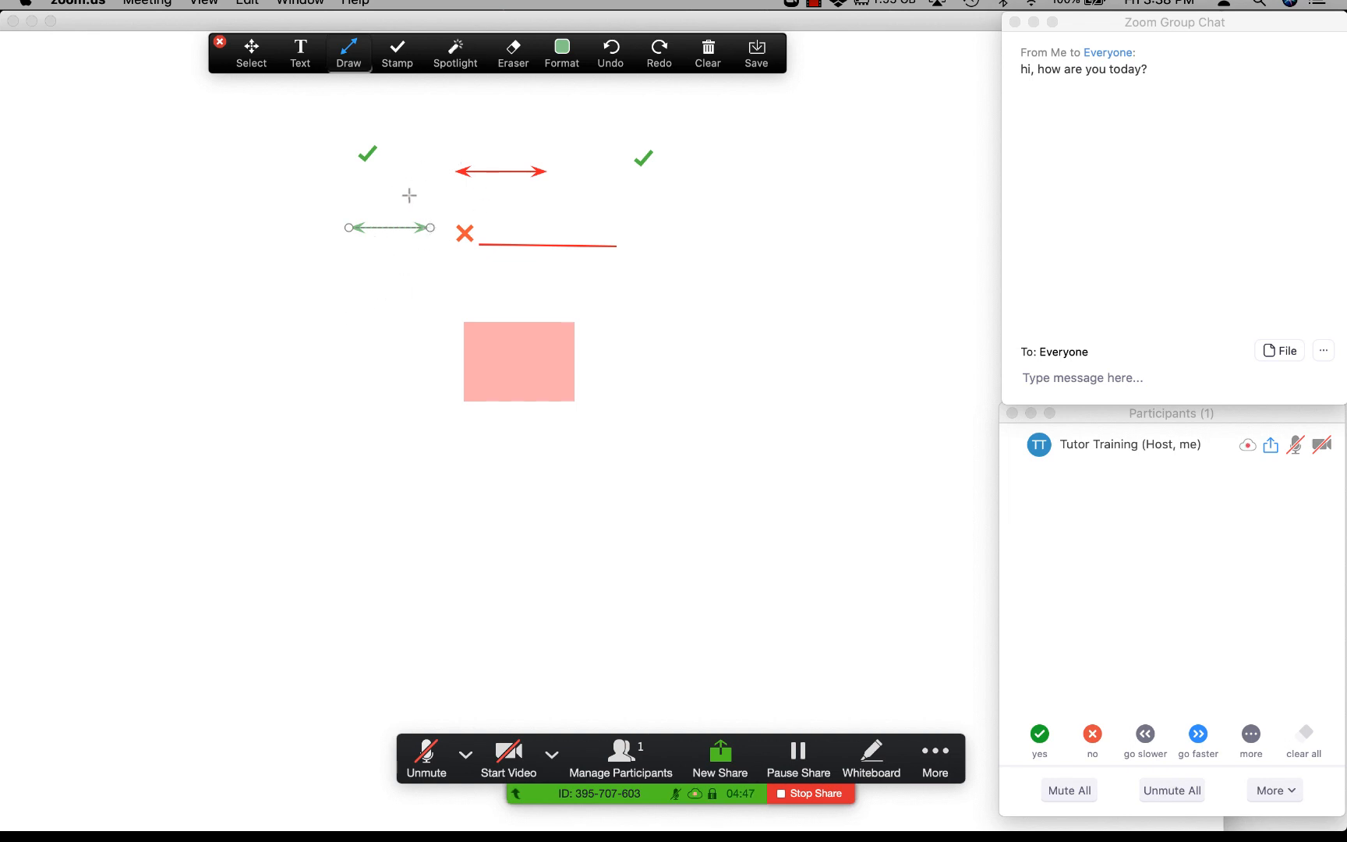
pyautogui.click(610, 48)
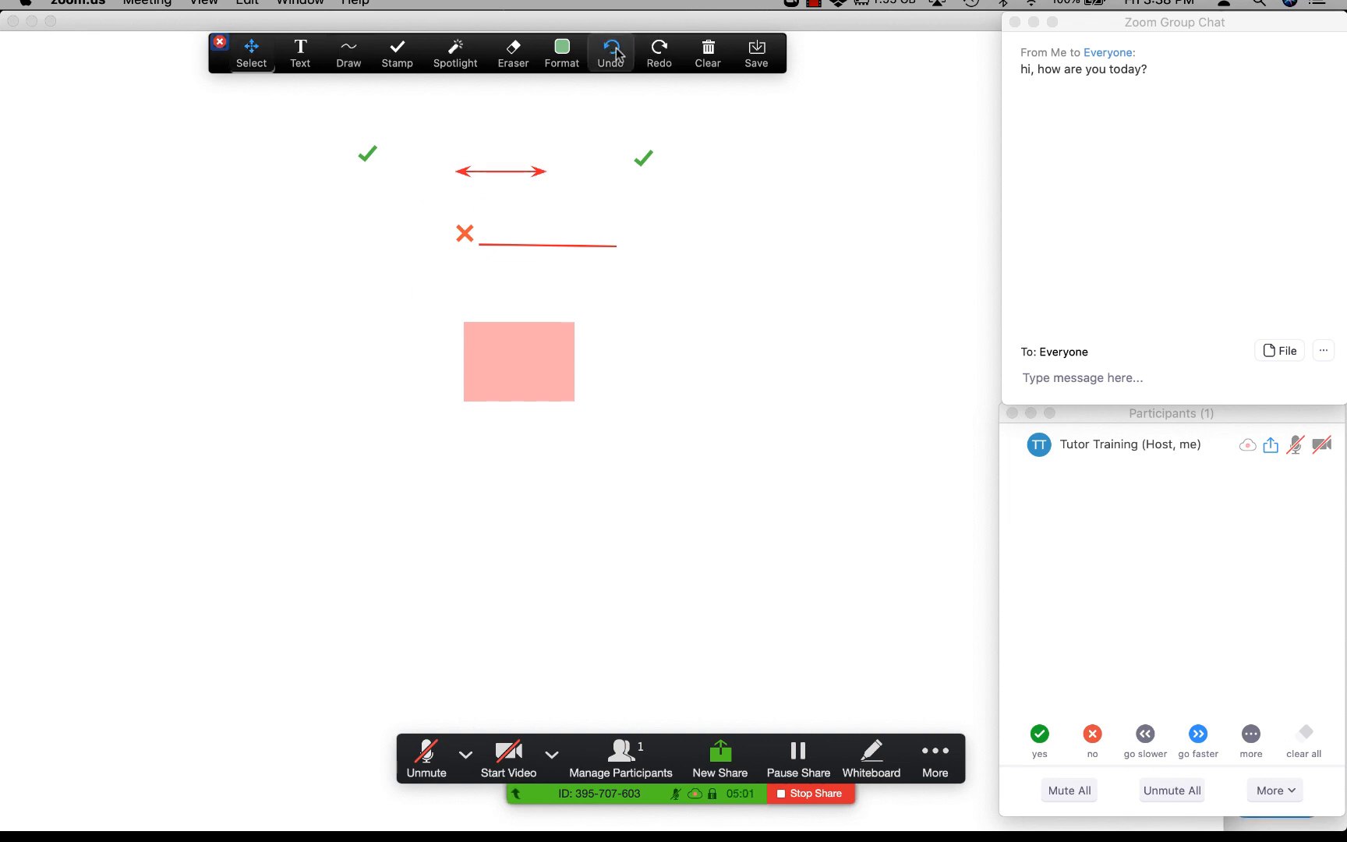
# - Undo and redo the latest arrows, then Clear All Drawings to blank the whiteboard
pyautogui.click(611, 48)
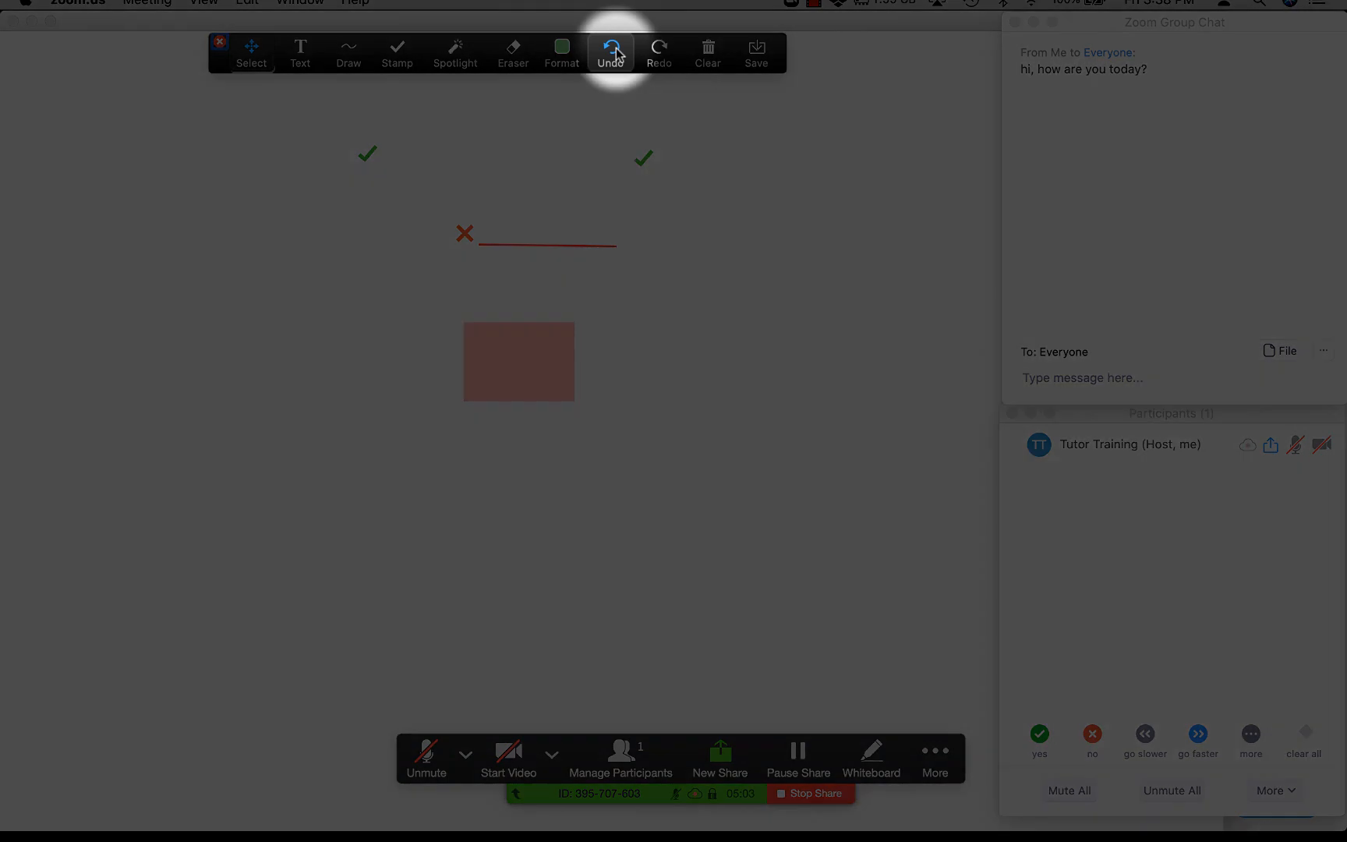
pyautogui.click(658, 51)
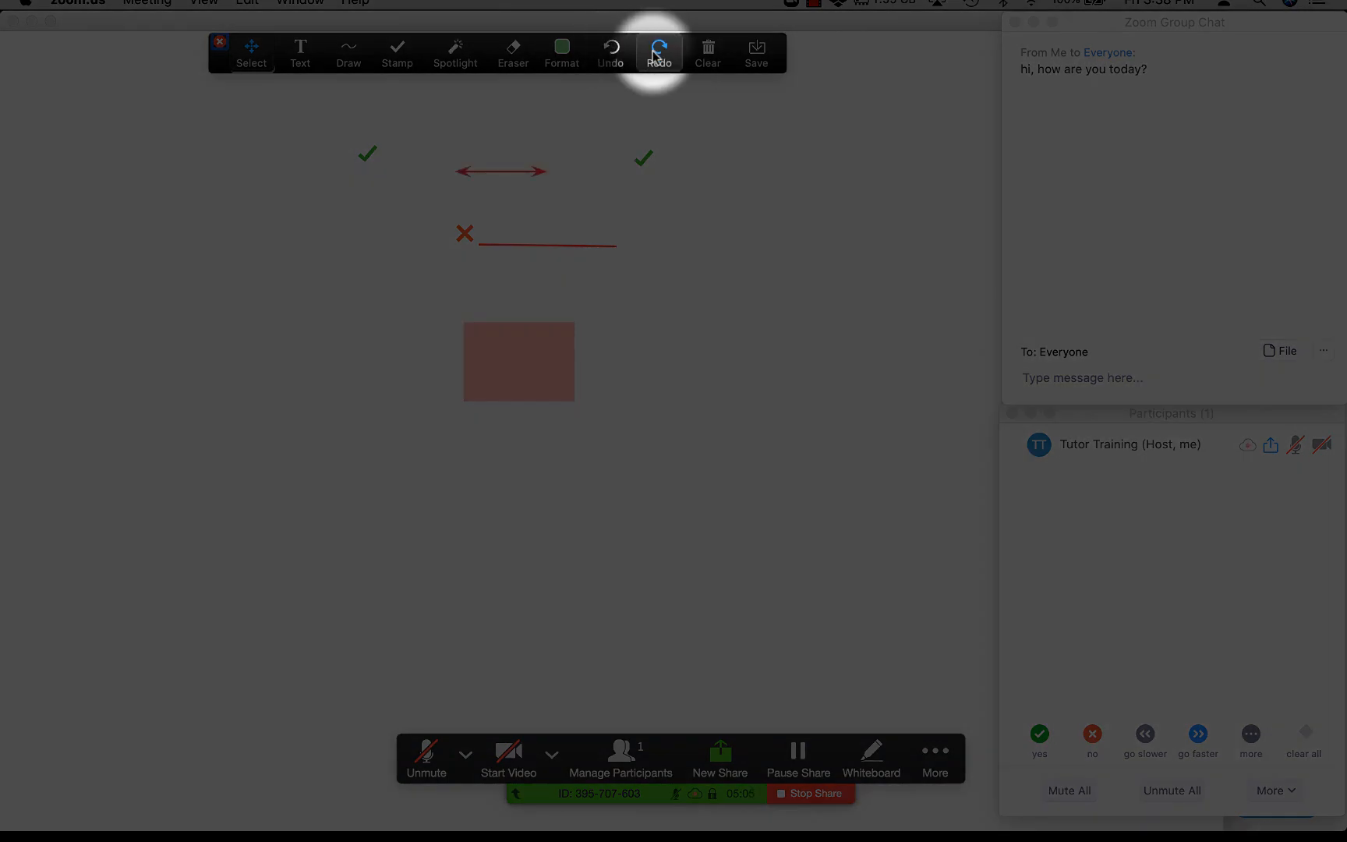
pyautogui.click(707, 52)
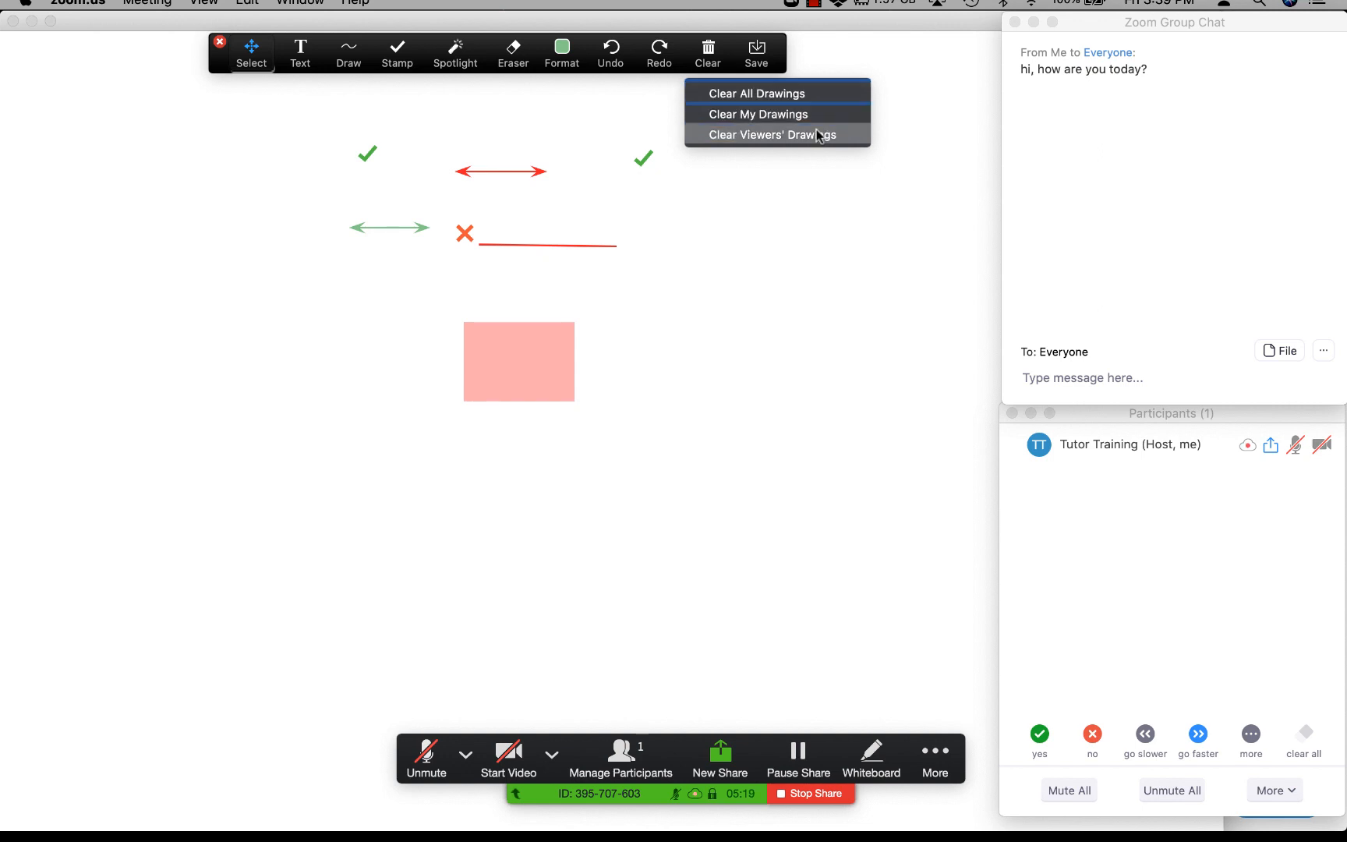
pyautogui.click(758, 93)
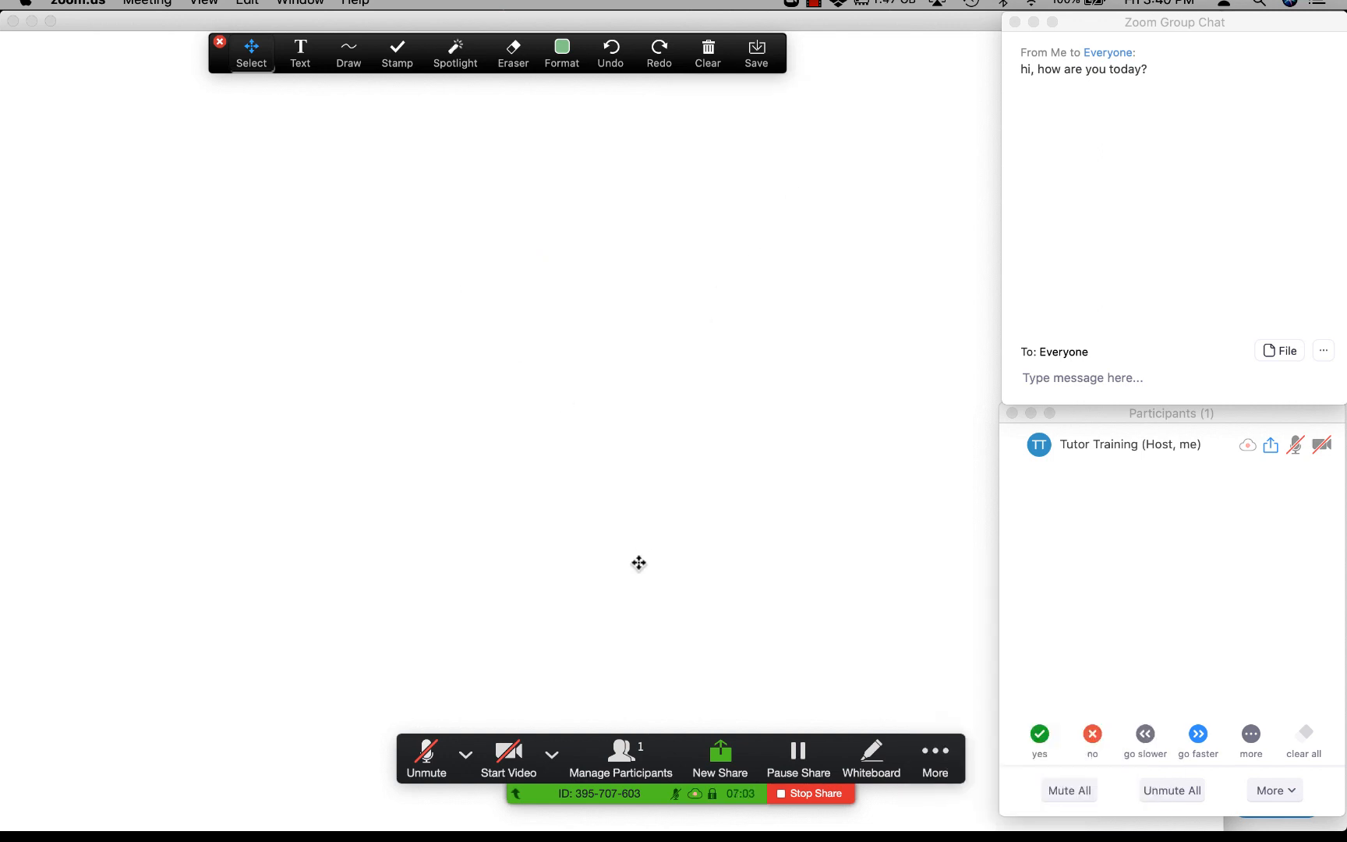
pyautogui.click(720, 758)
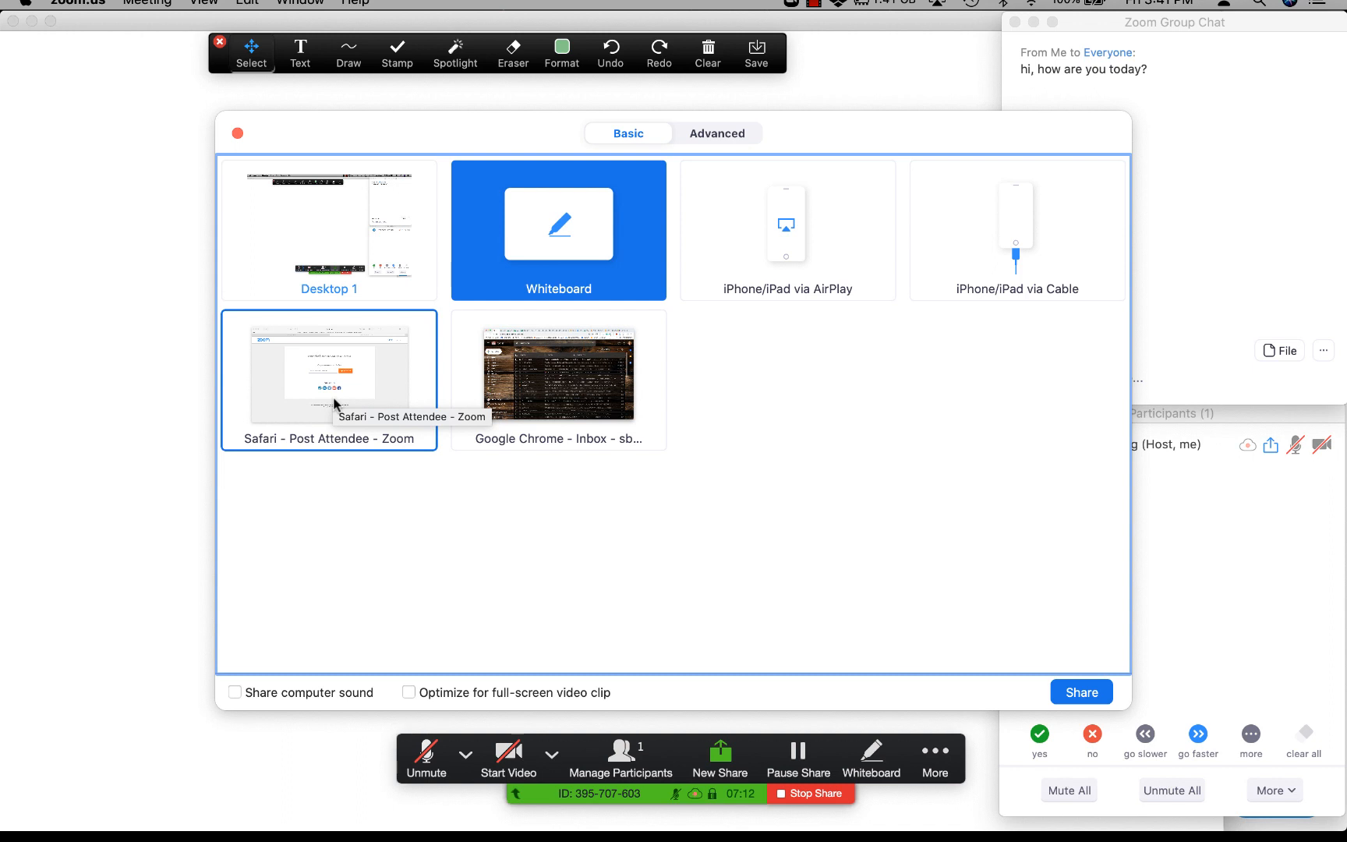
pyautogui.moveTo(613, 601)
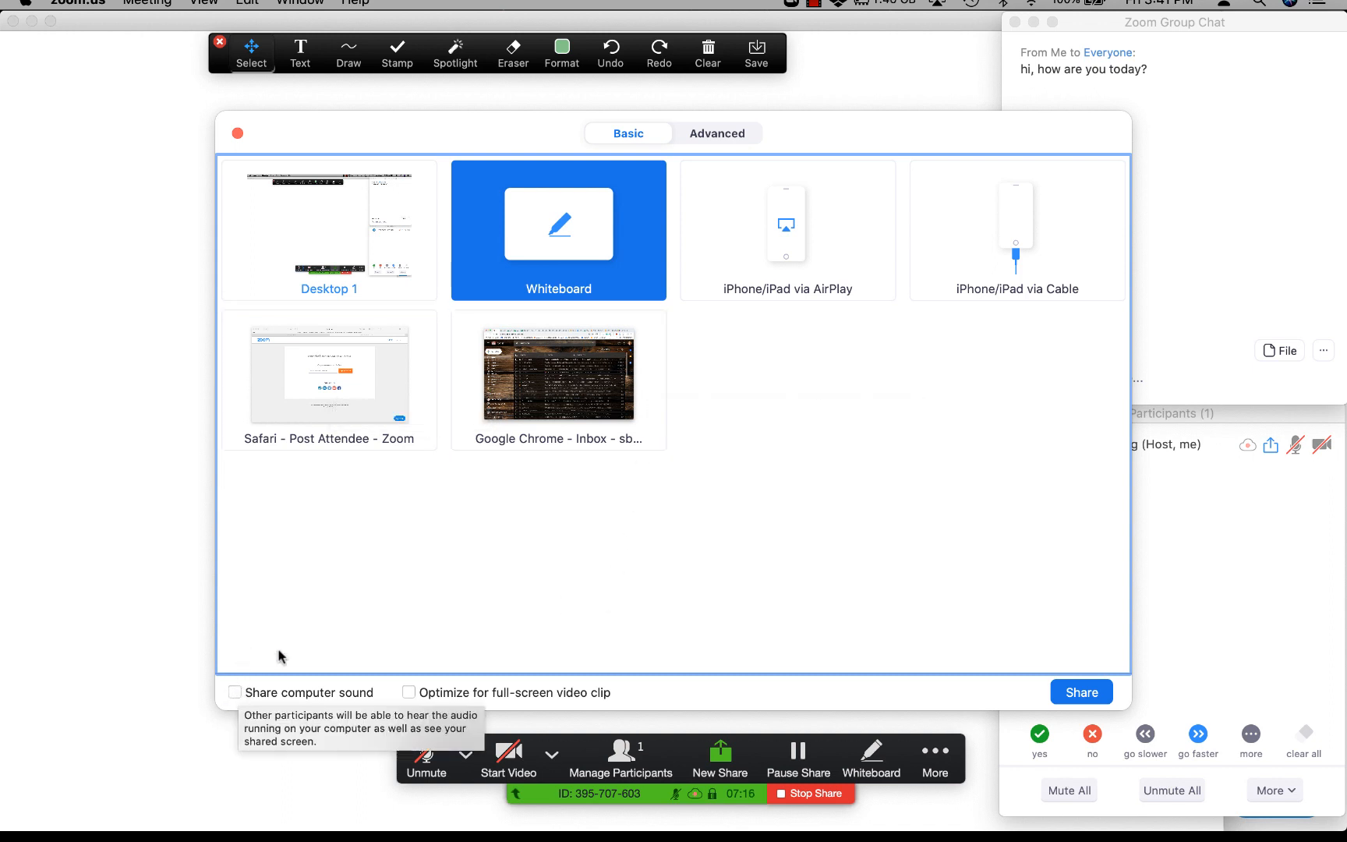
pyautogui.moveTo(557, 593)
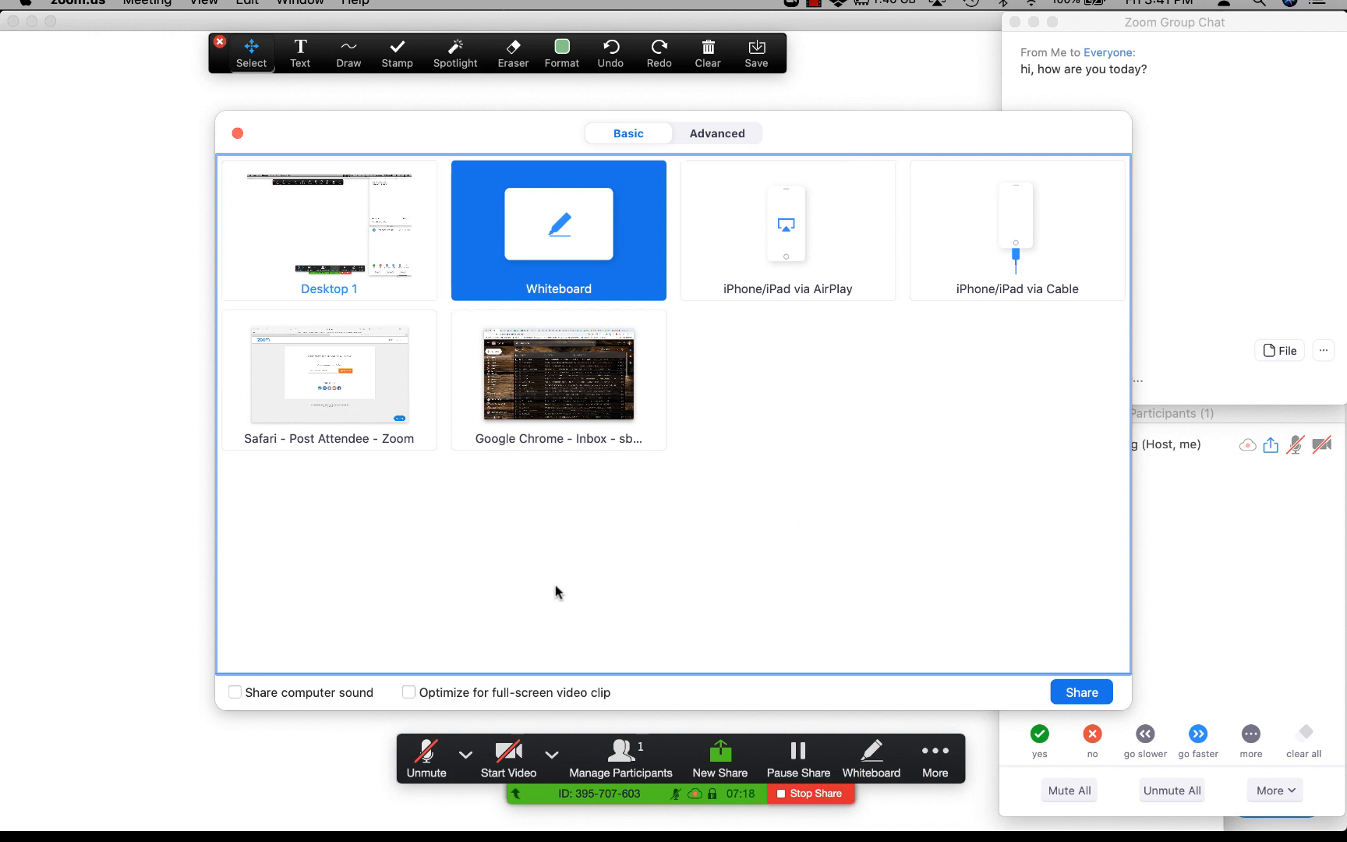
pyautogui.moveTo(430, 284)
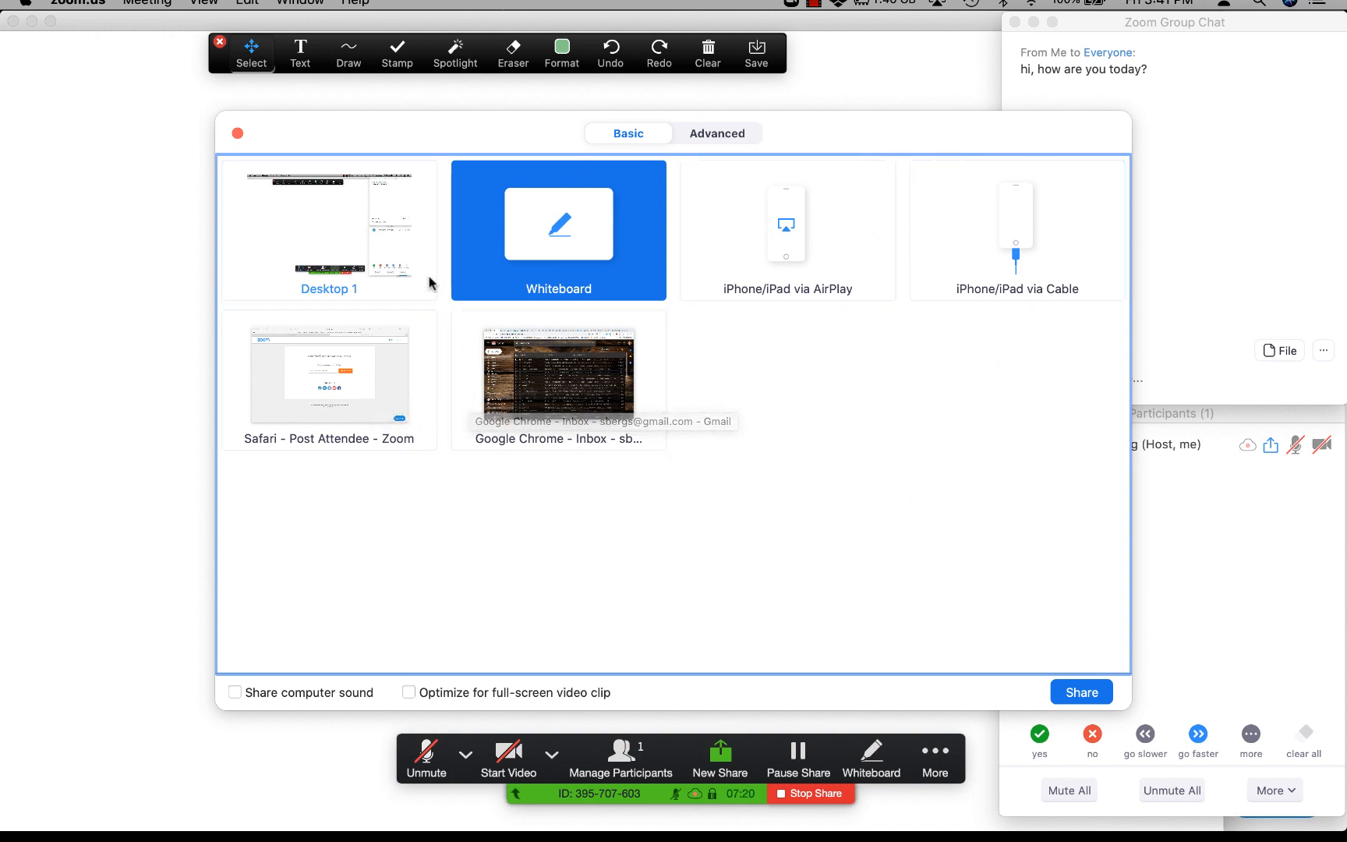
pyautogui.click(1080, 691)
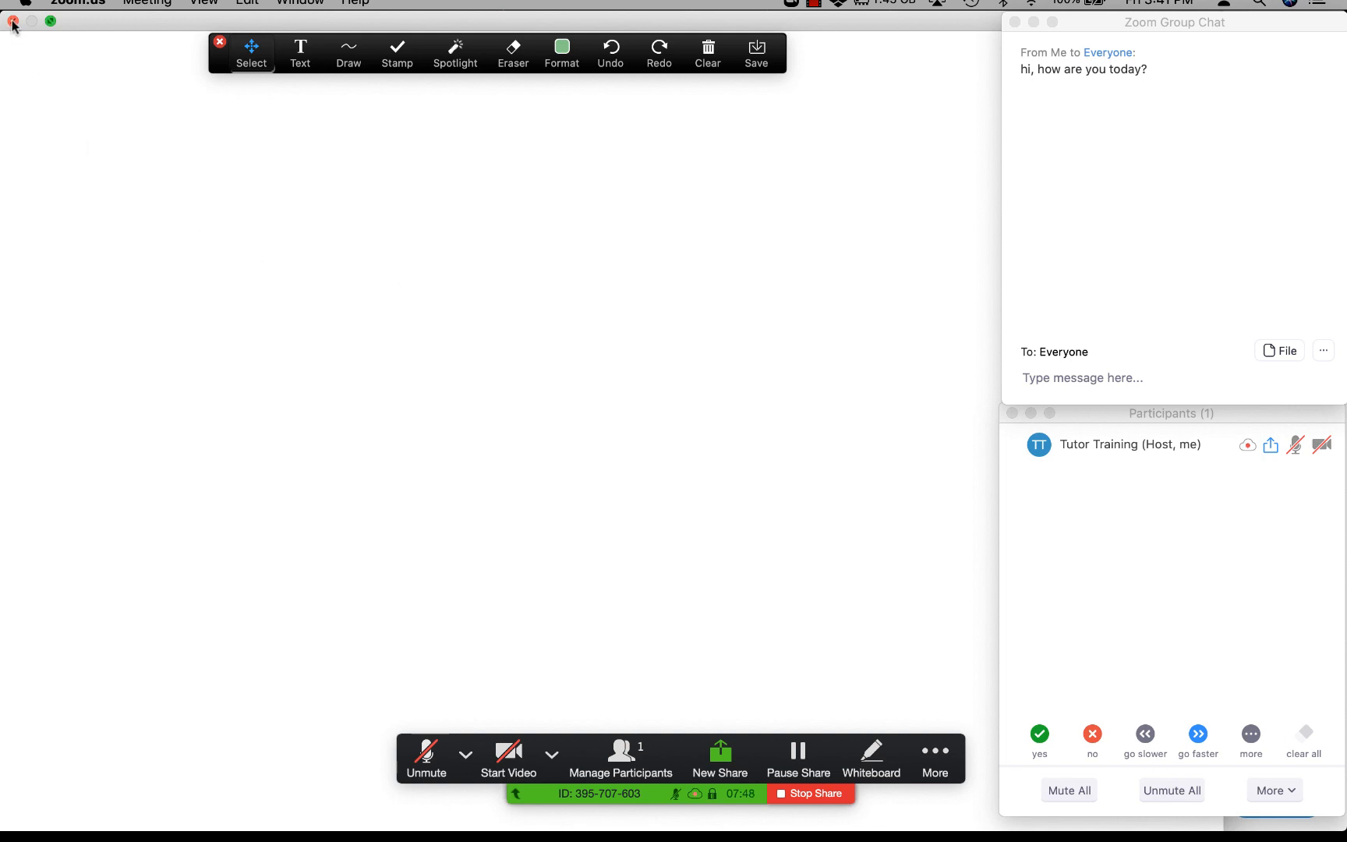
# - Close the whiteboard window and choose End Meeting to bring up the confirmation
pyautogui.click(812, 793)
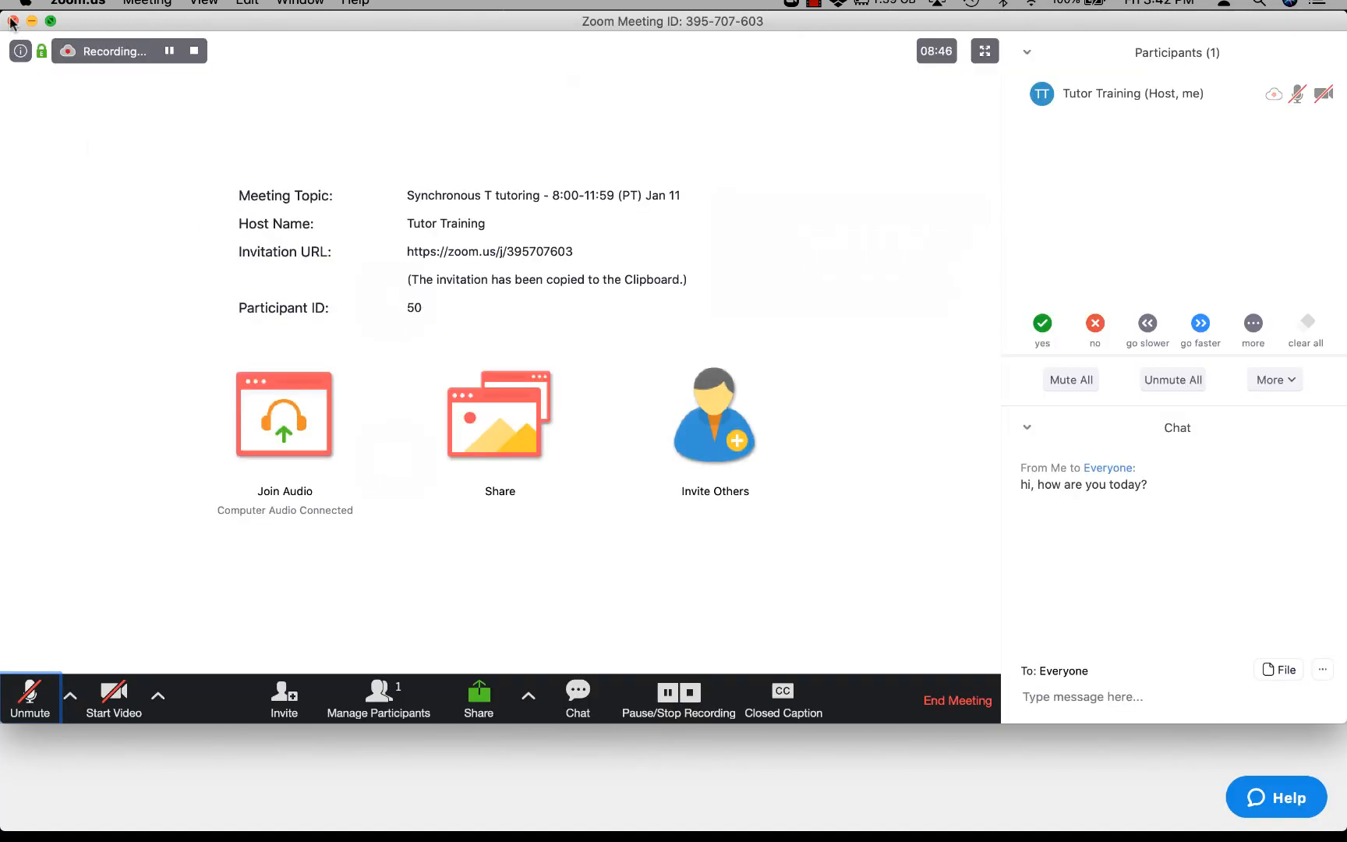
pyautogui.moveTo(543, 132)
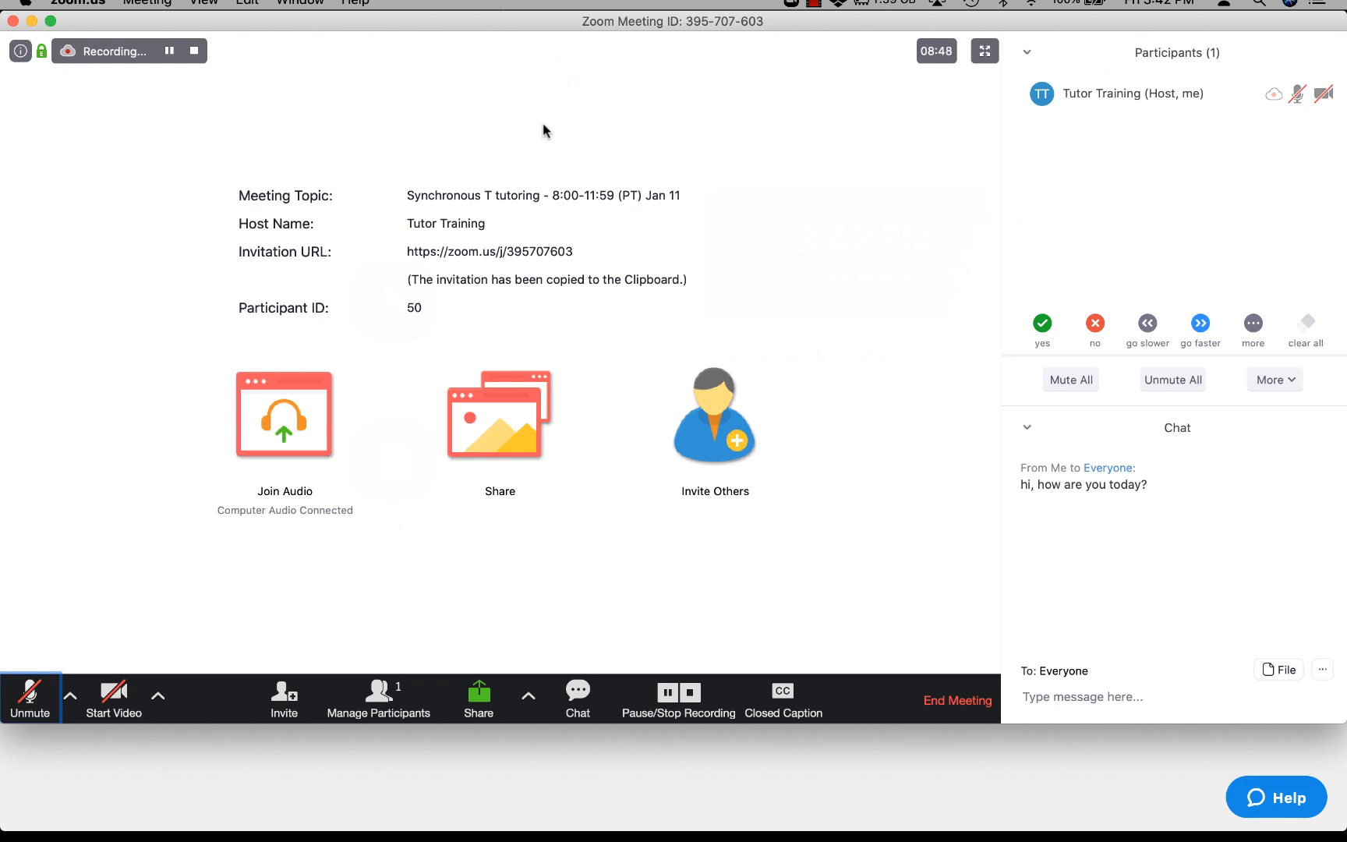
pyautogui.click(957, 700)
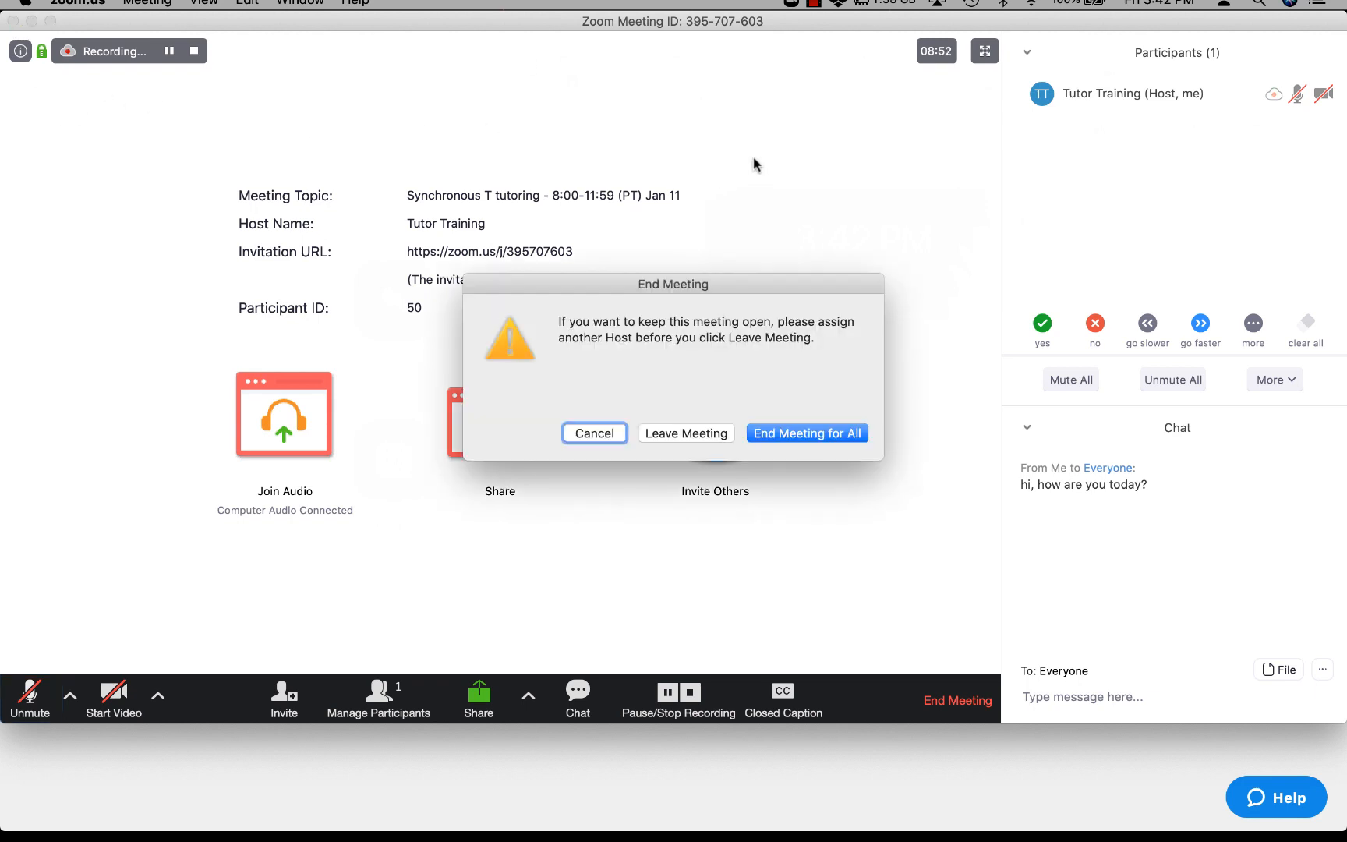
pyautogui.moveTo(780, 195)
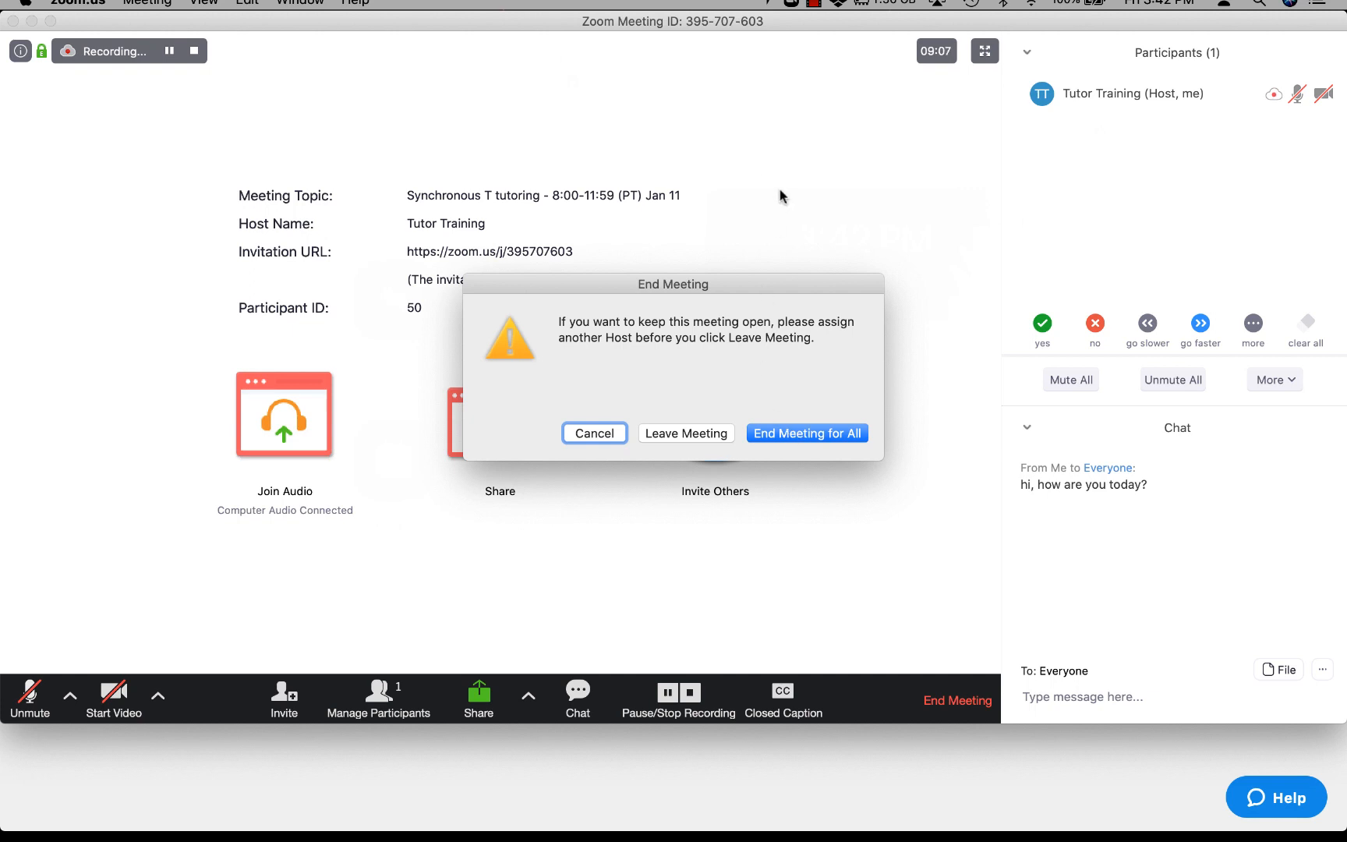
pyautogui.moveTo(688, 441)
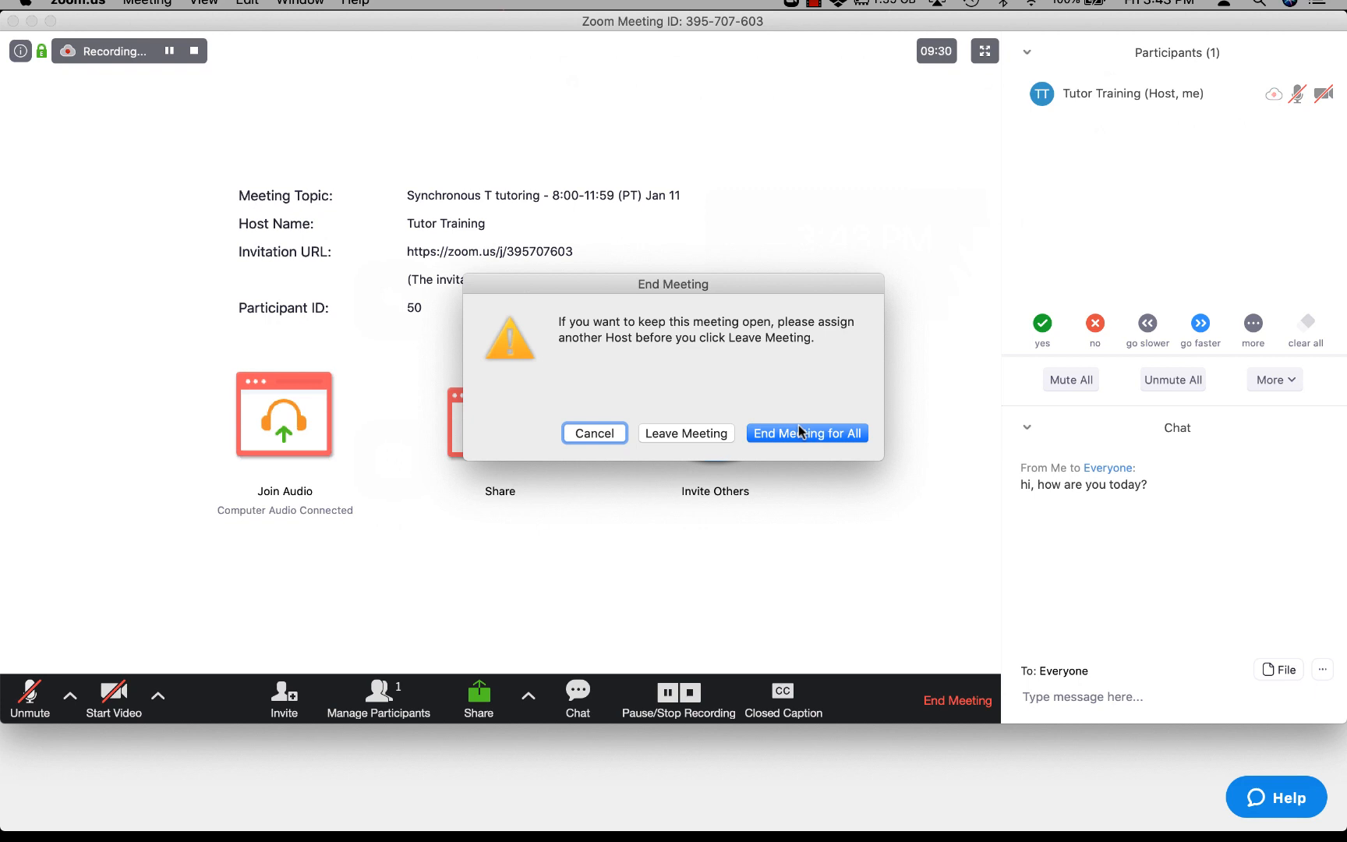
pyautogui.moveTo(674, 426)
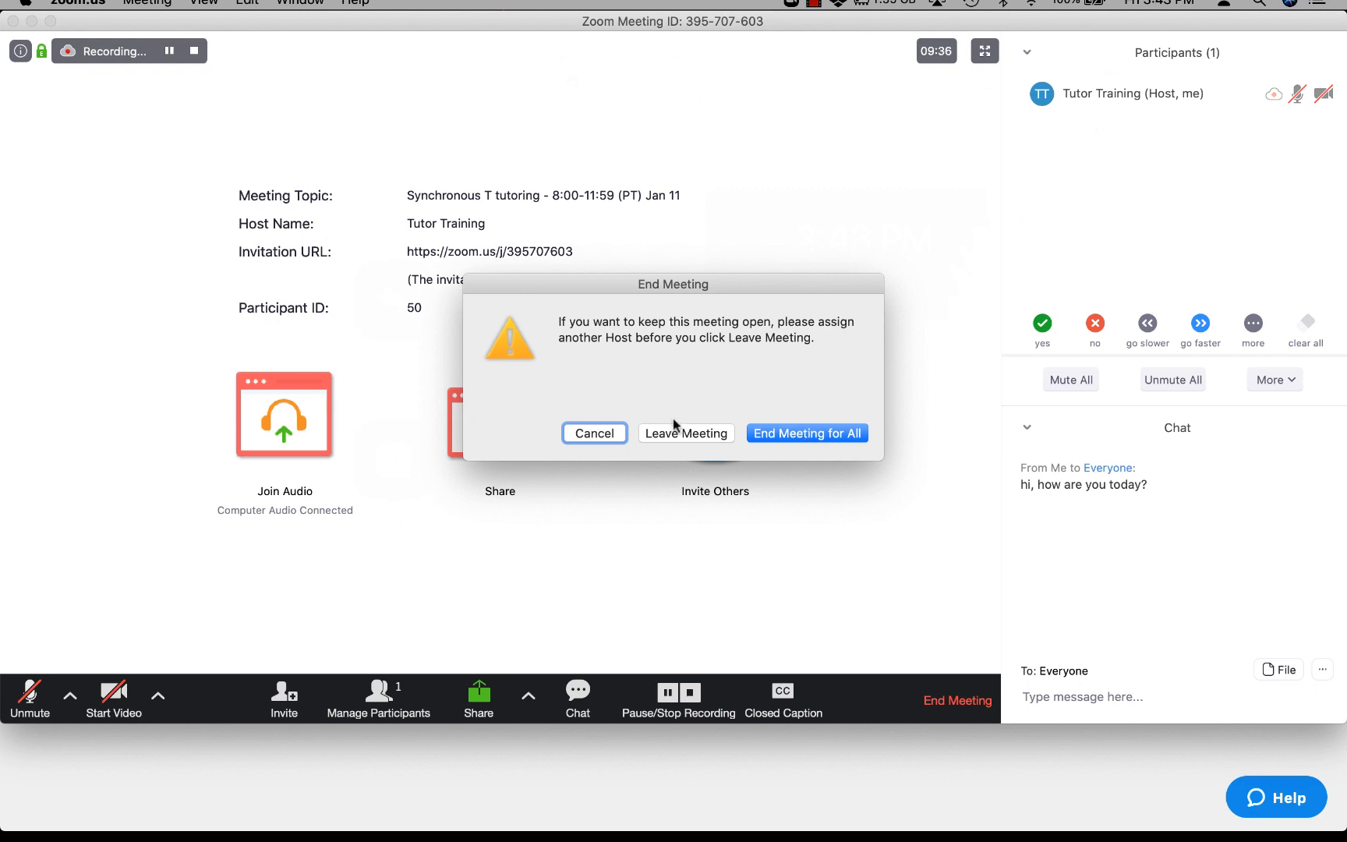
pyautogui.moveTo(685, 432)
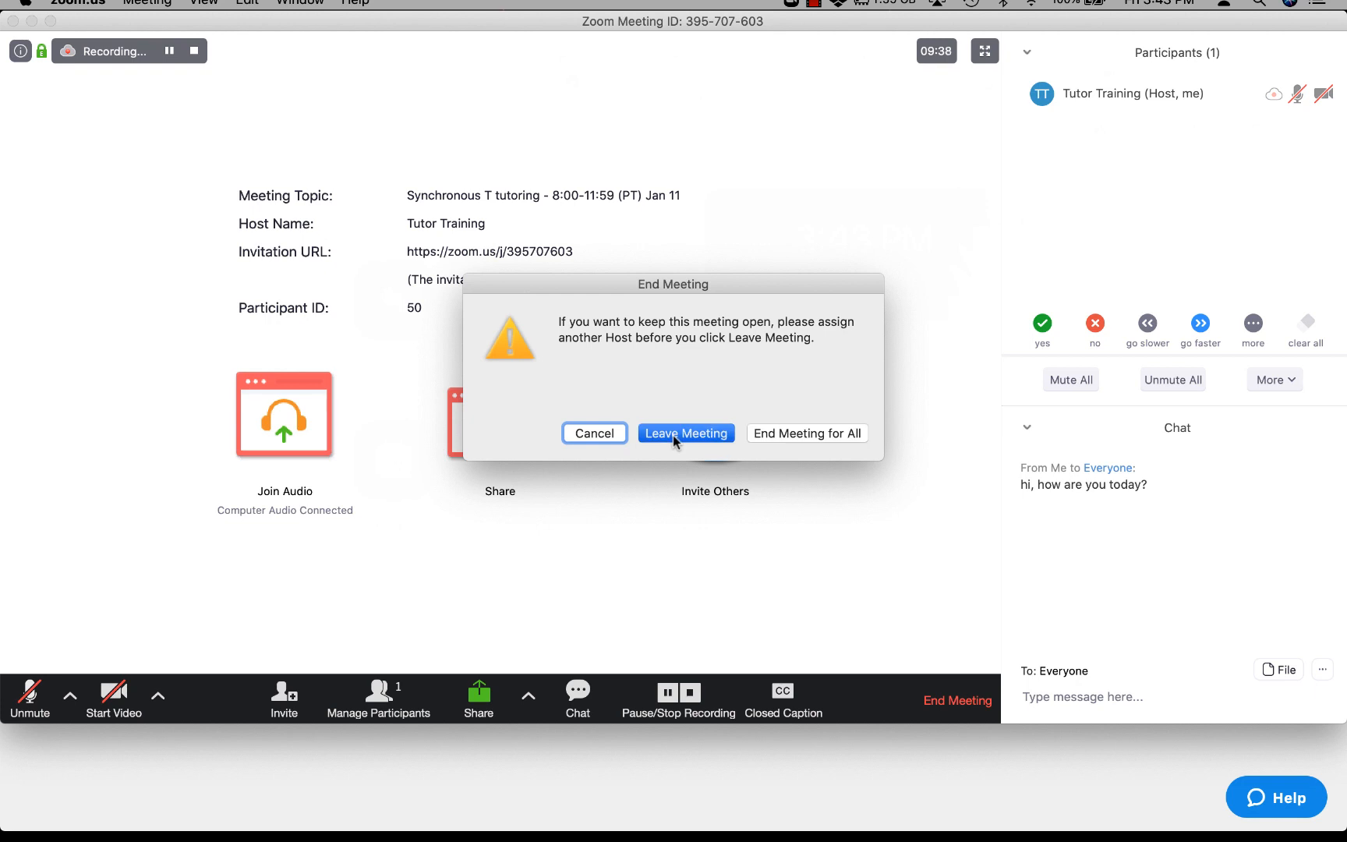
# - Pick Leave Meeting rather than ending for all, and close the Zoom home window
pyautogui.click(685, 433)
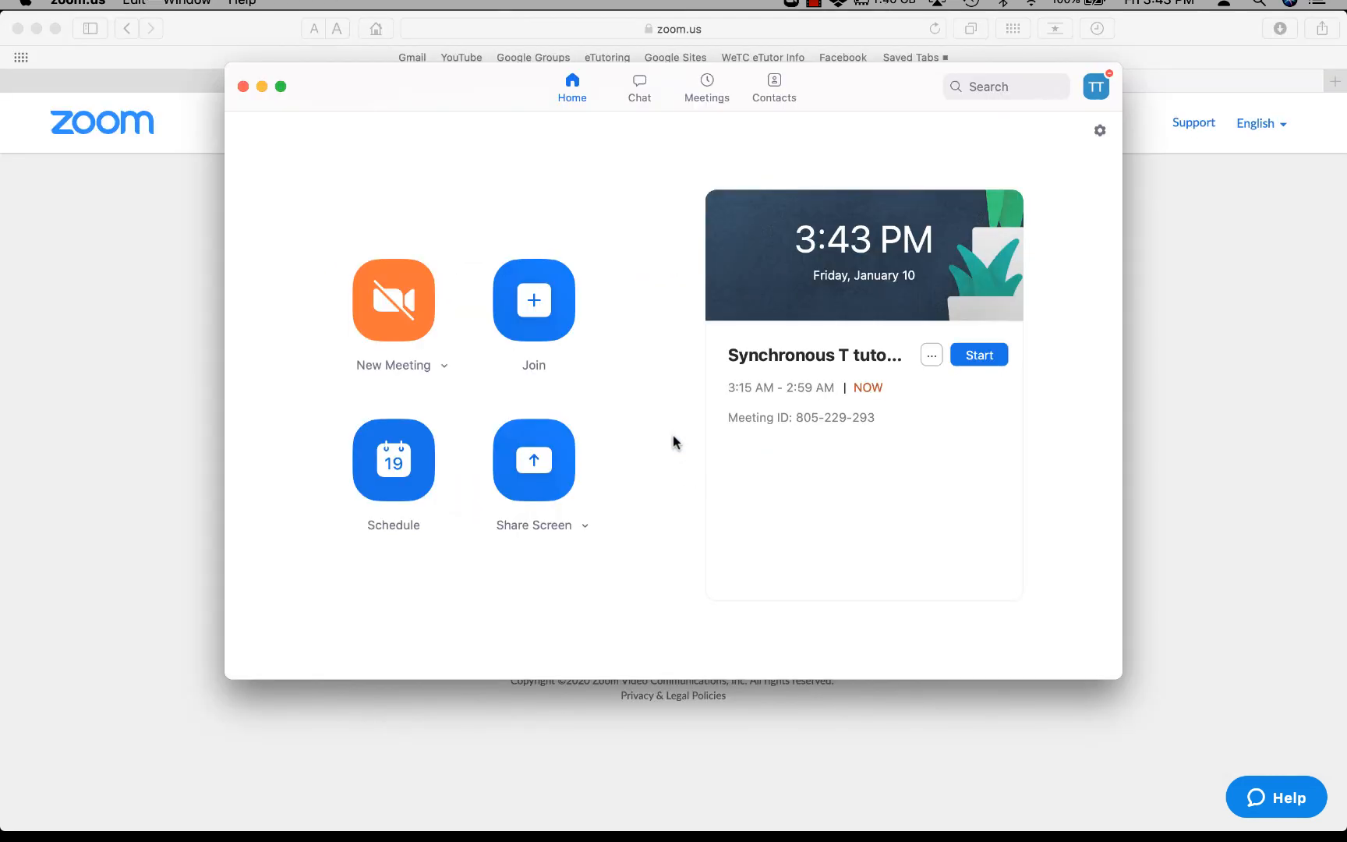
pyautogui.moveTo(244, 85)
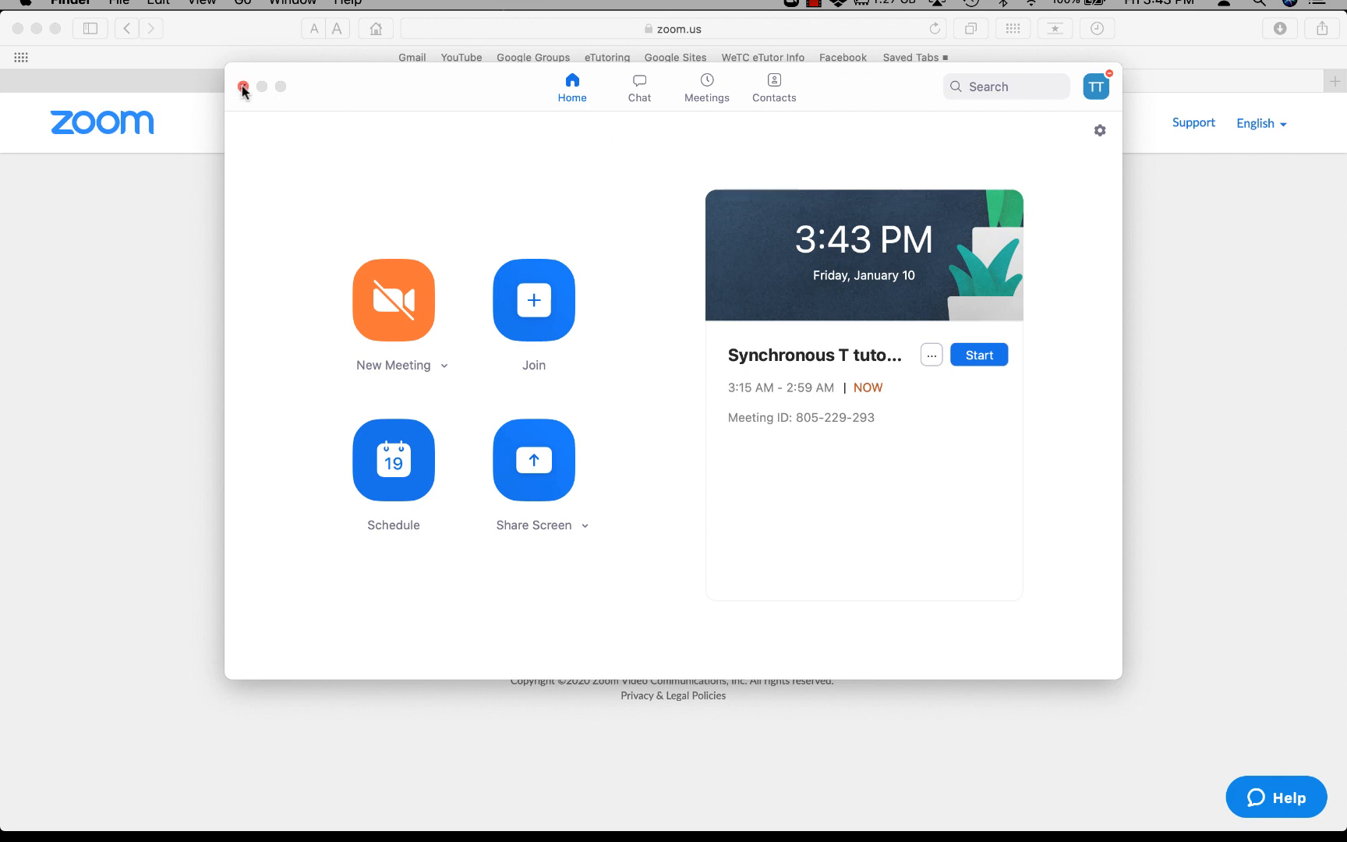
pyautogui.click(244, 86)
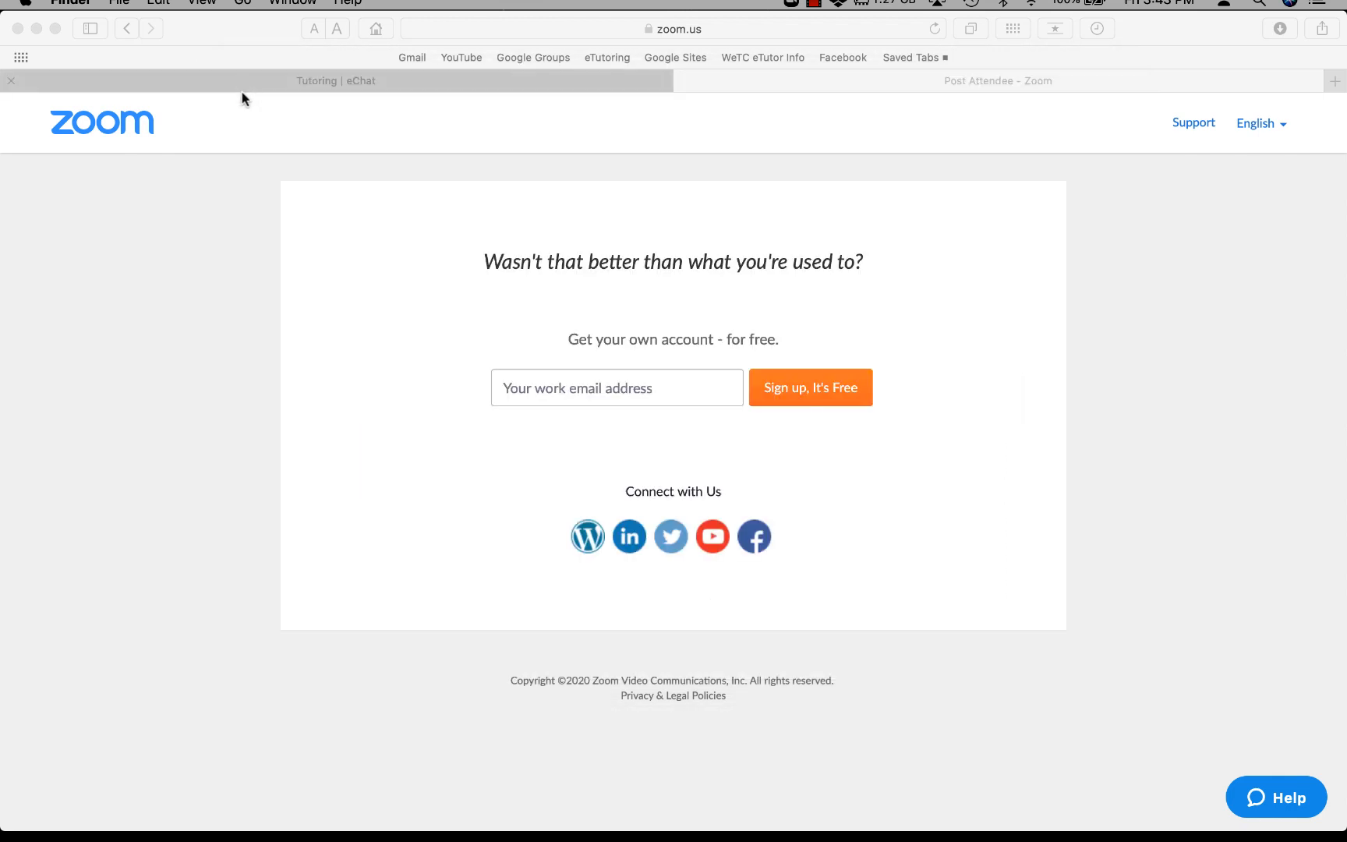
# - On the Tutoring | eChat tab, go to Tutor Home and clock out
pyautogui.click(335, 81)
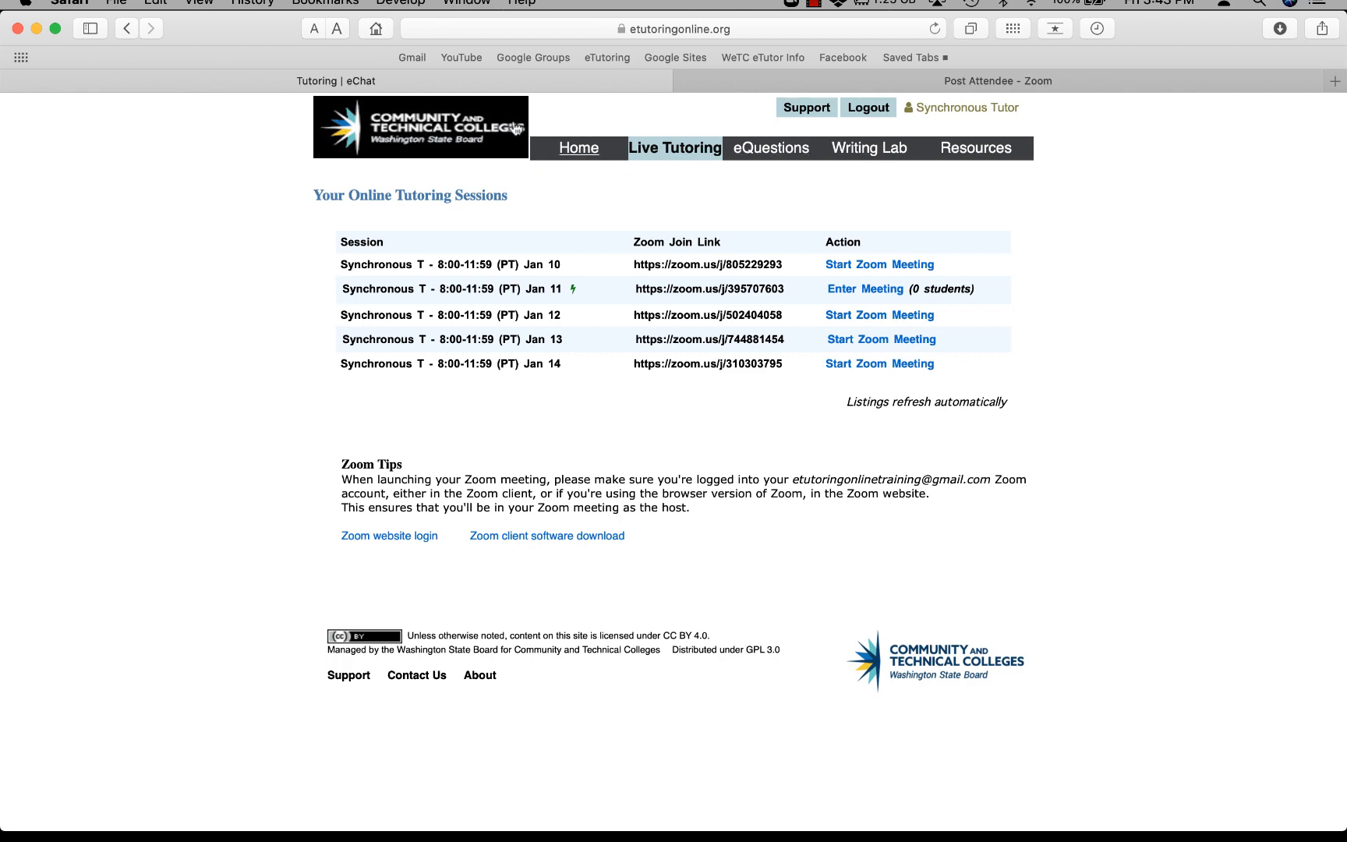
pyautogui.moveTo(467, 172)
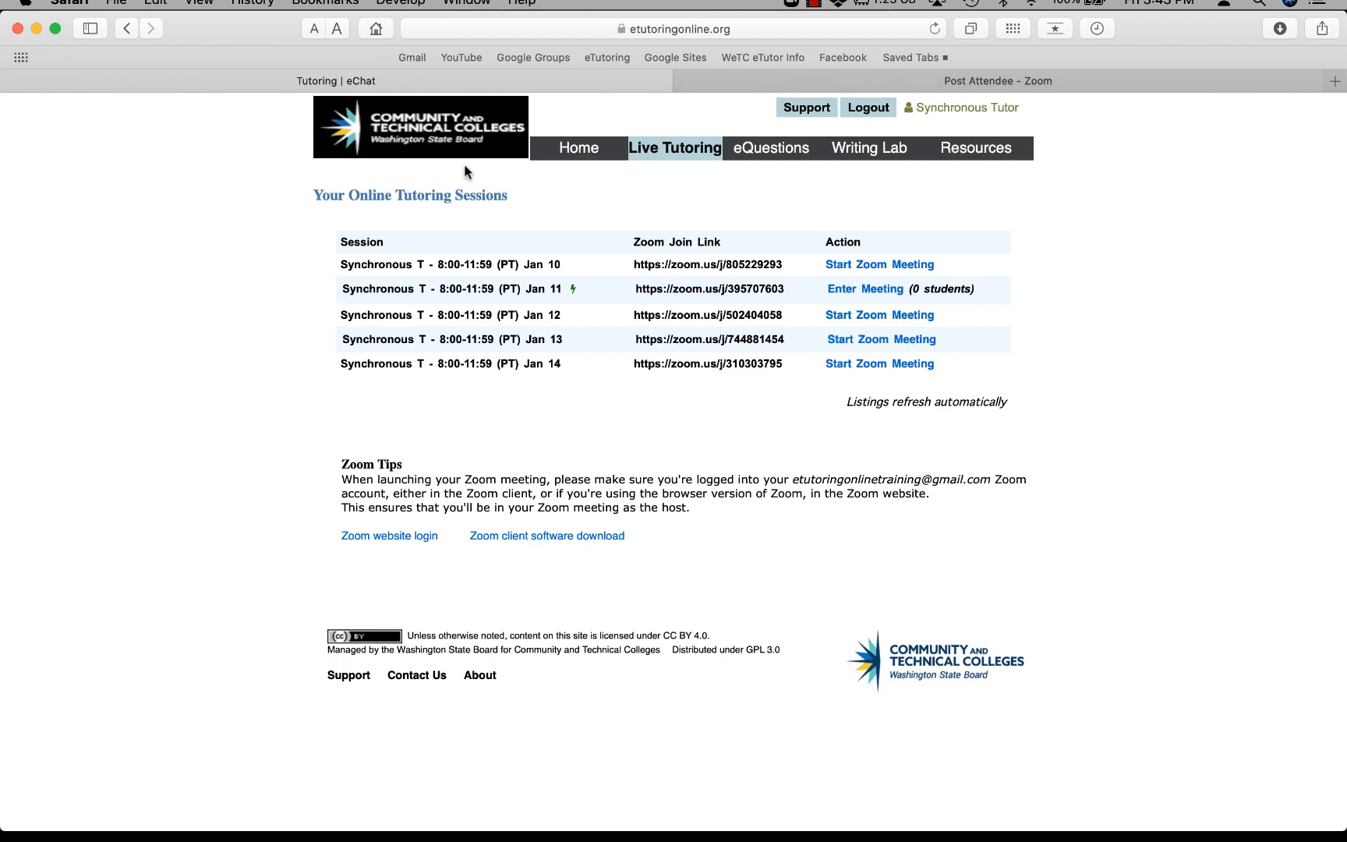
pyautogui.click(574, 149)
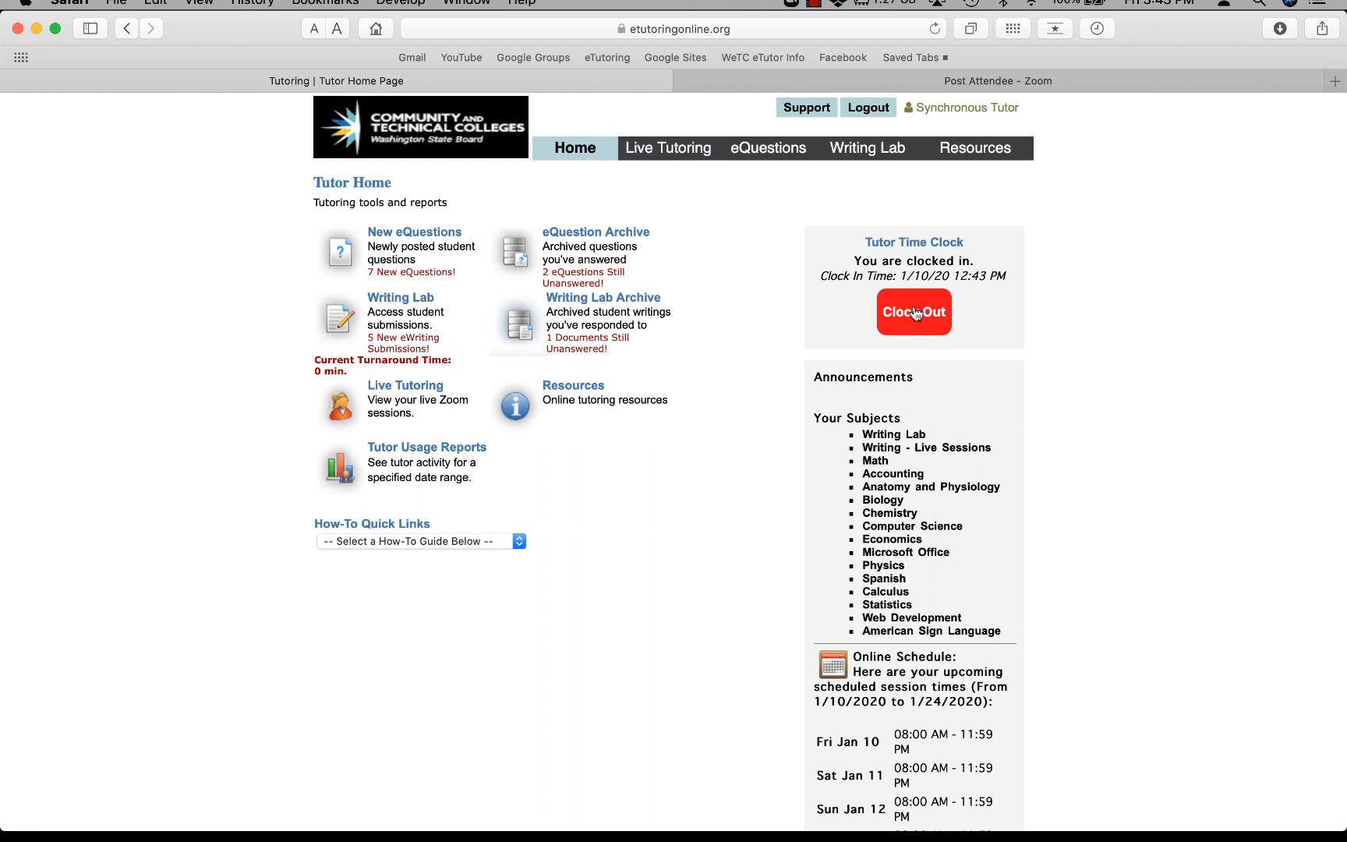
pyautogui.click(913, 312)
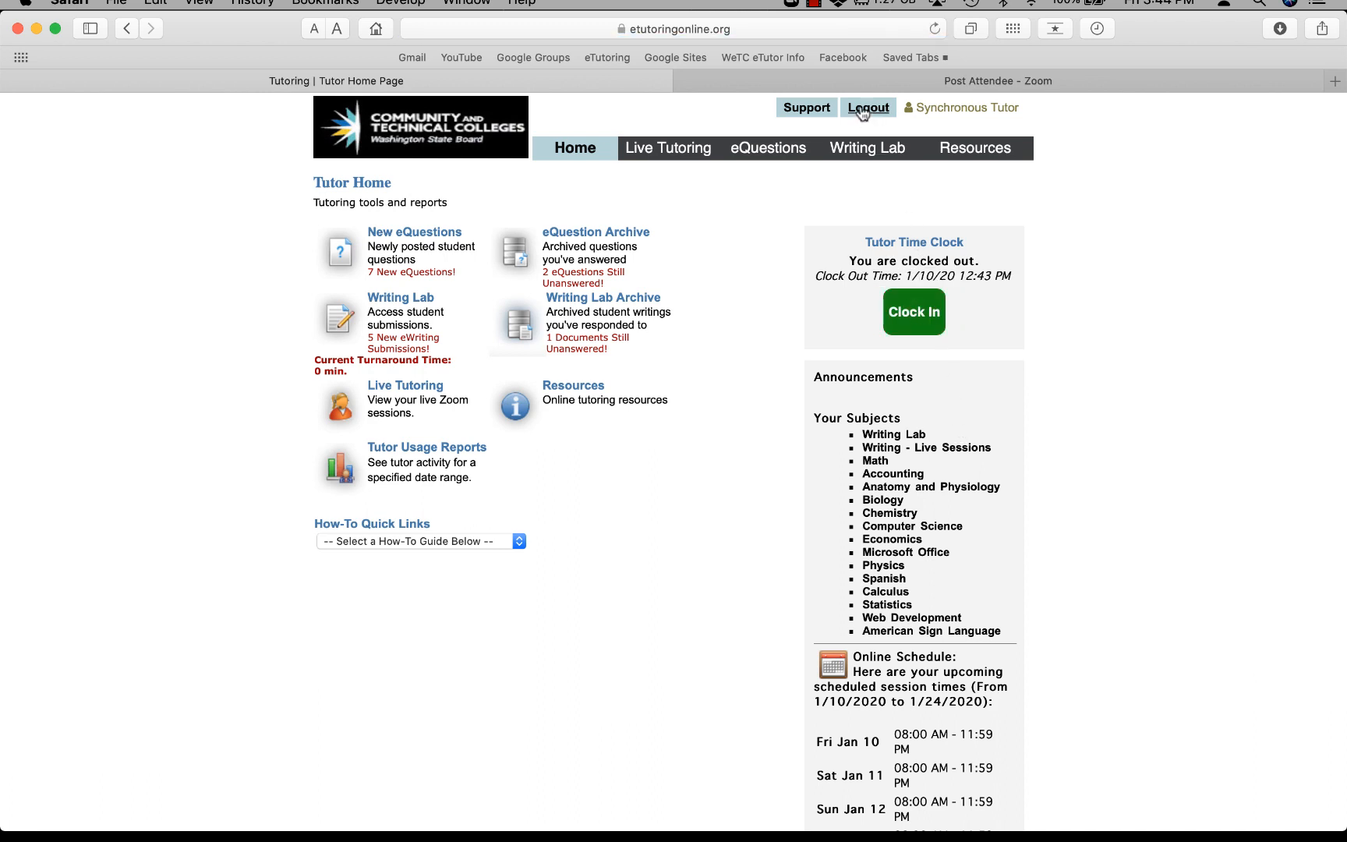